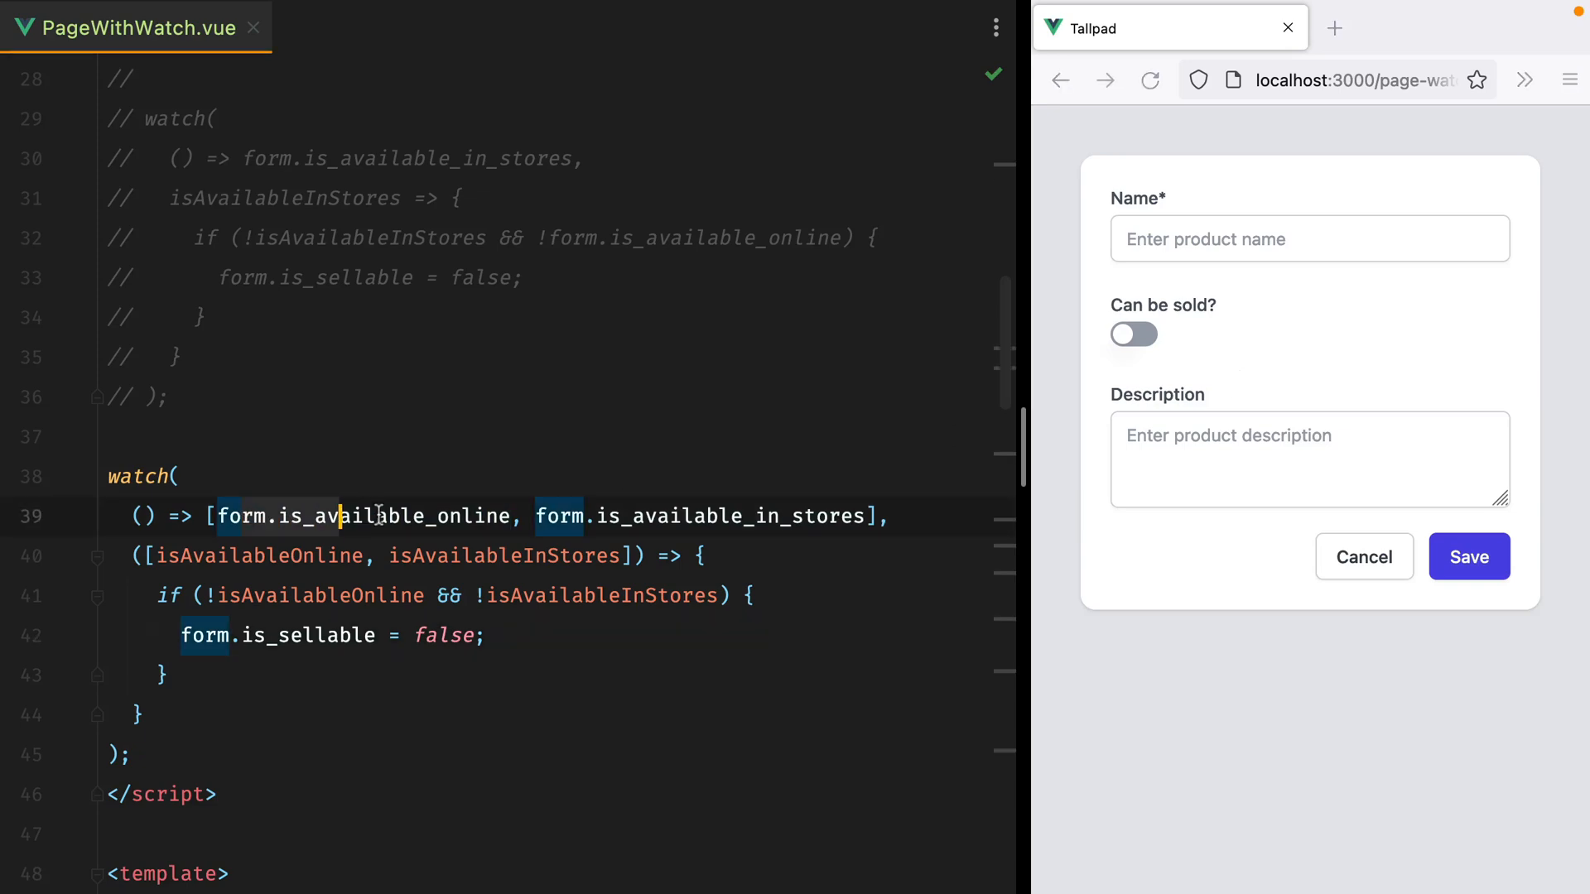
- Scroll up to the watch blocks in PageWithWatch.vue before removing them
scroll("up", 3)
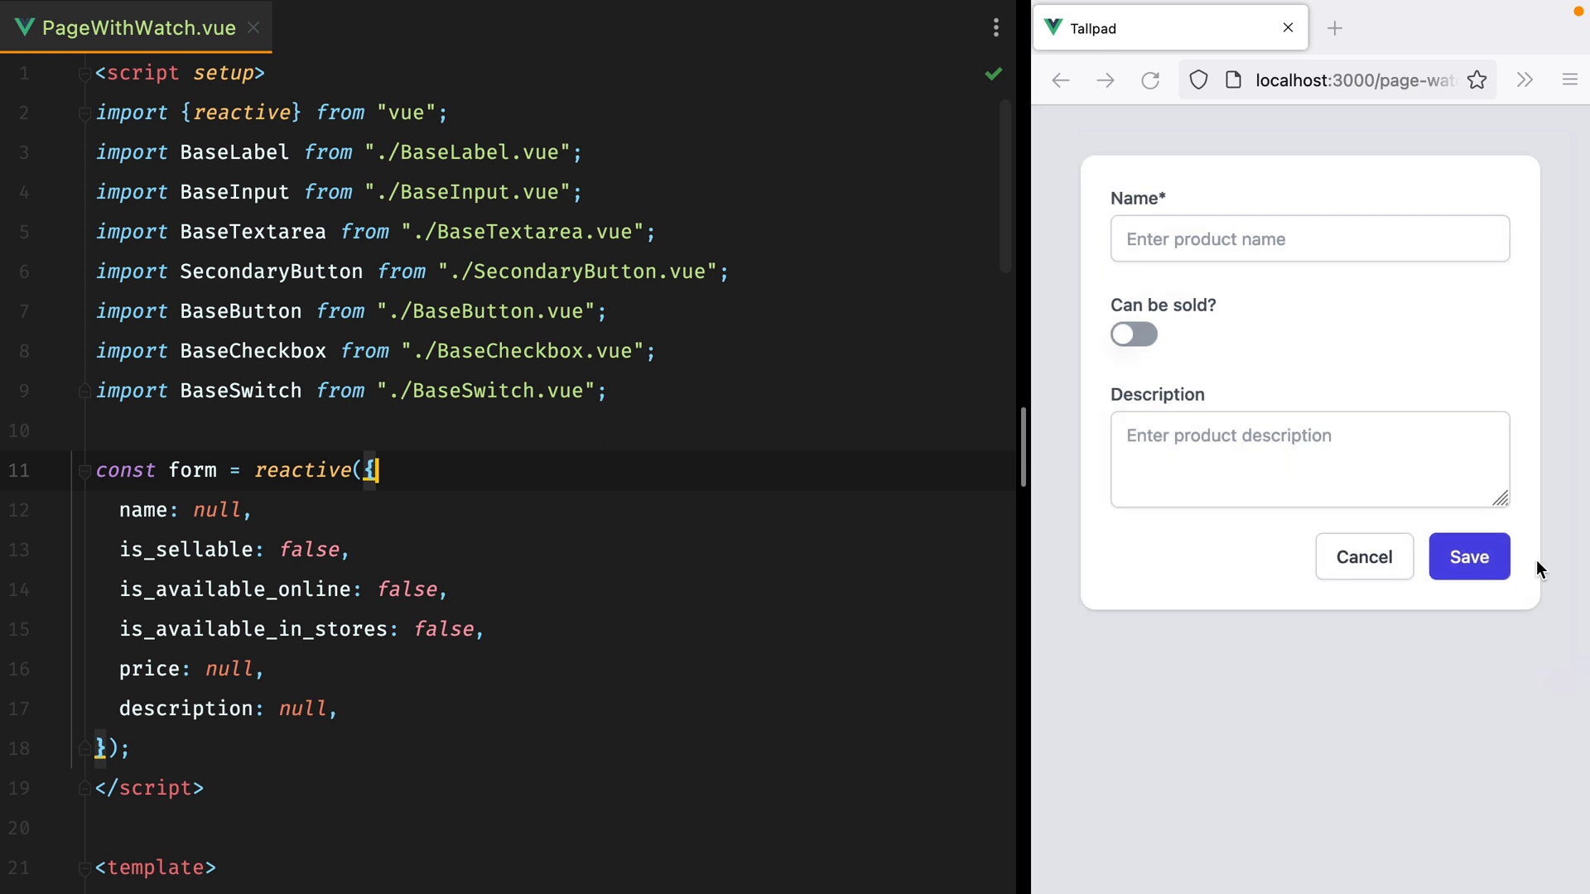
- Visit the name and description fields, then switch 'Can be sold?' on so availability and price appear
left_click(1308, 239)
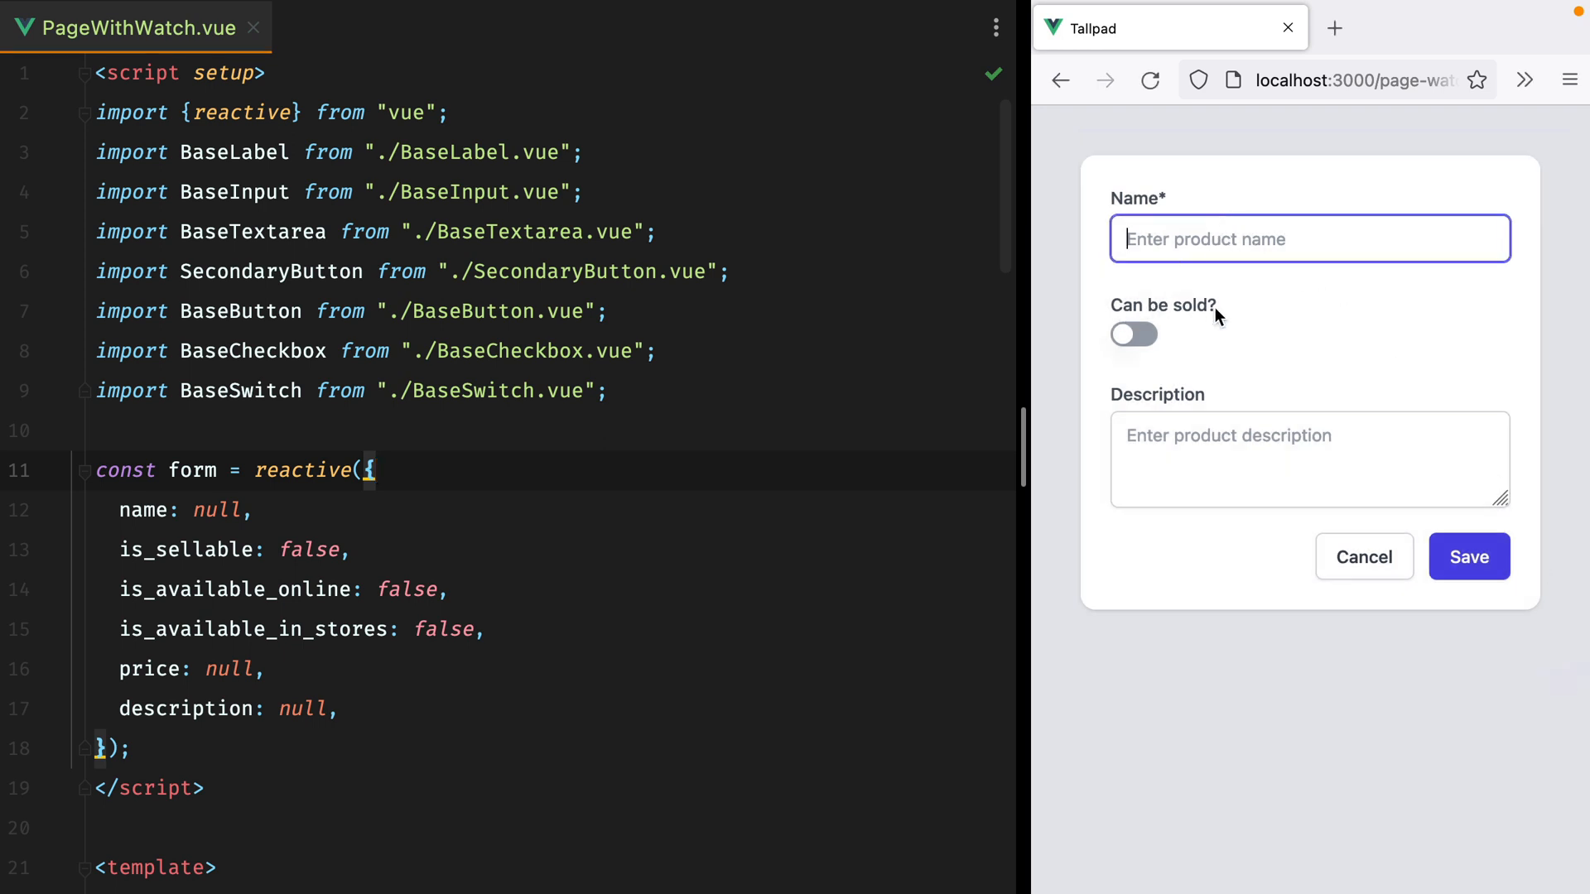
left_click(1308, 458)
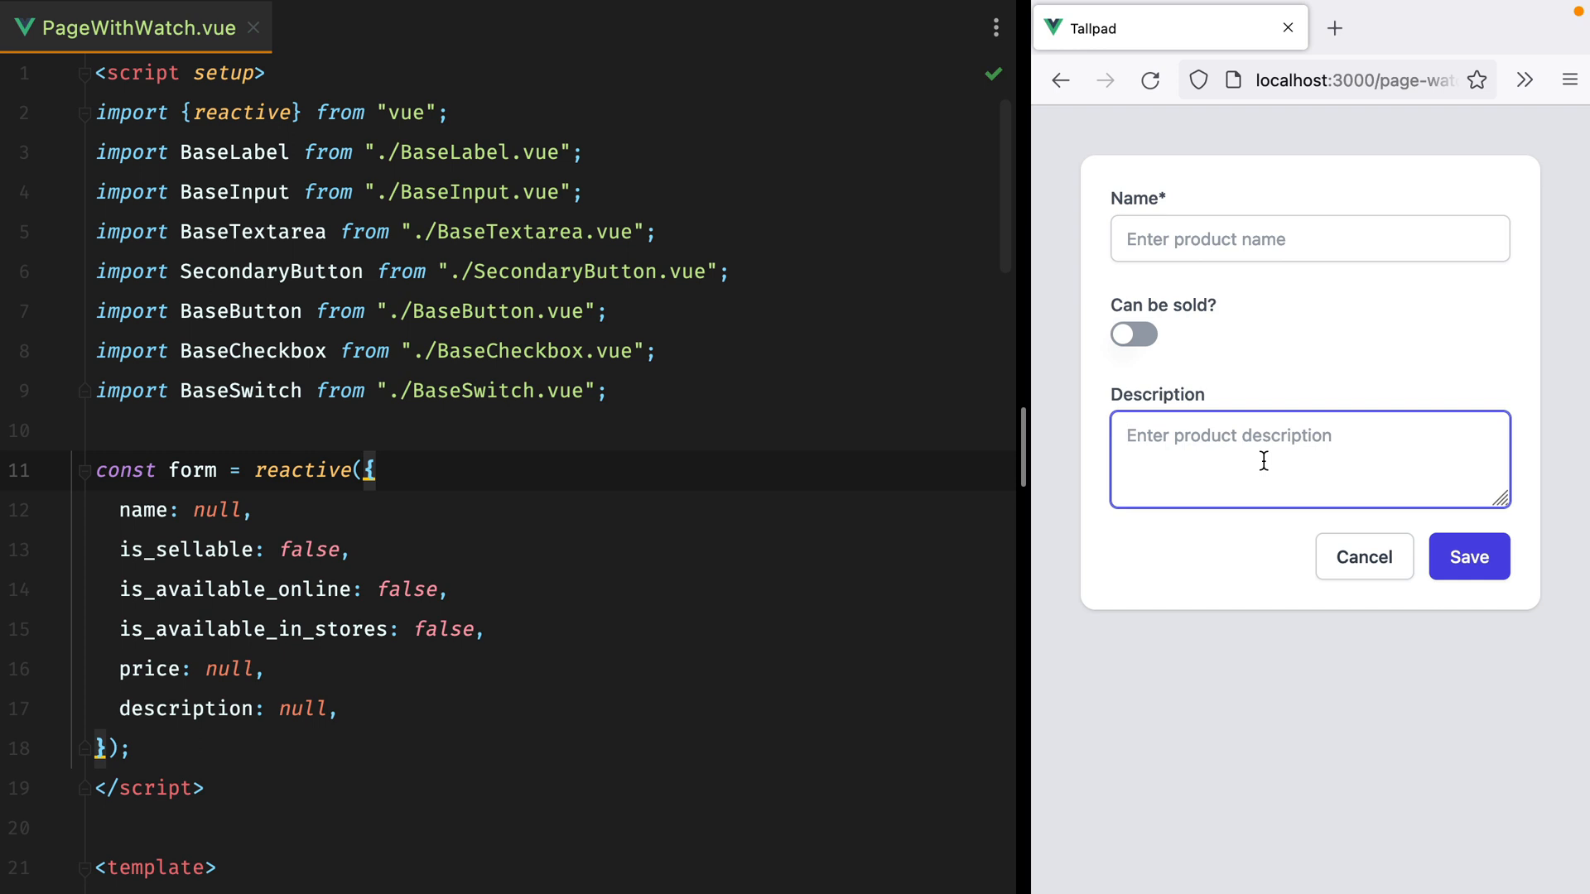
mouse_move(1141, 343)
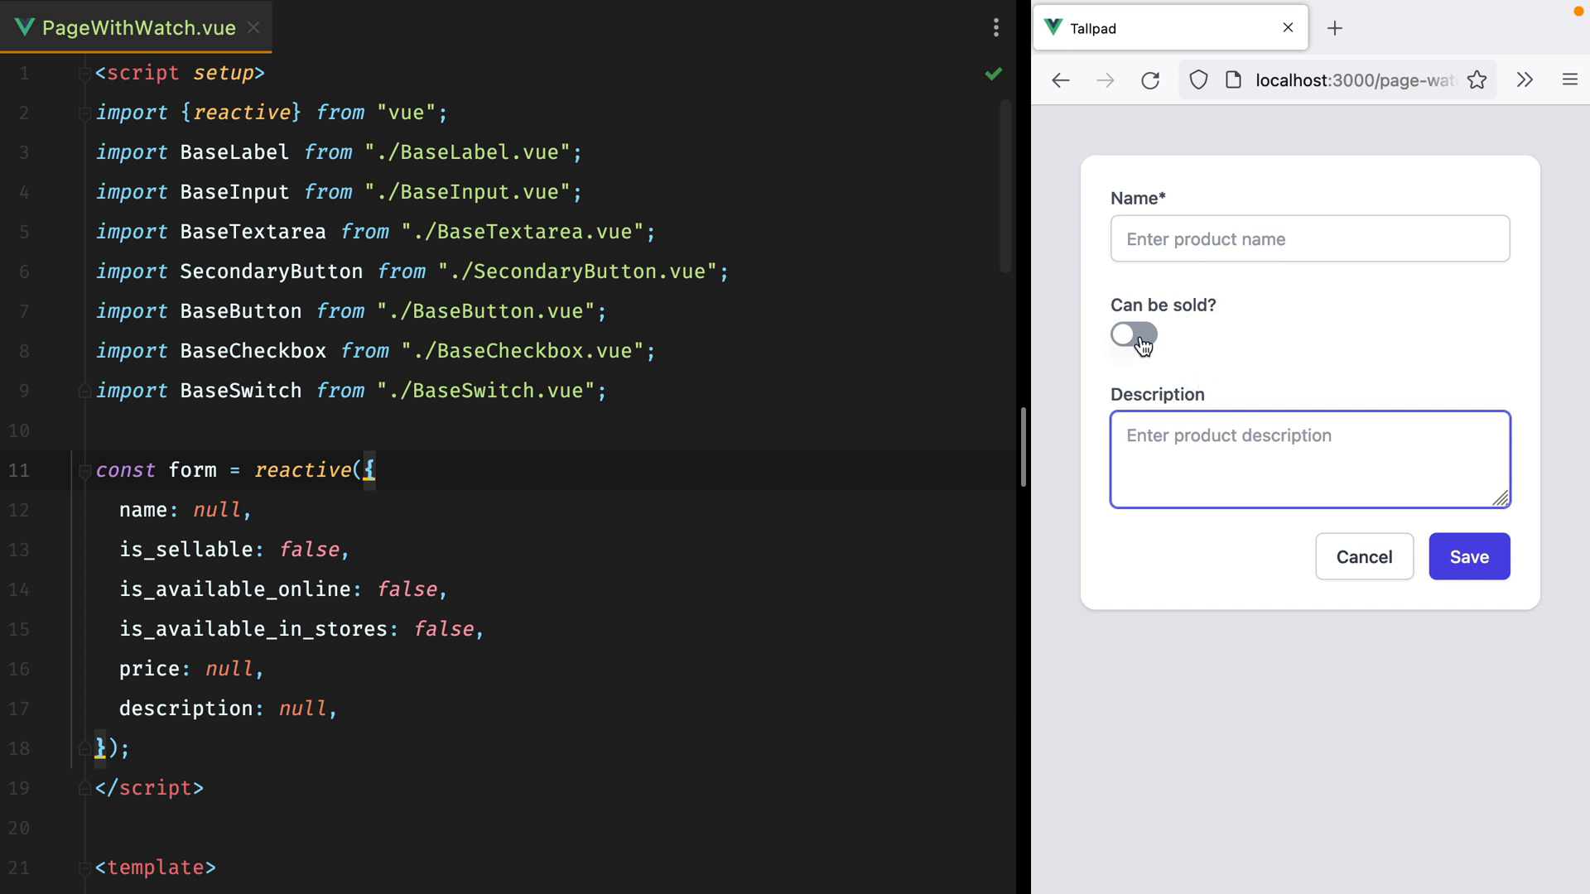
left_click(1134, 334)
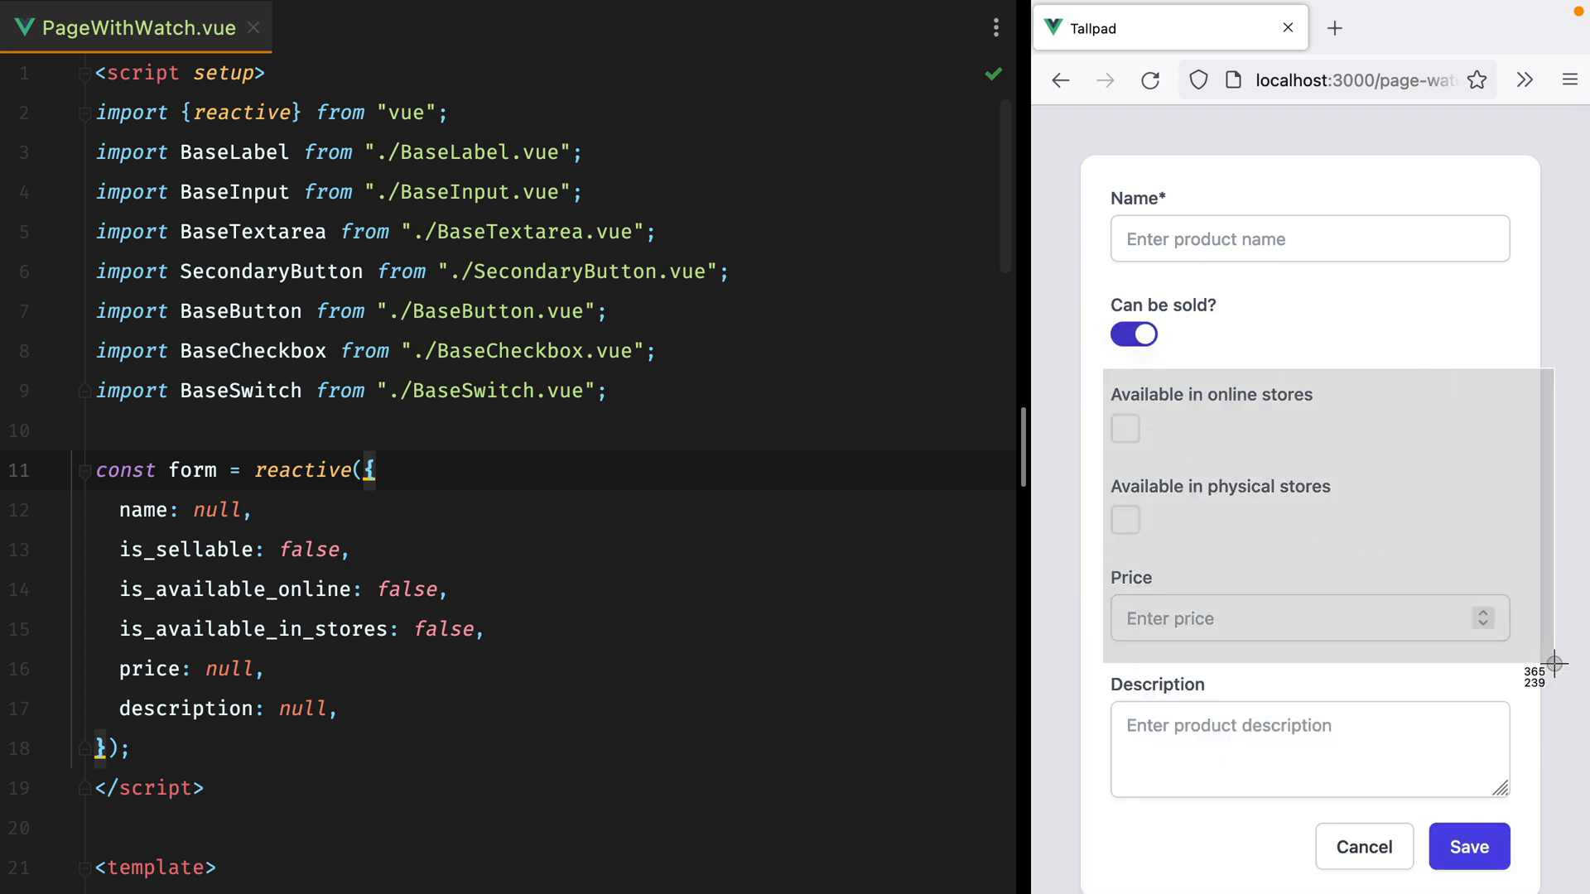
mouse_move(1225, 403)
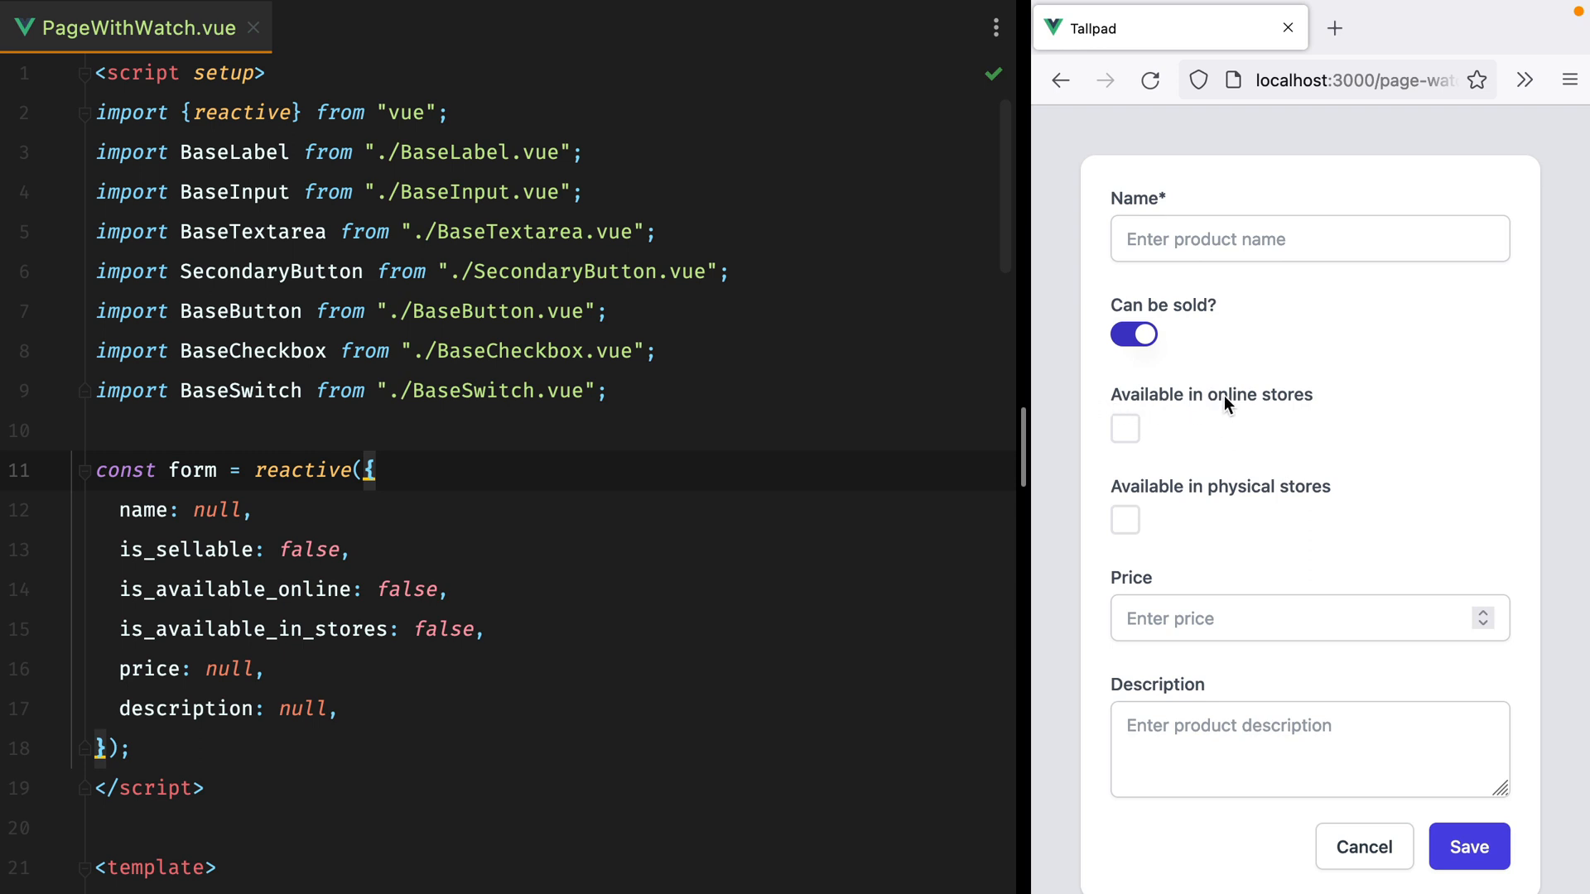
mouse_move(1129, 496)
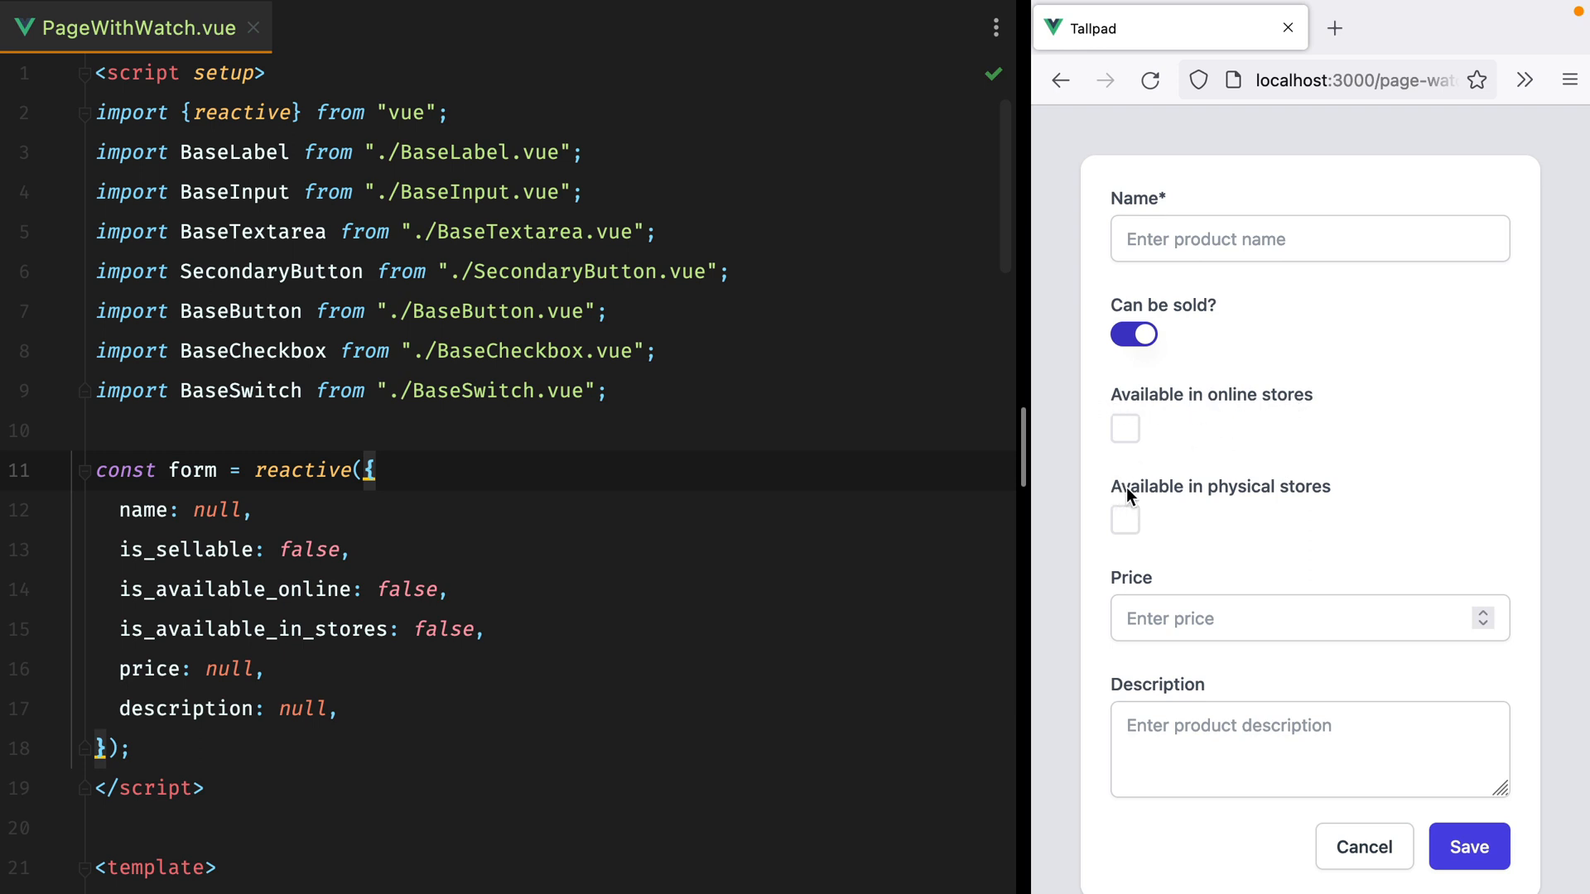
mouse_move(1231, 601)
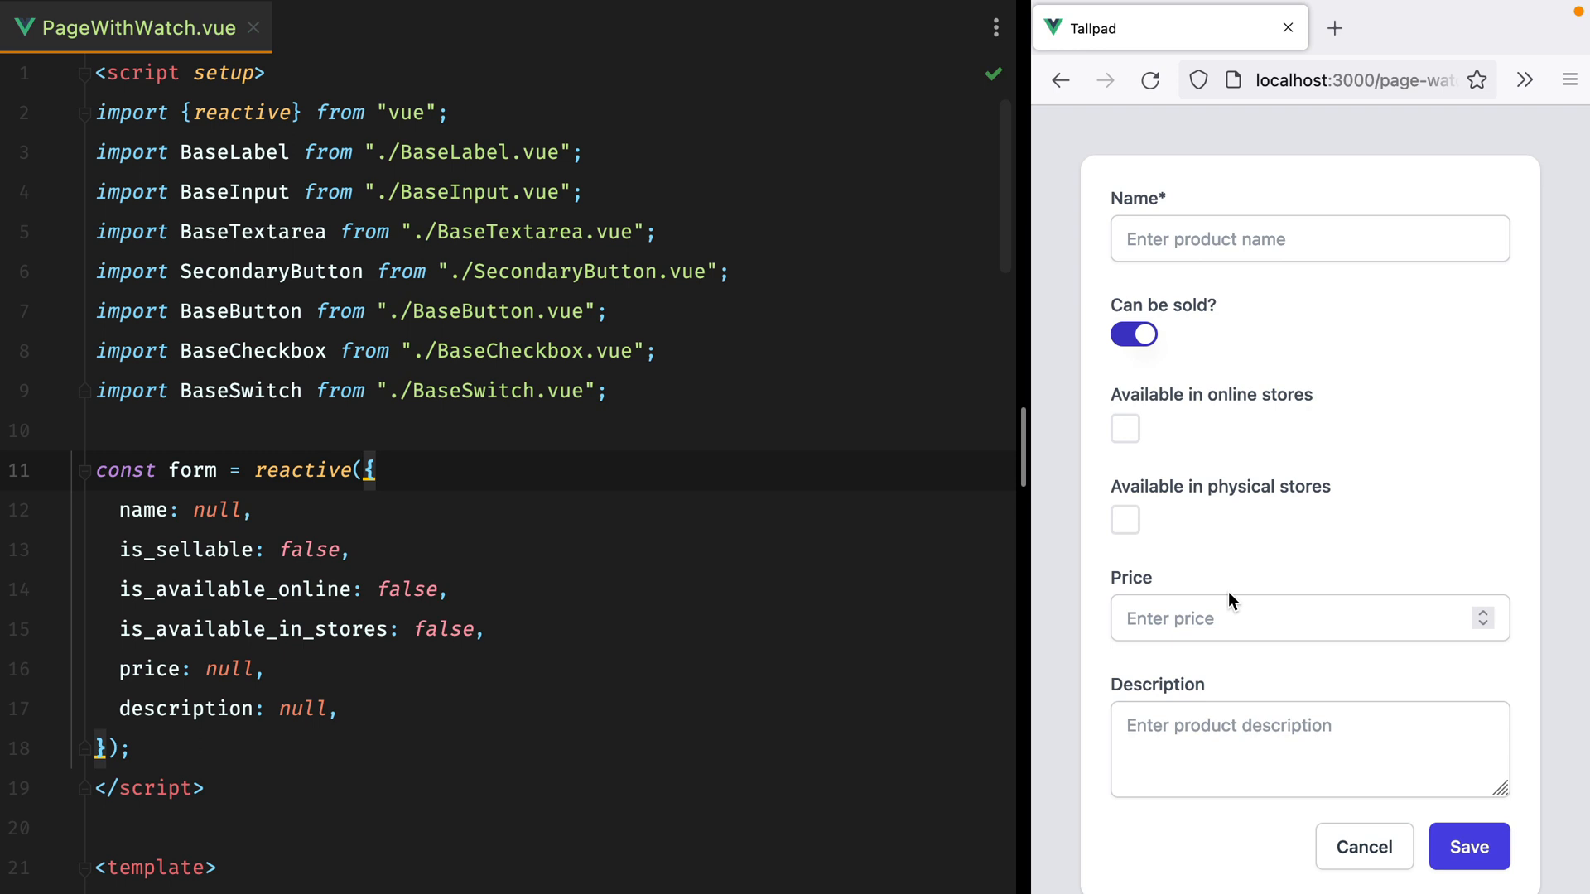
- Focus the price field and try the online and in-store availability checkboxes, leaving in-store unticked
left_click(1267, 618)
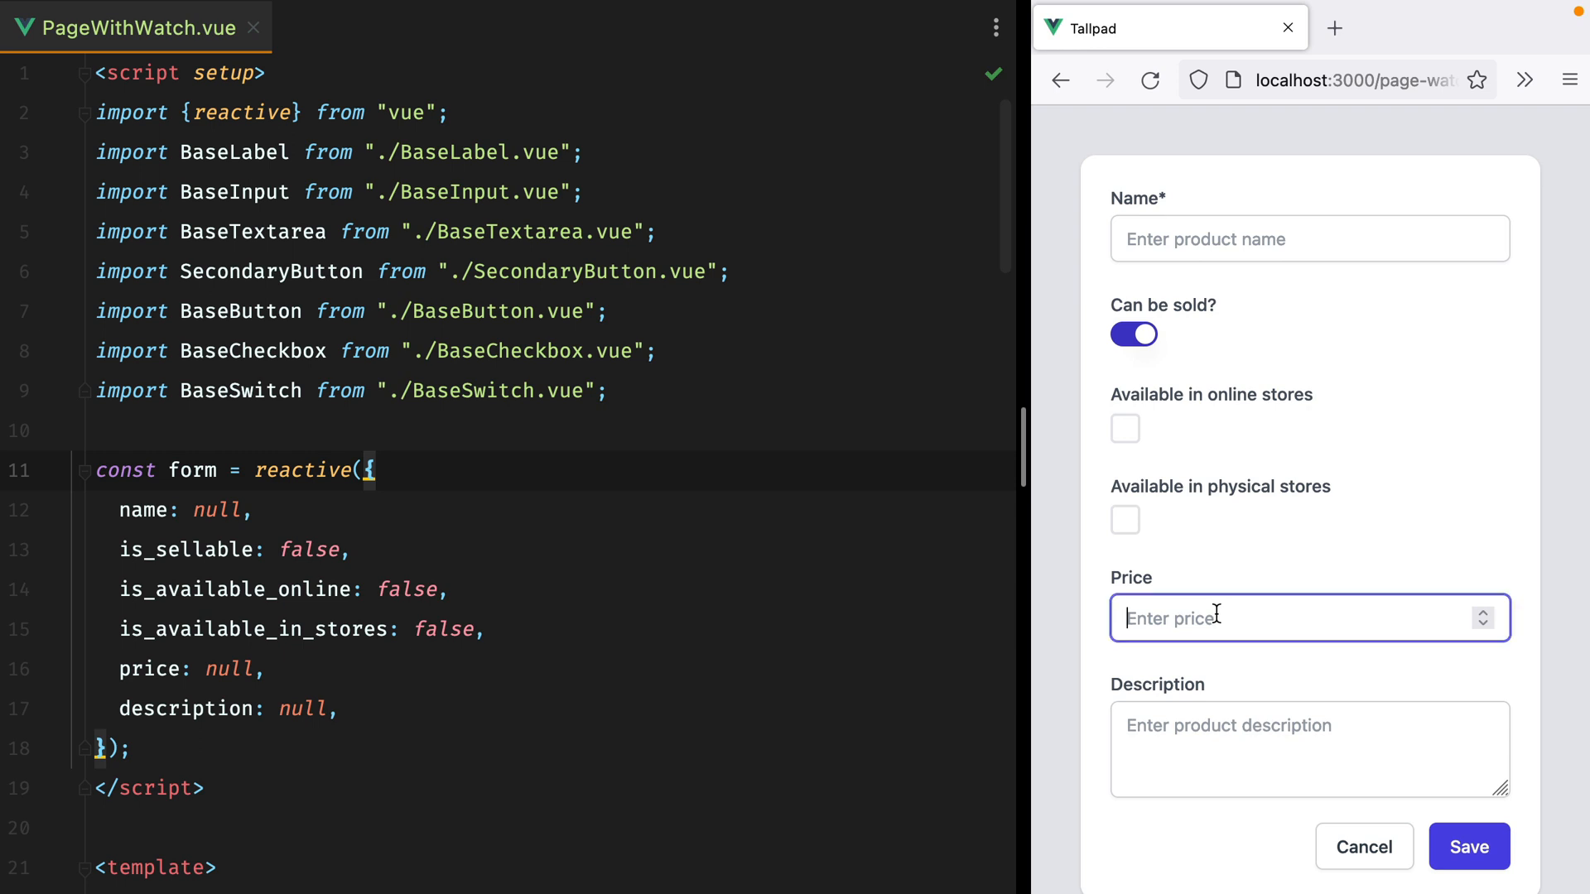
left_click(1125, 428)
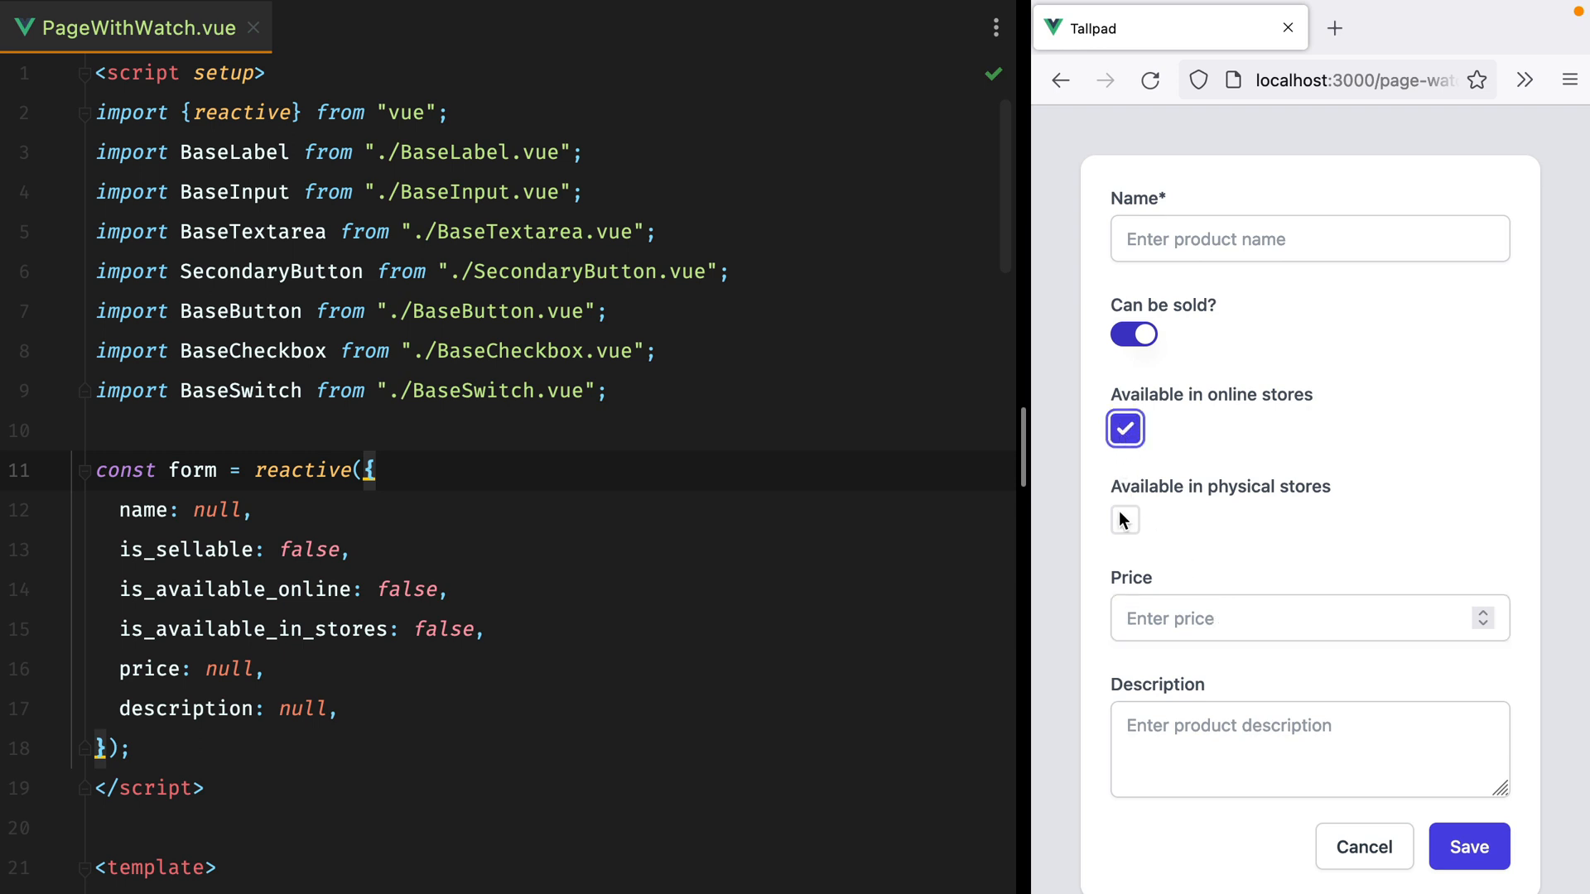
left_click(1125, 520)
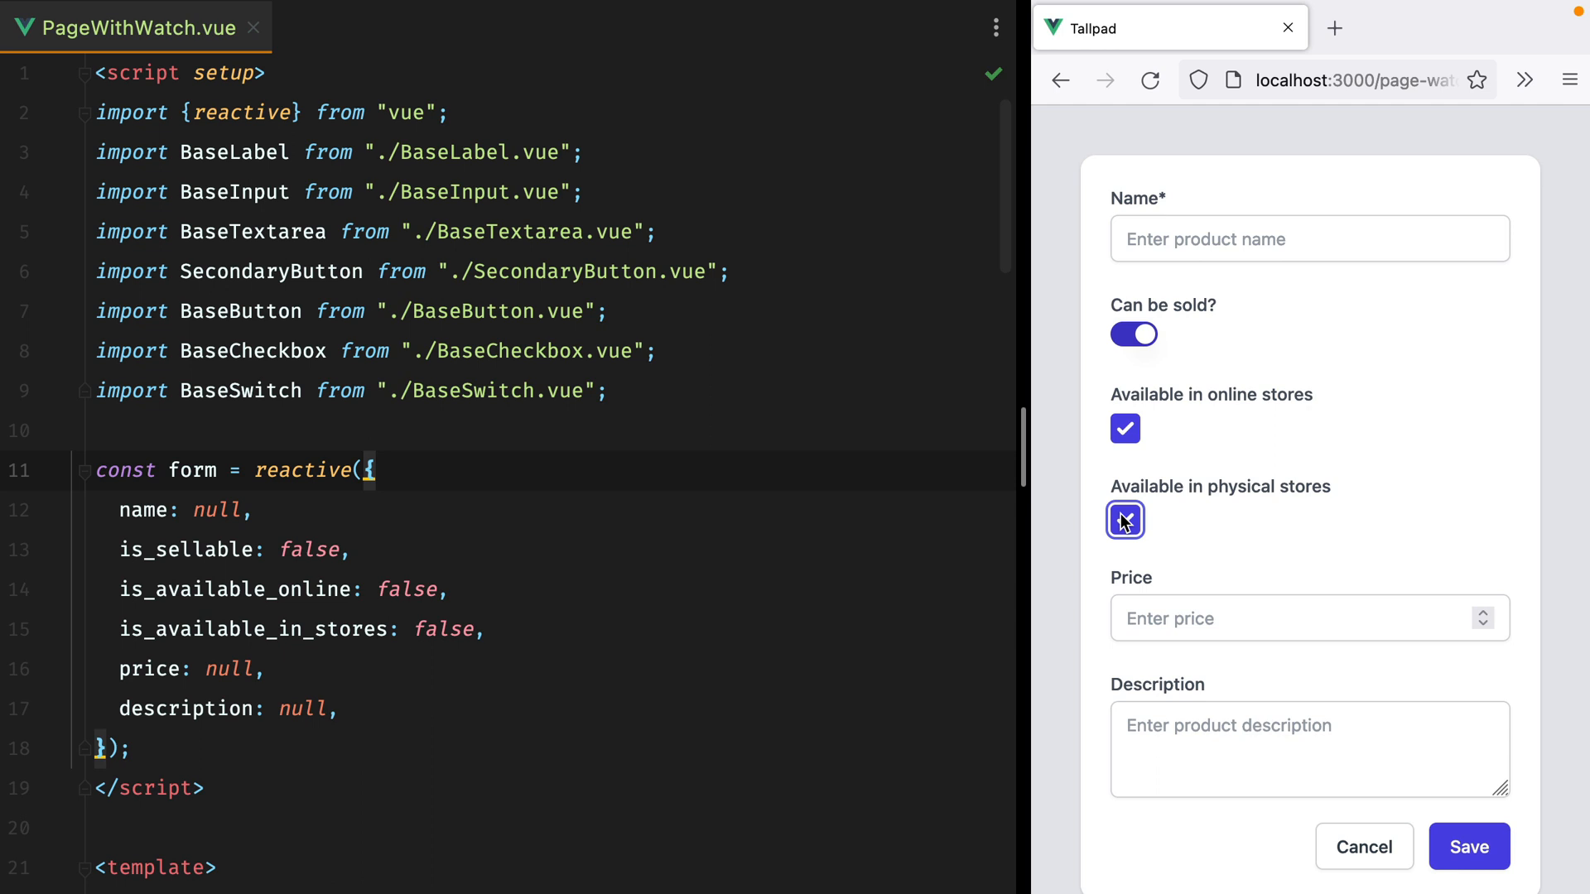
left_click(1125, 520)
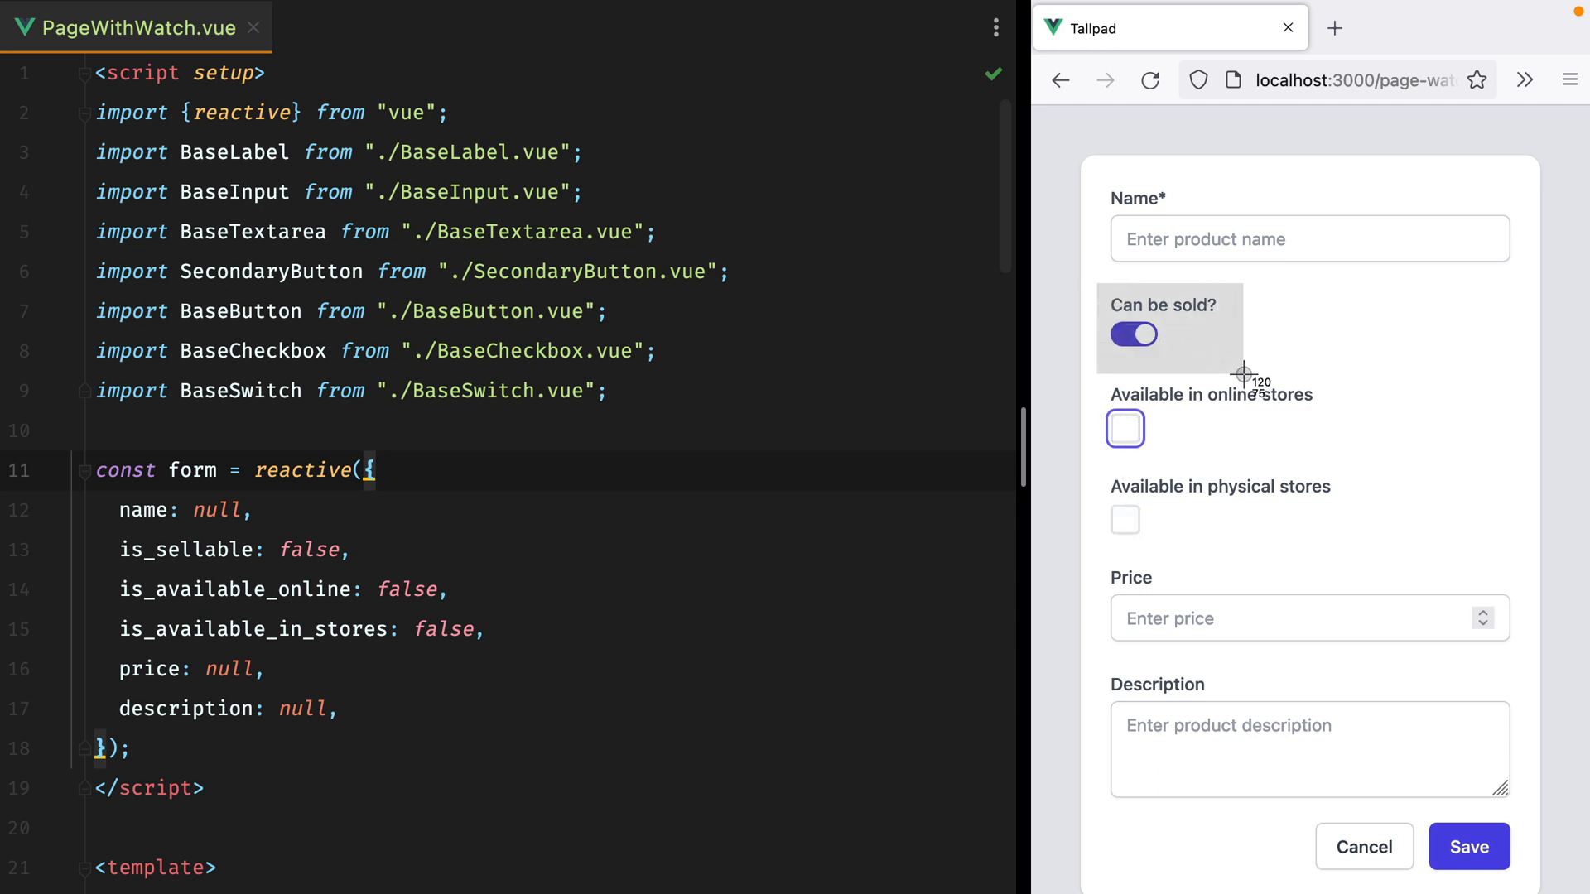
mouse_move(1246, 382)
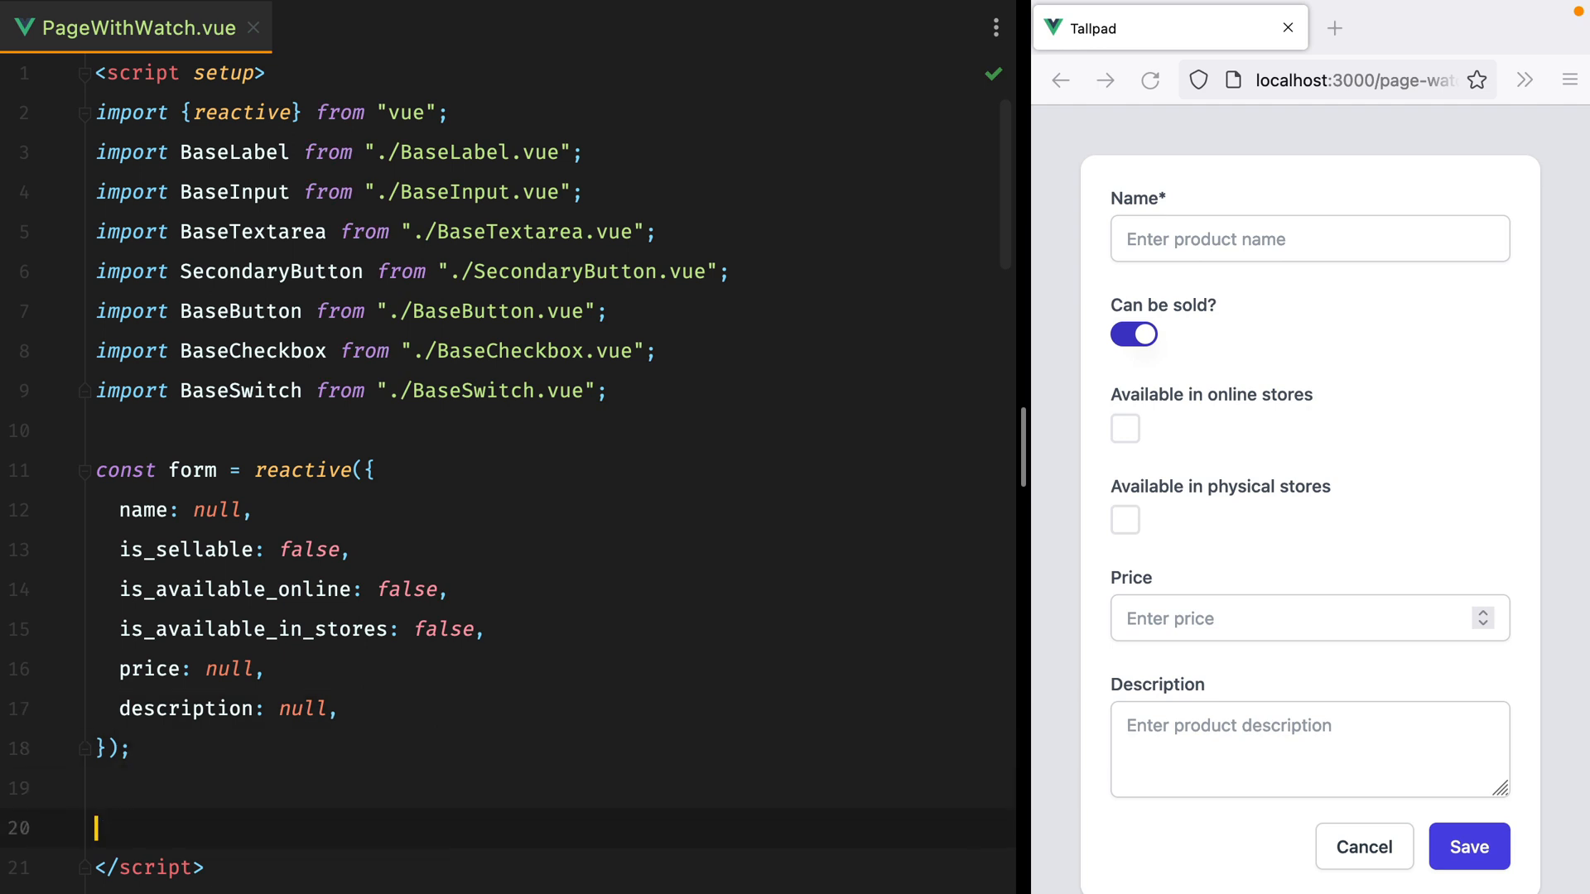
- Start watch(() => form.is_available_online, isAvailableOnline => { }) and import watch from vue
left_click(398, 589)
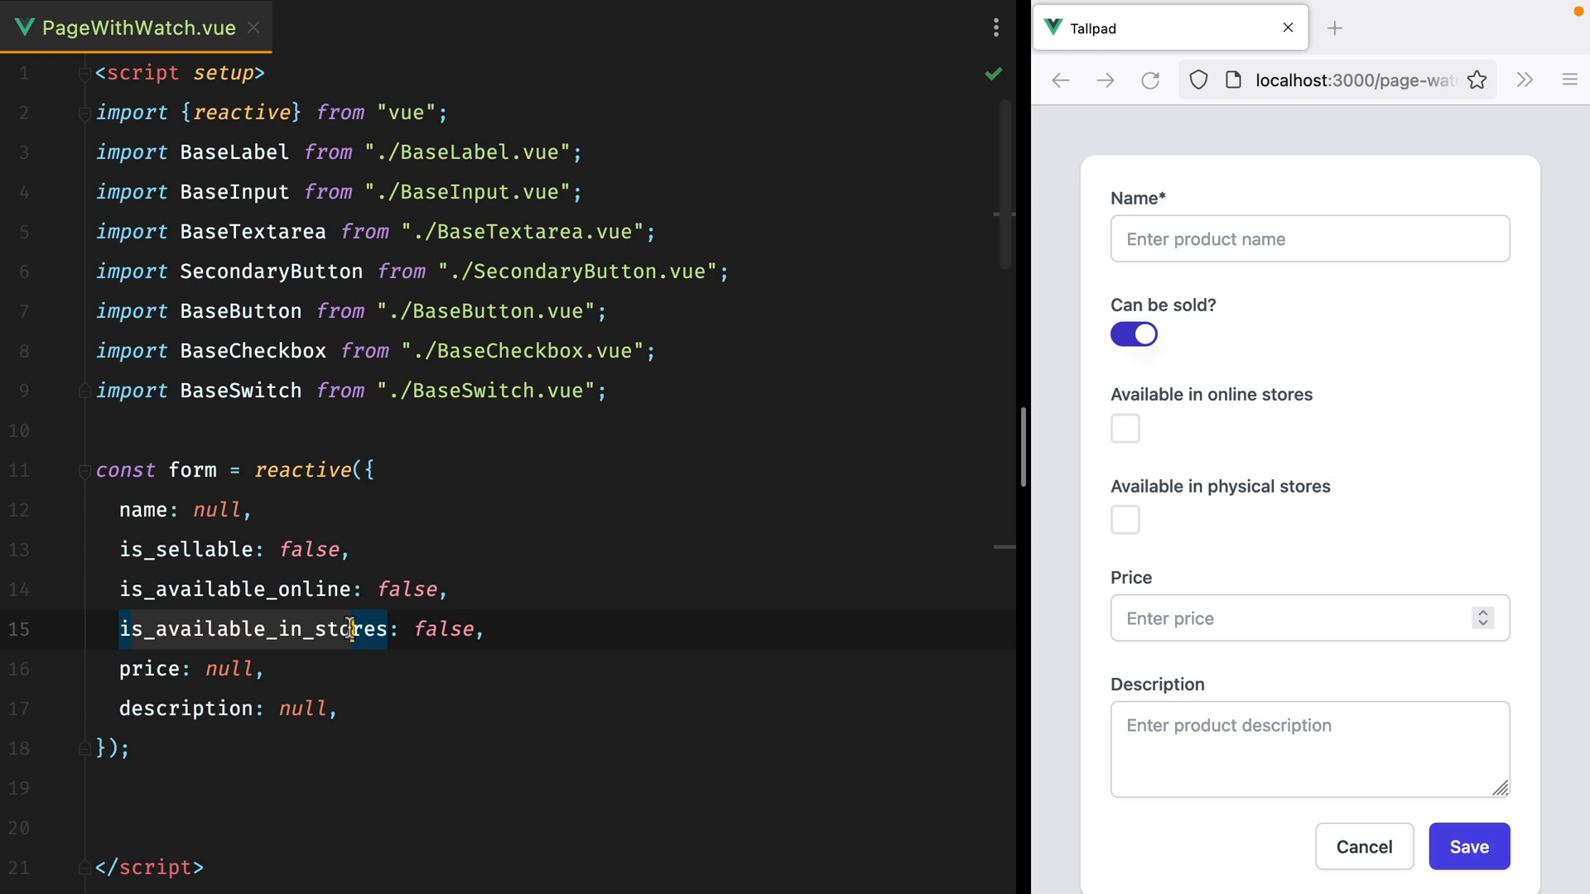
type("watch(() =>")
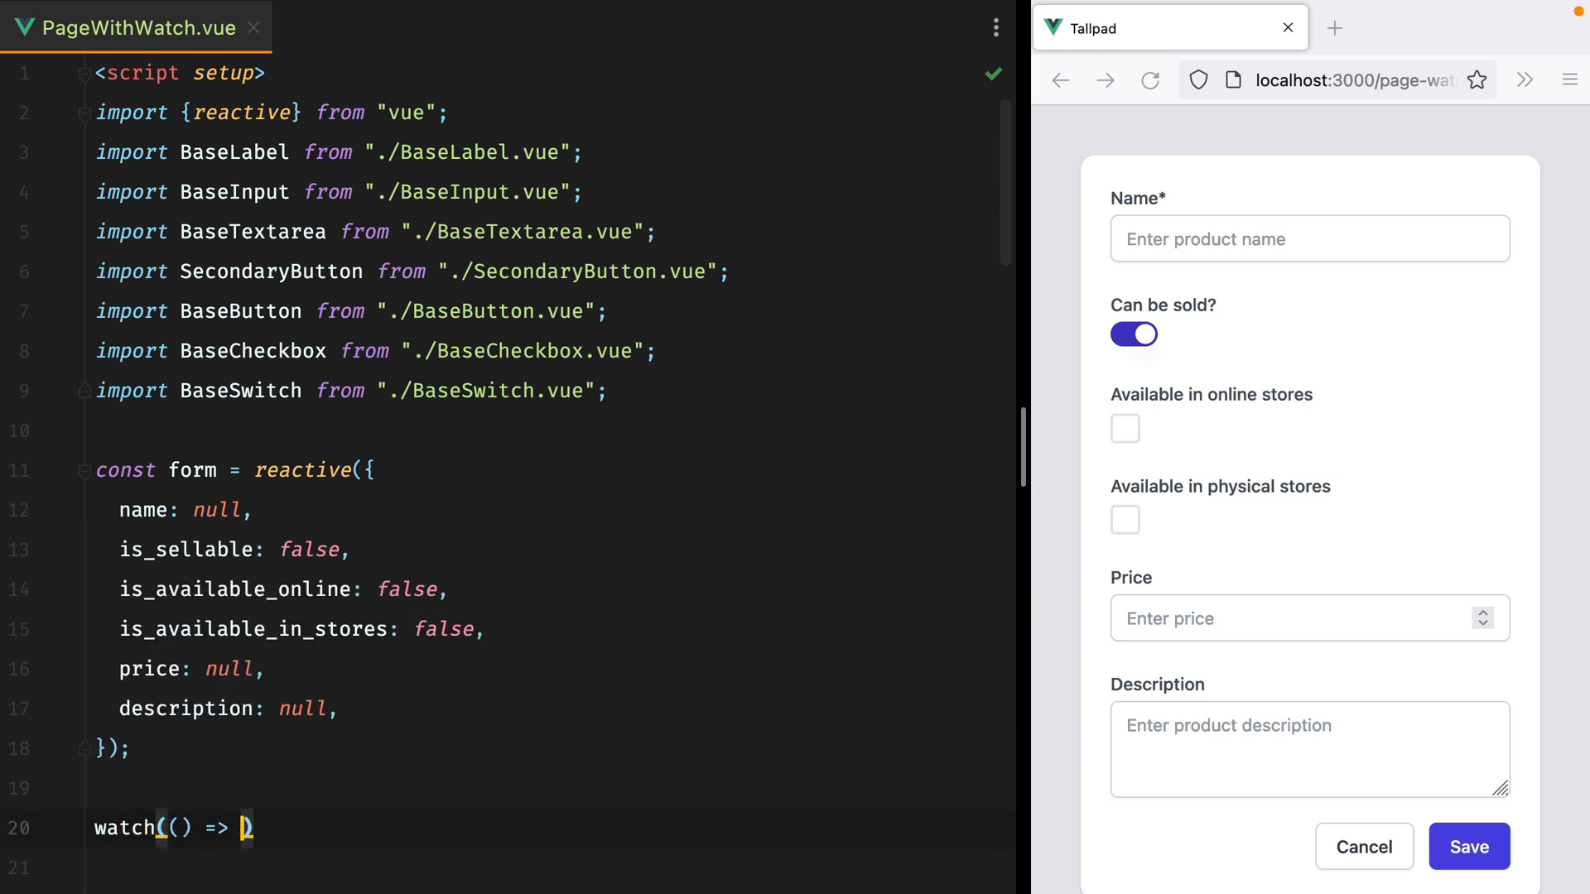
type("form.is_available_online, (")
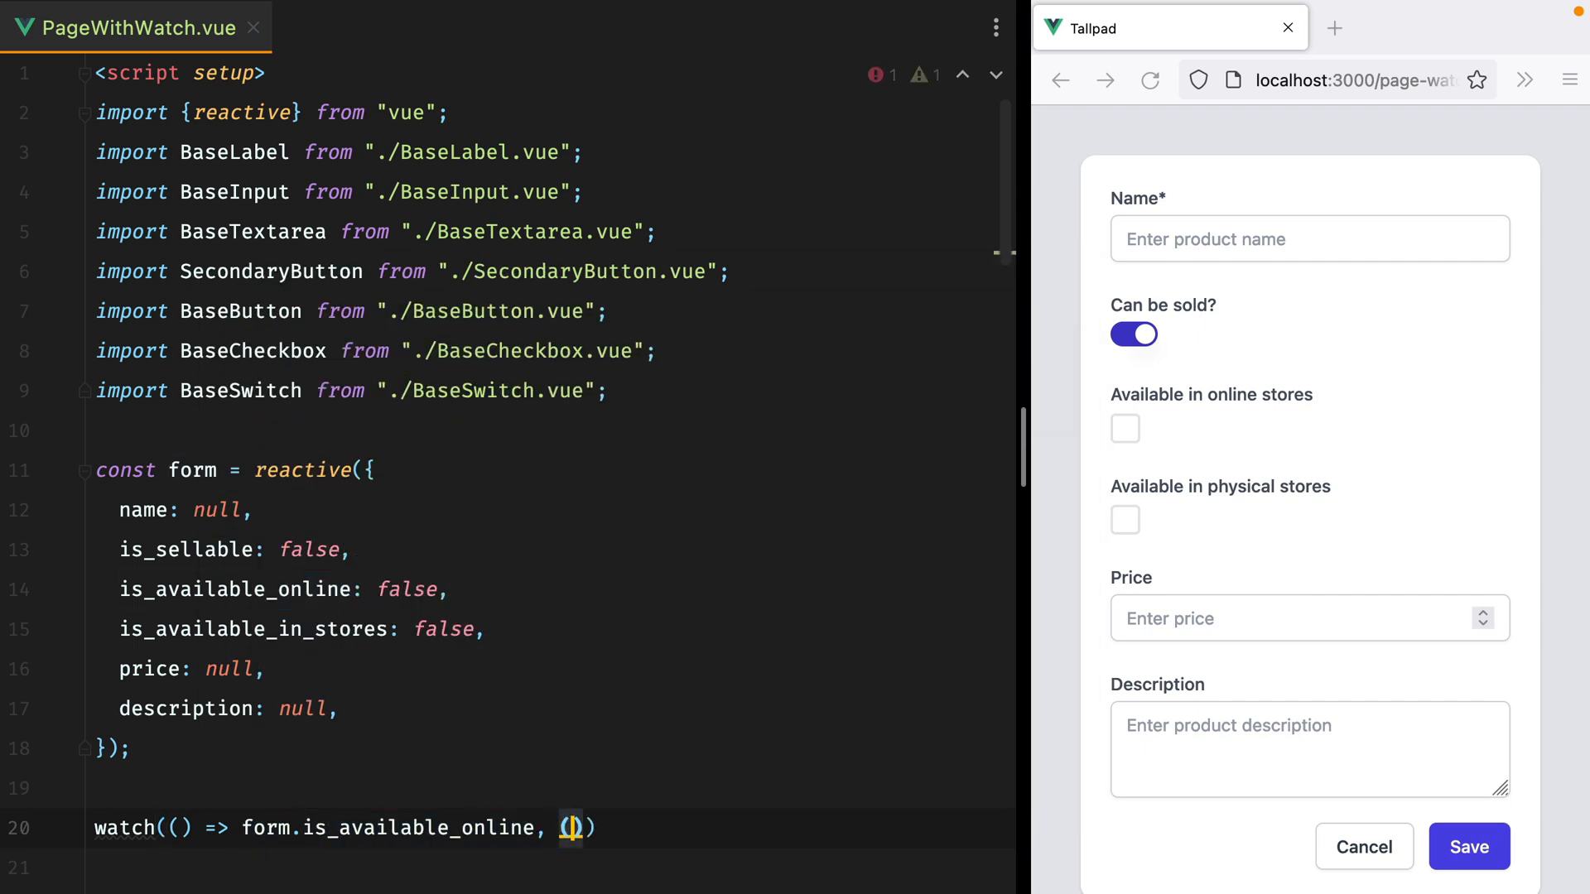
type("isA")
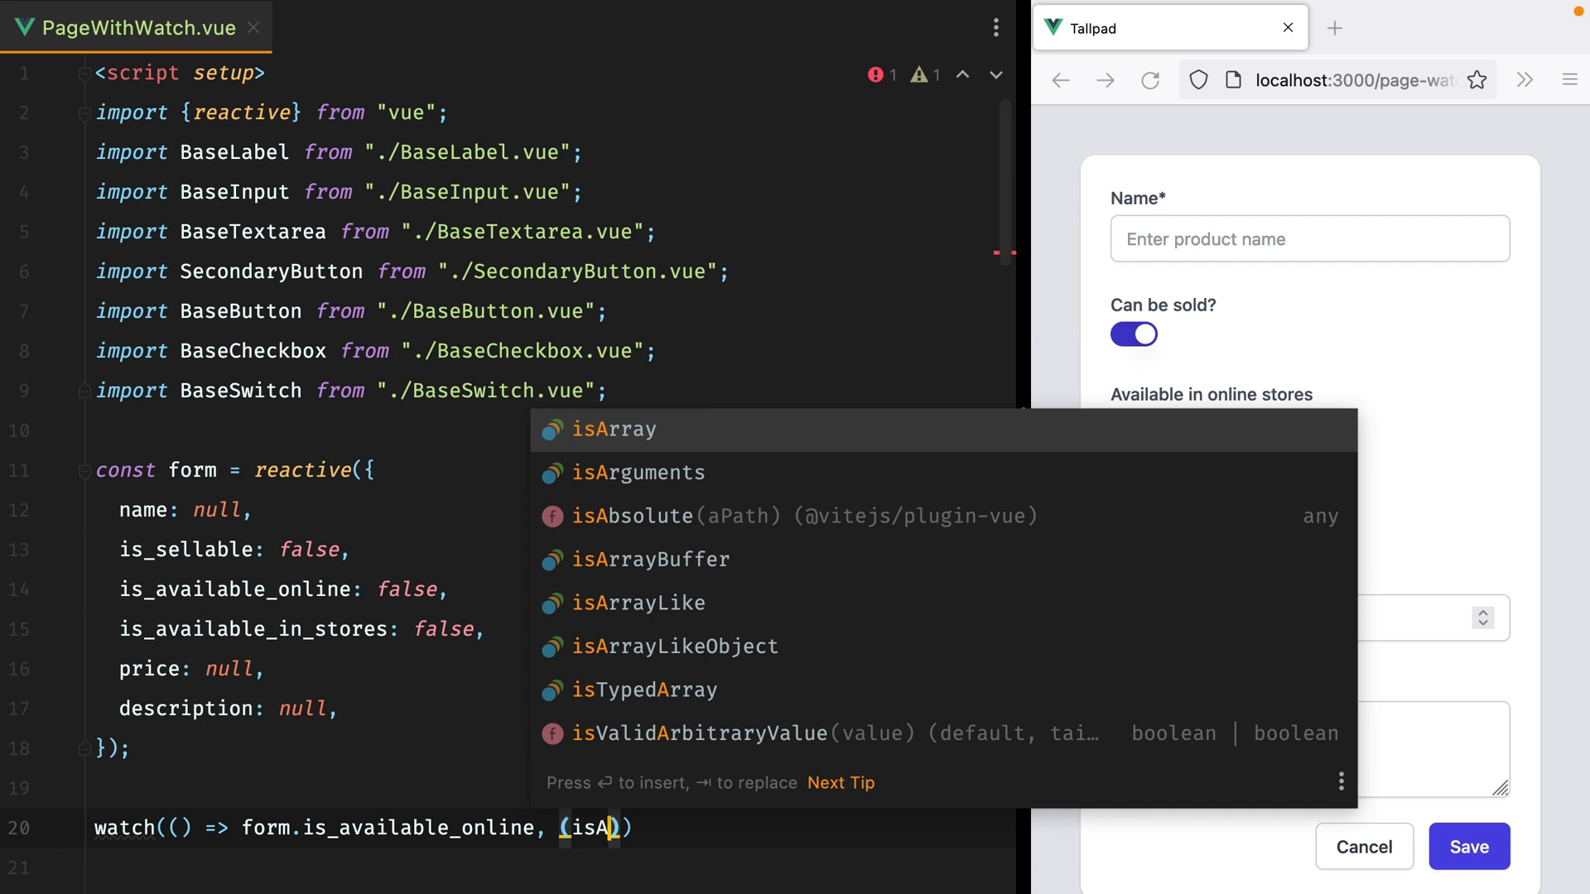
type("isAvailableOnline) => {")
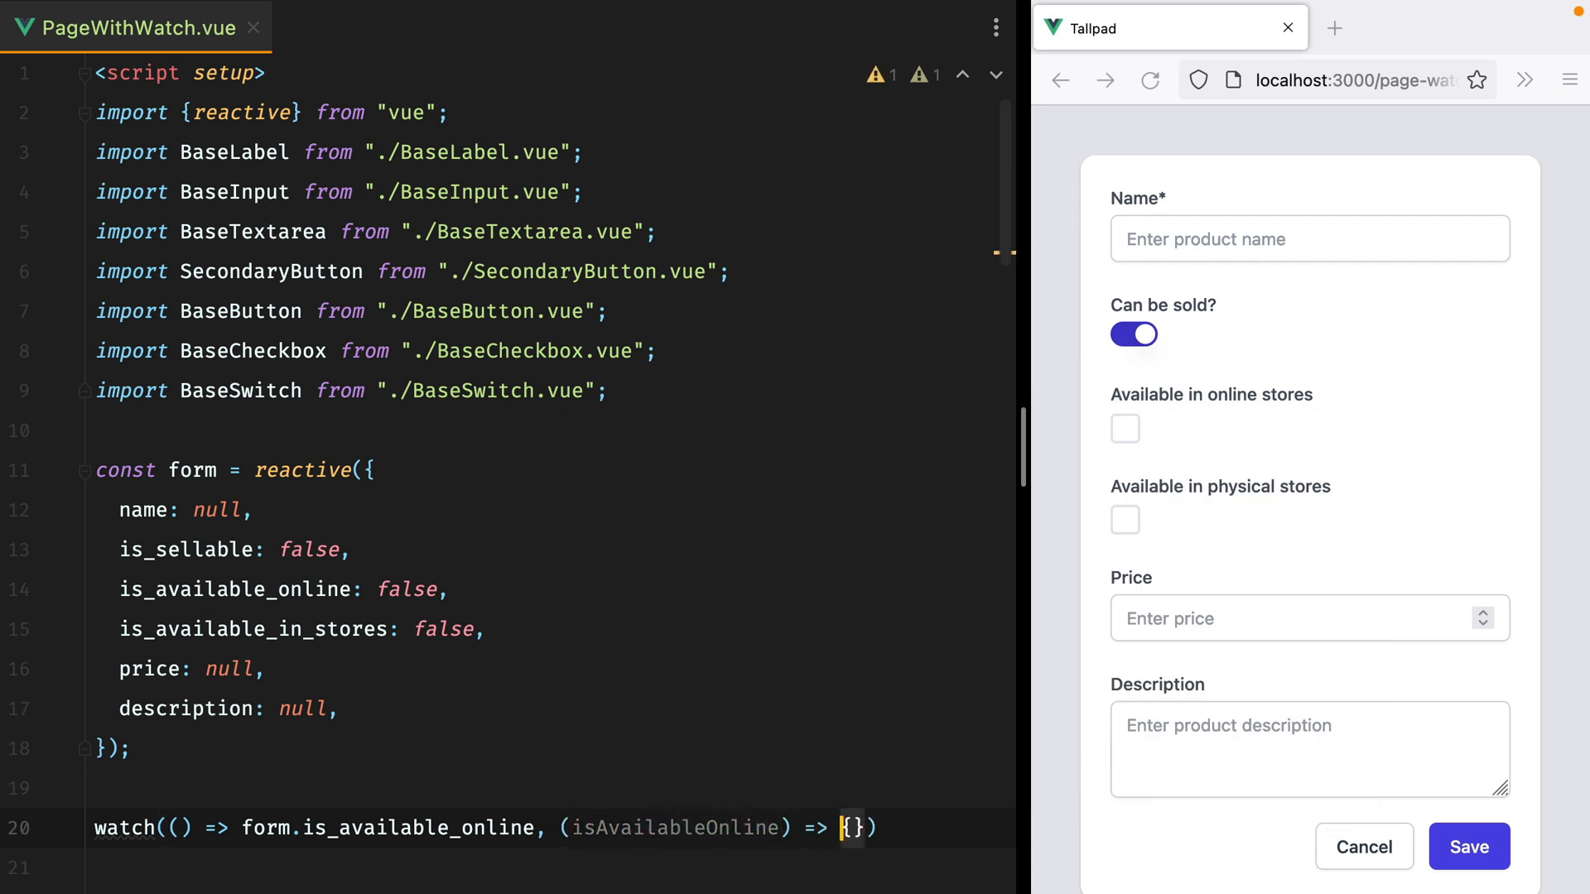
type(";")
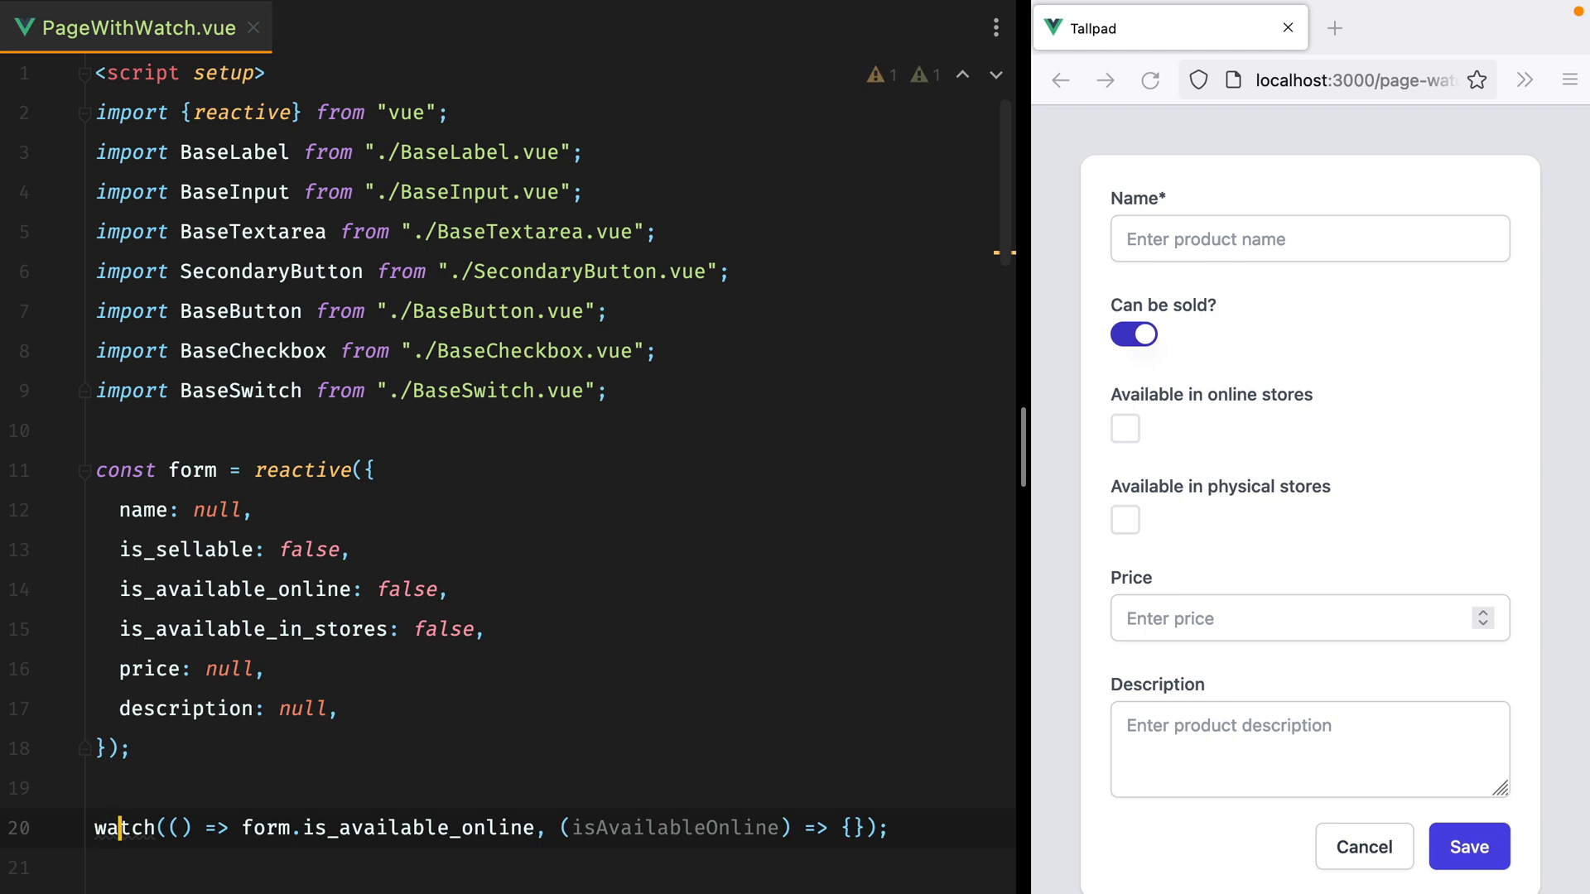
left_click(1133, 335)
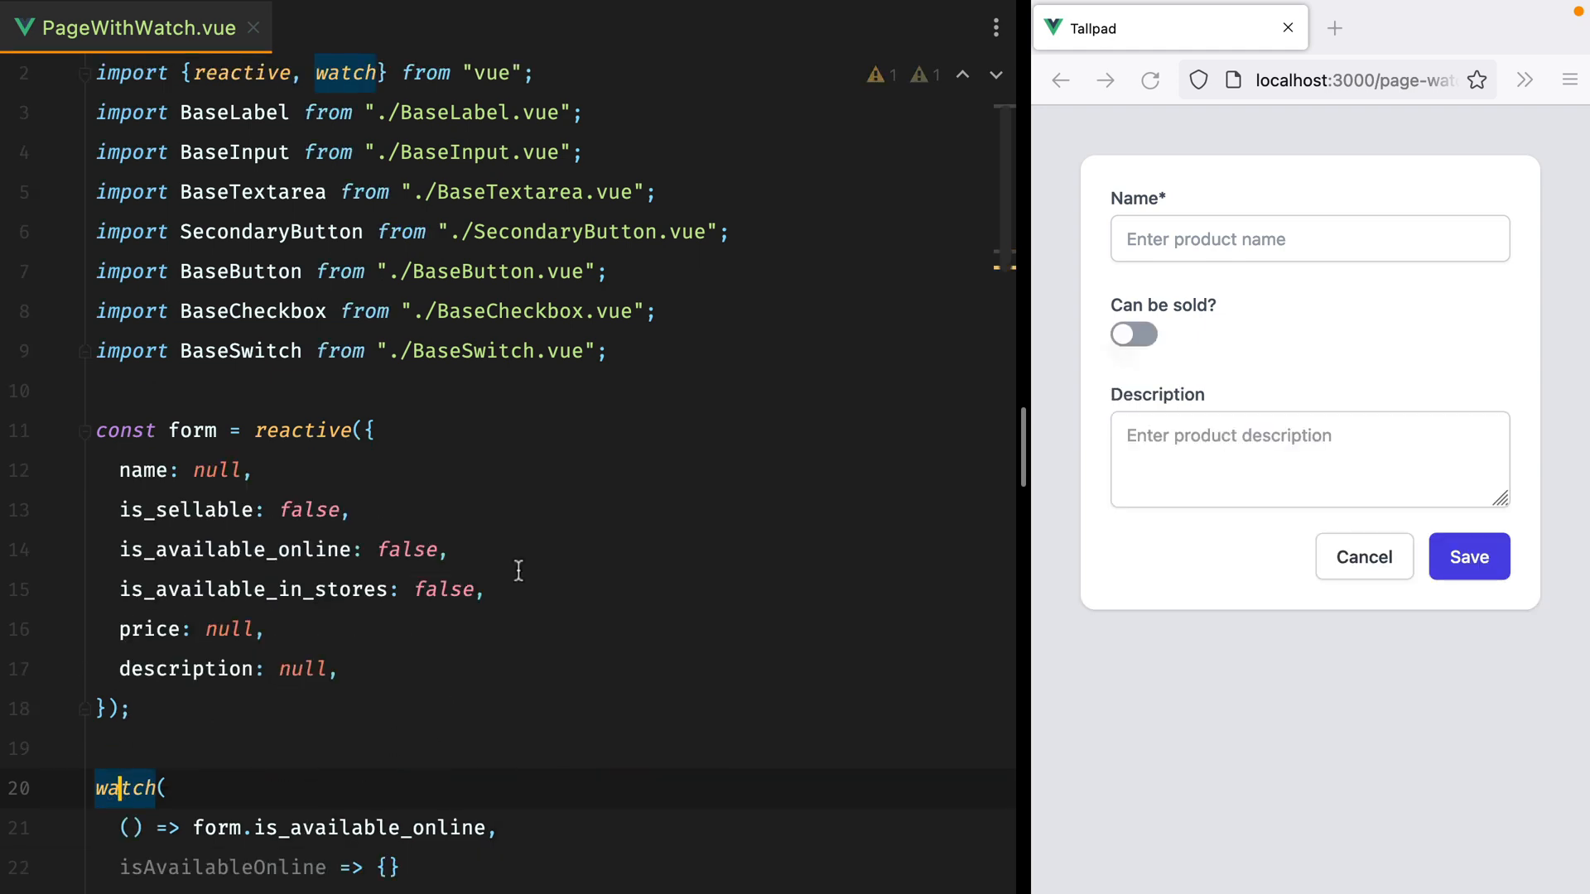
- In the callback, set form.is_sellable = false when !isAvailableOnline && !form.is_available_in_stores
scroll("down", 3)
type("if (!")
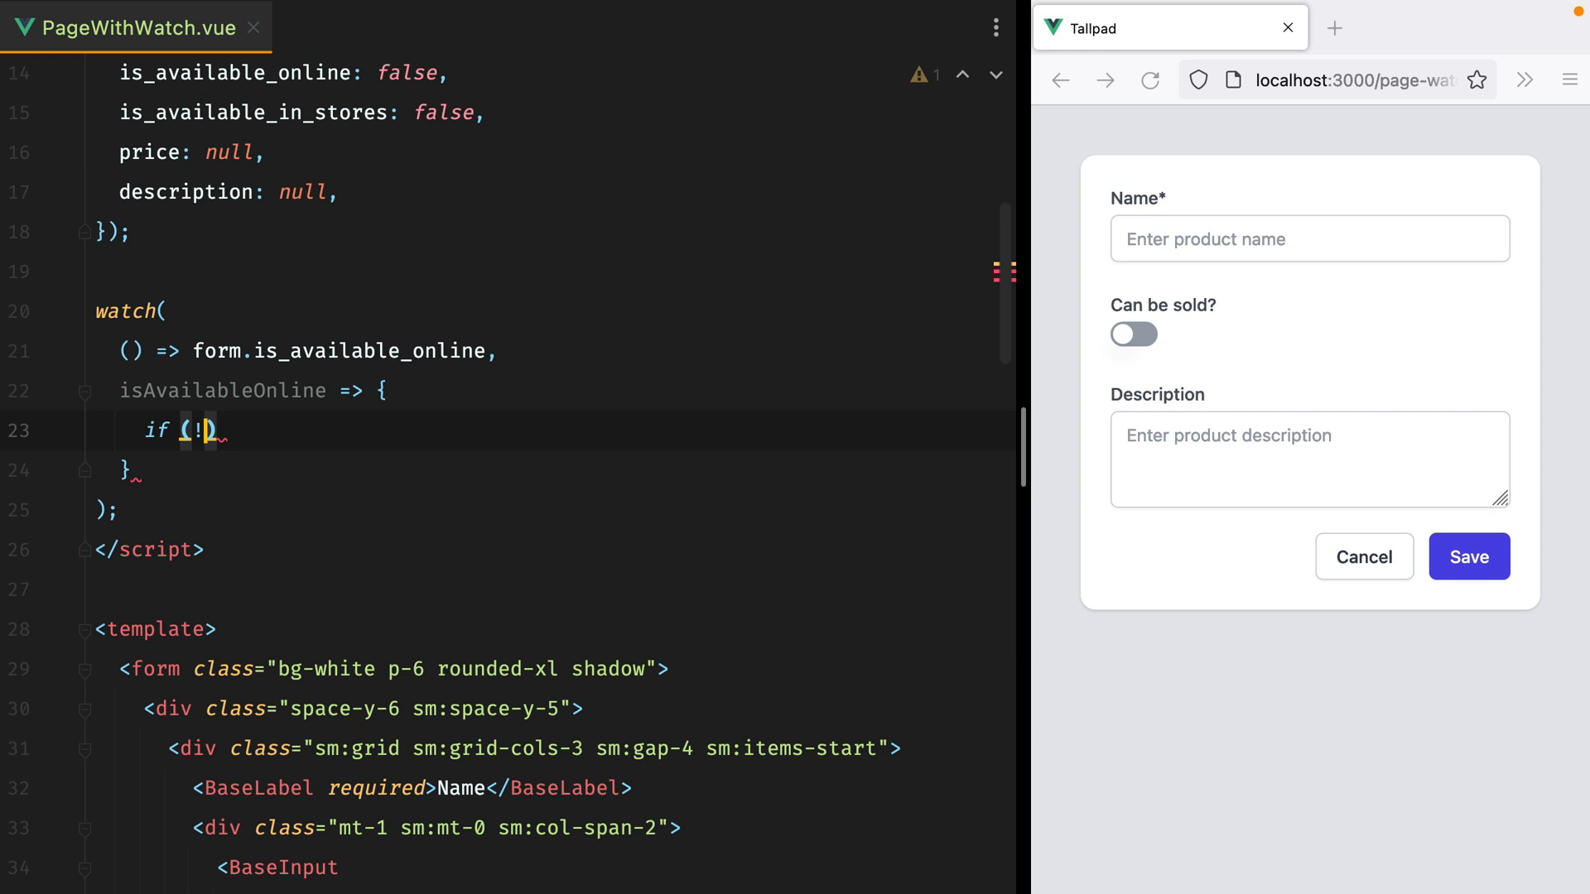
type("isAvailableOnline &&")
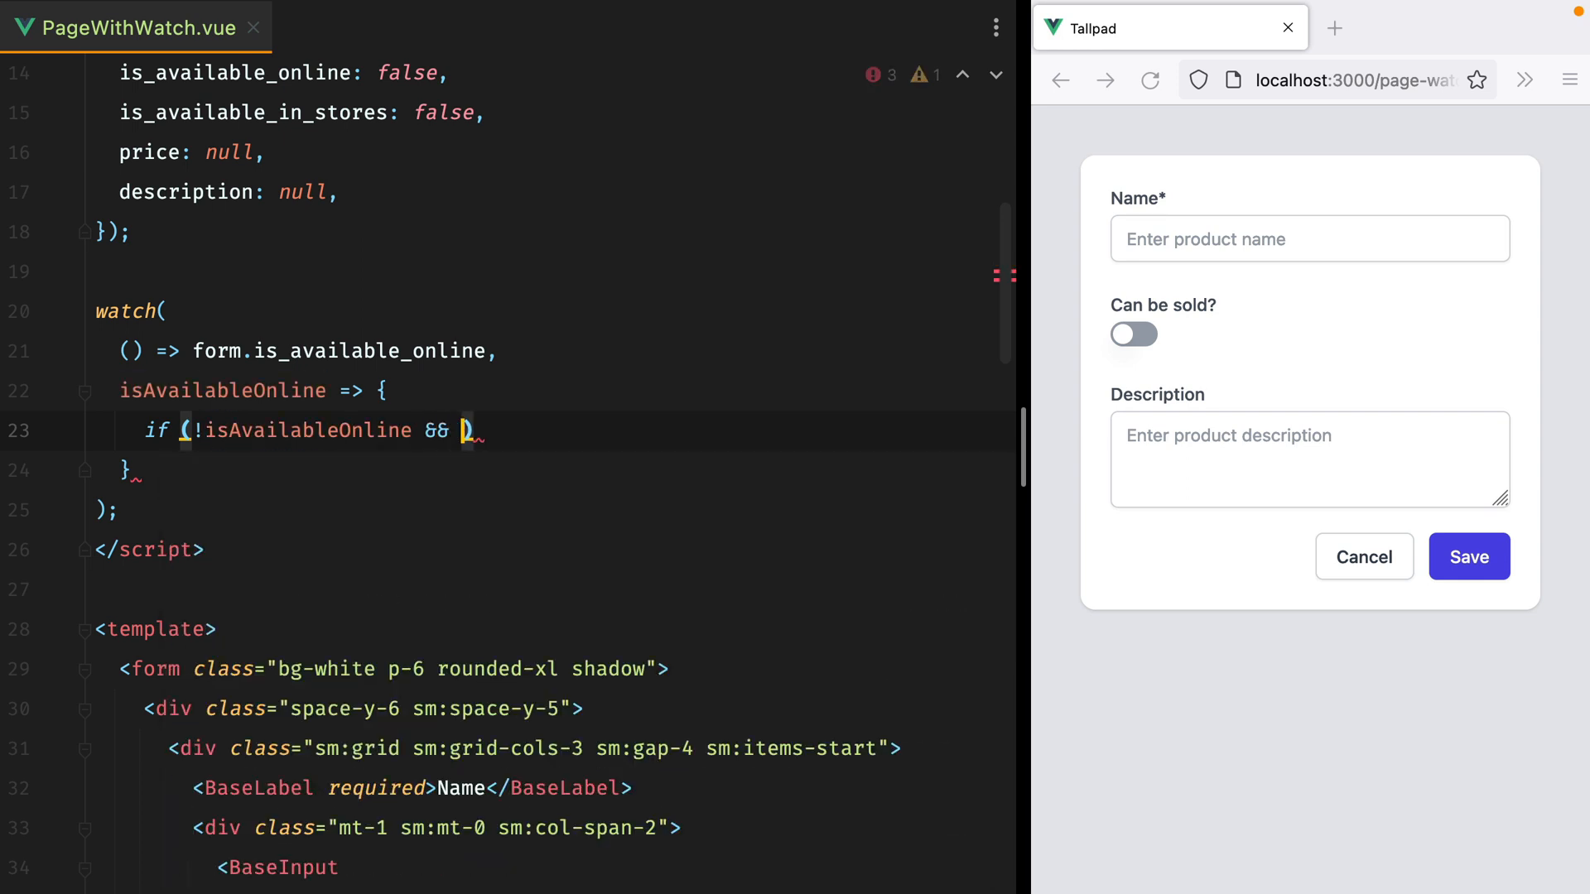
type("!")
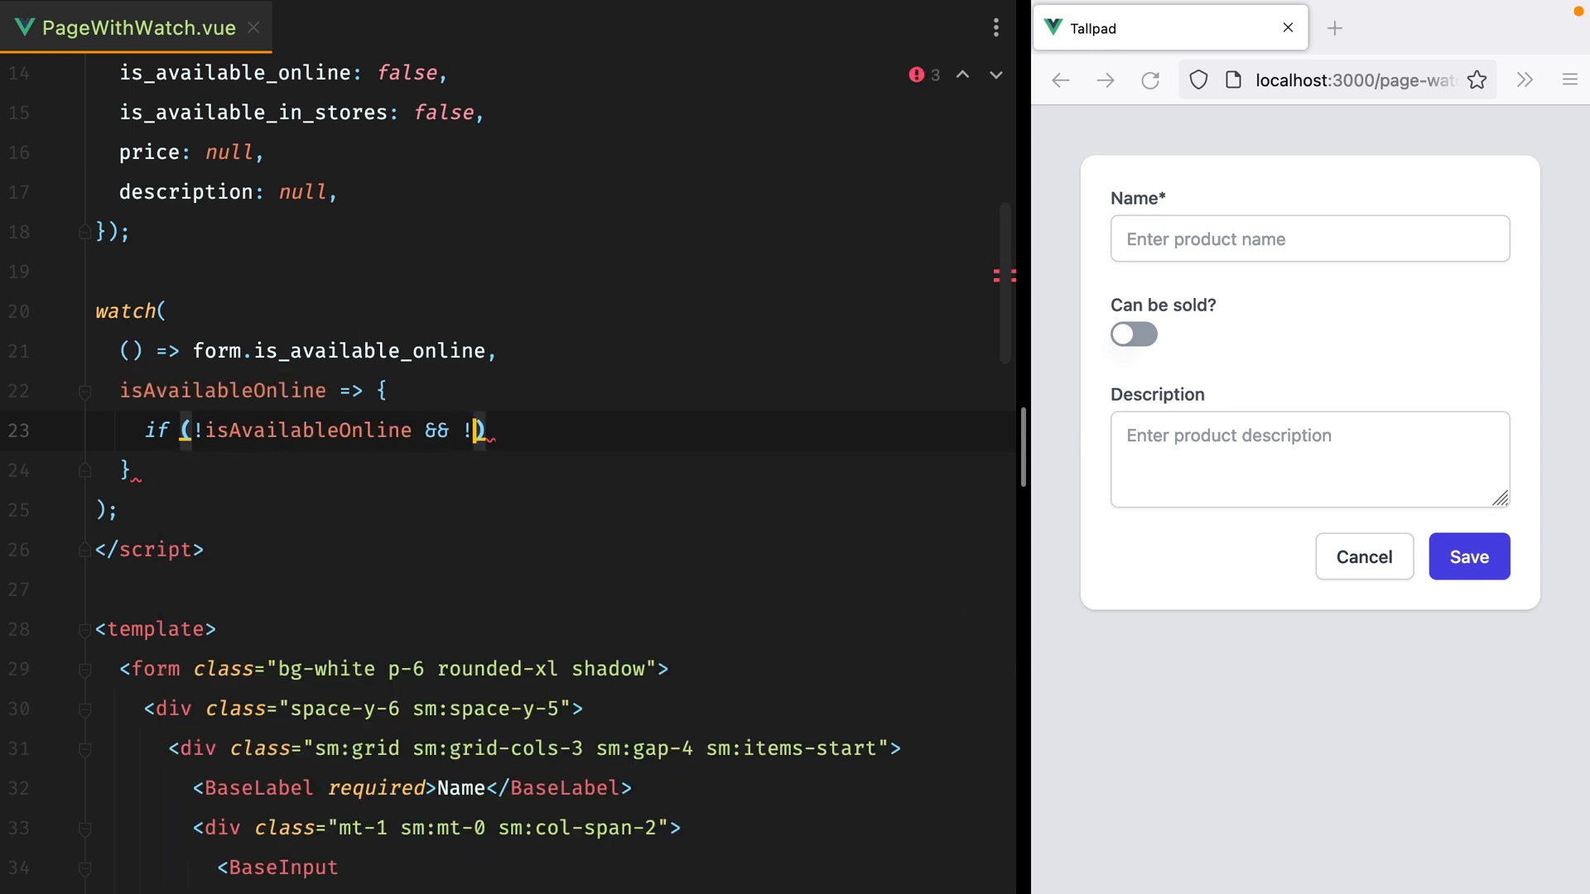
type("form.is_available_in_stores")
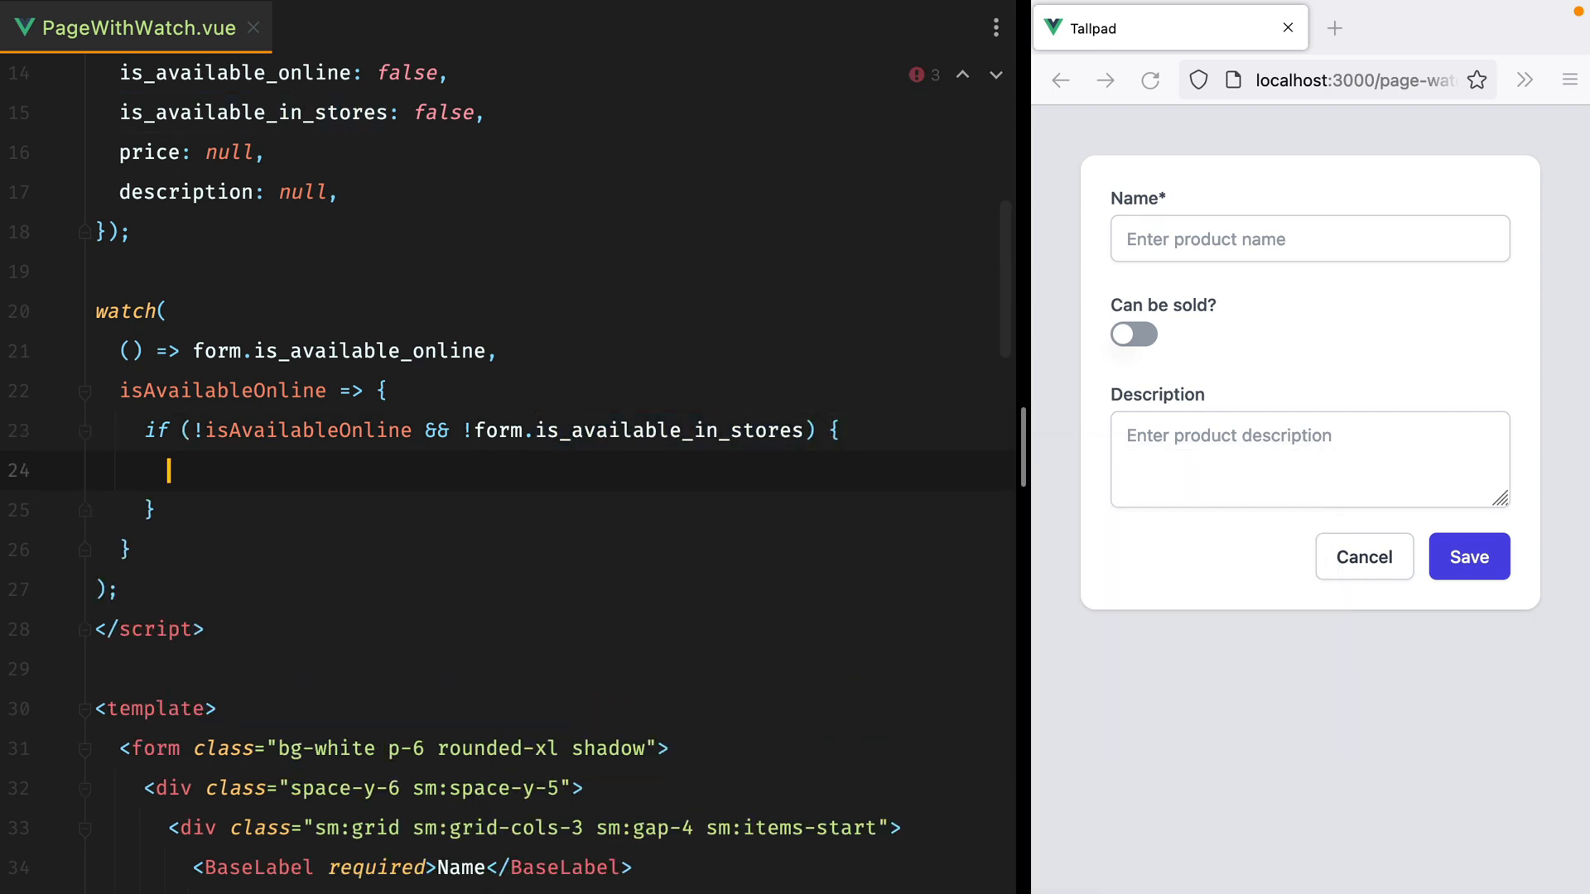
type("form.is_sellable = f")
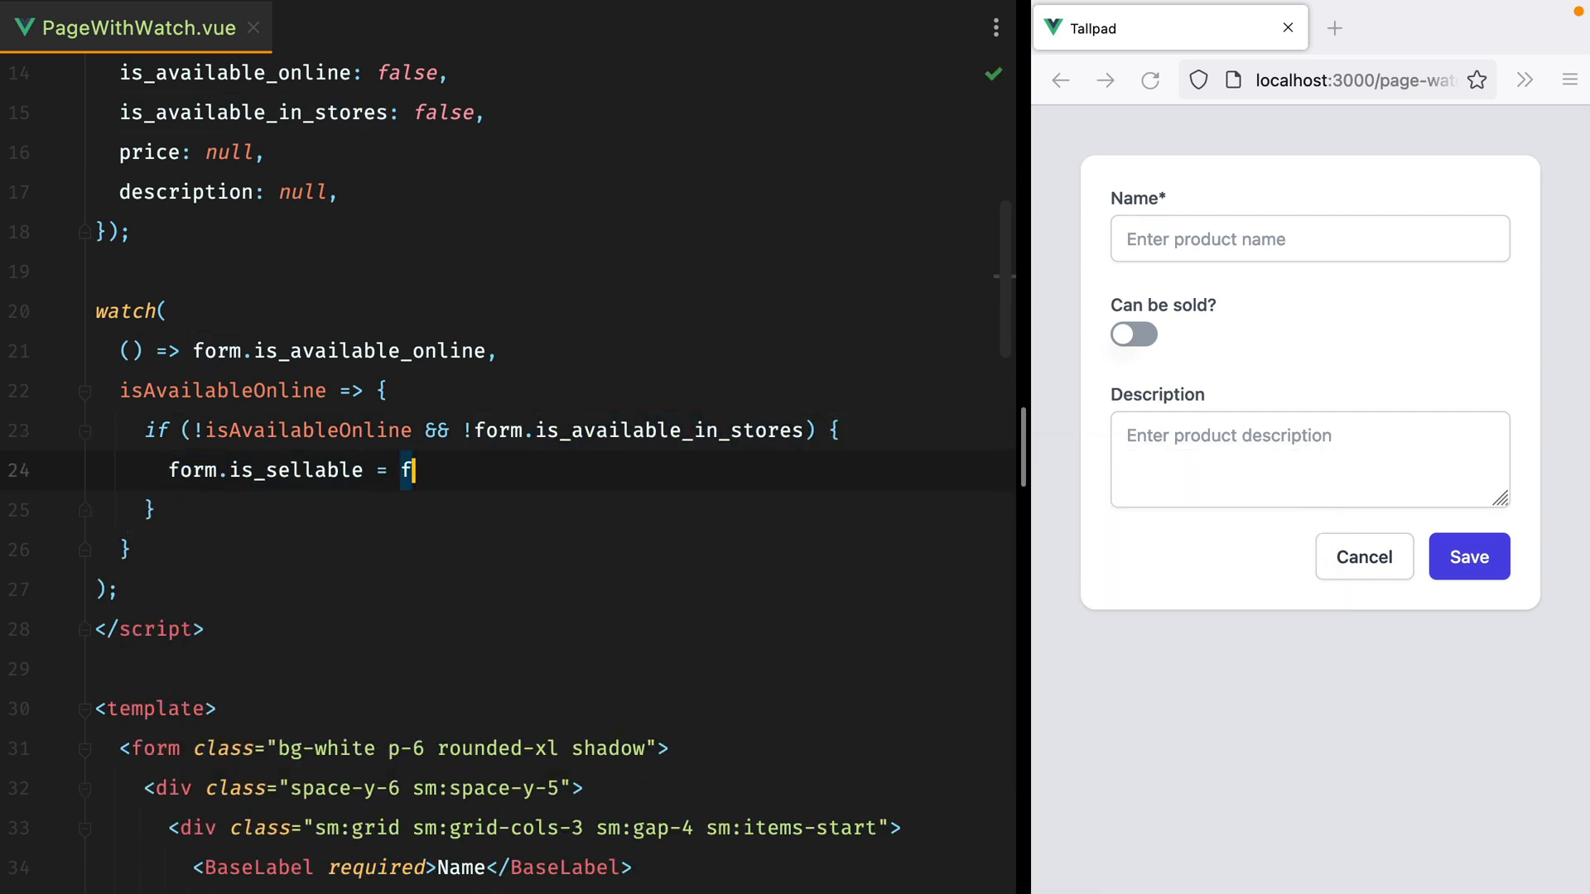
type("alse;")
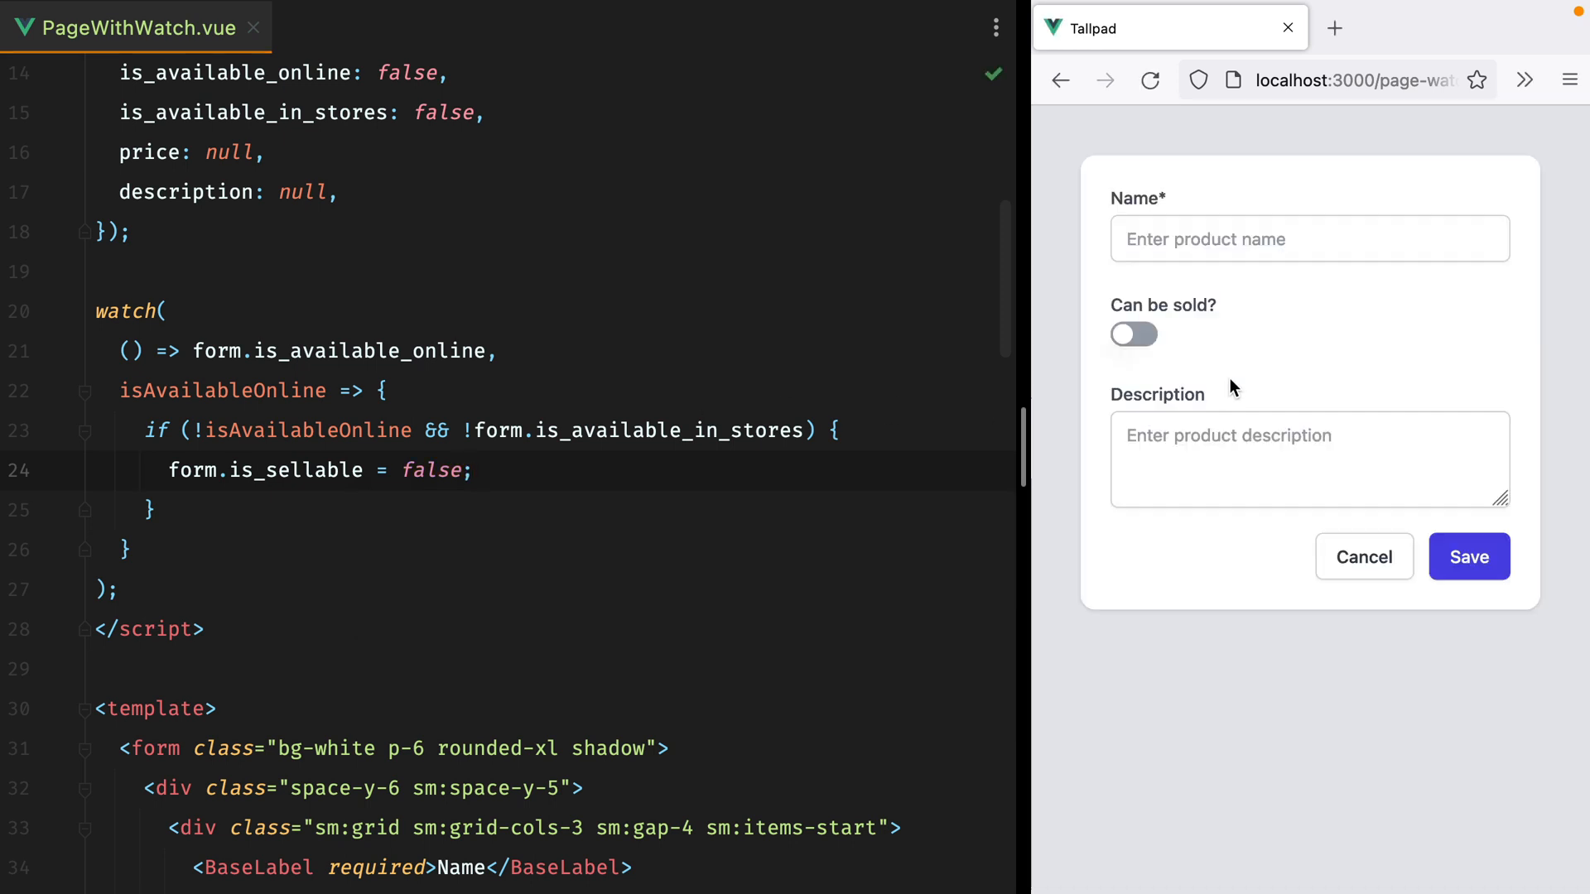
left_click(1133, 334)
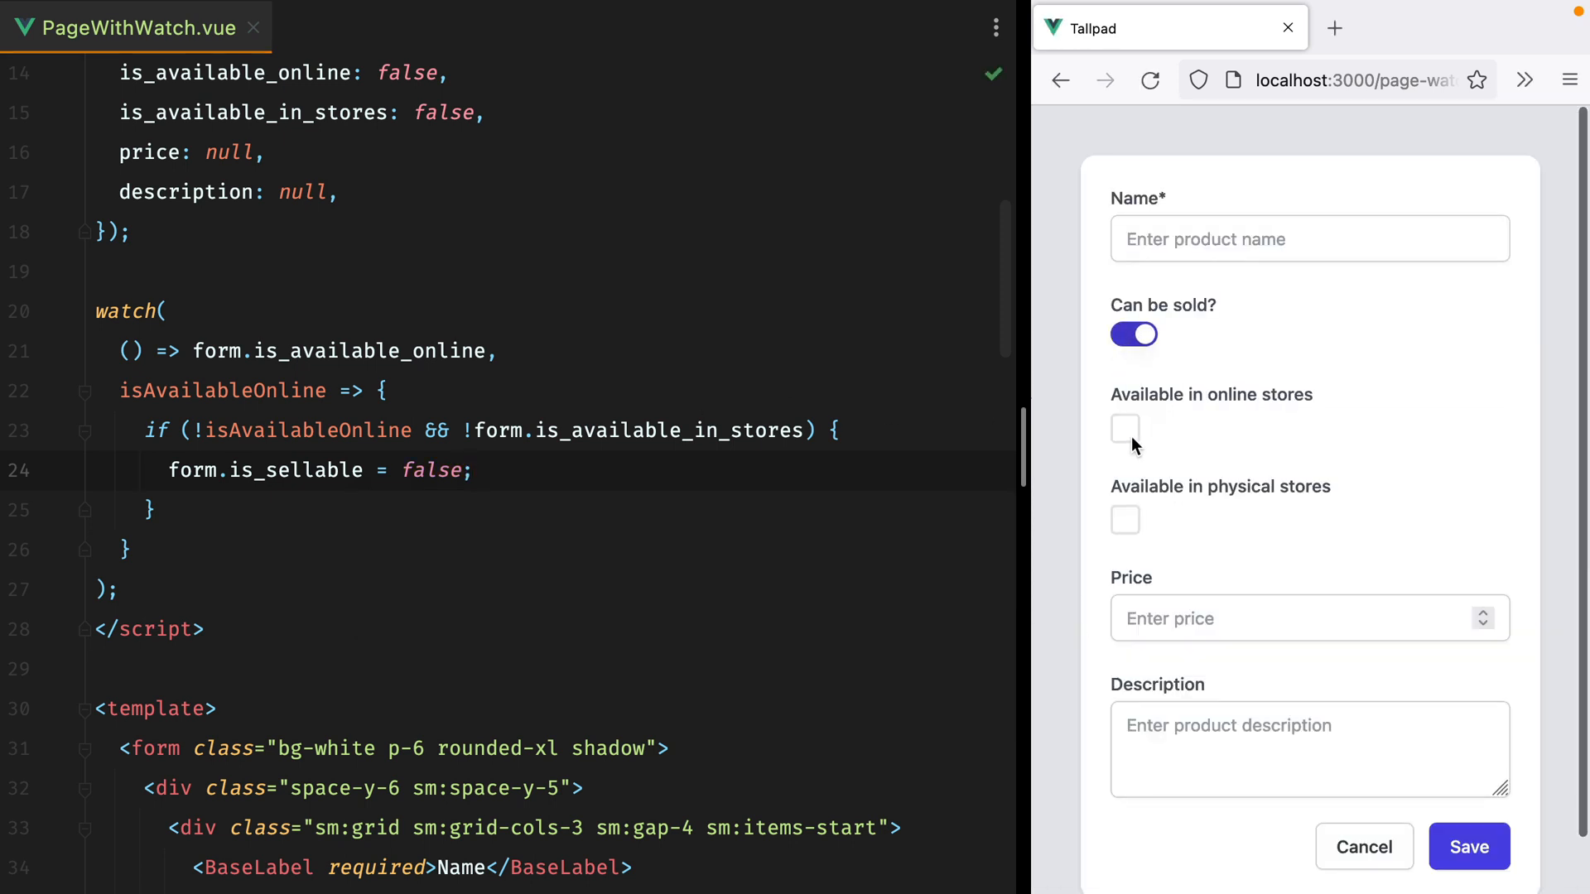
left_click(1125, 428)
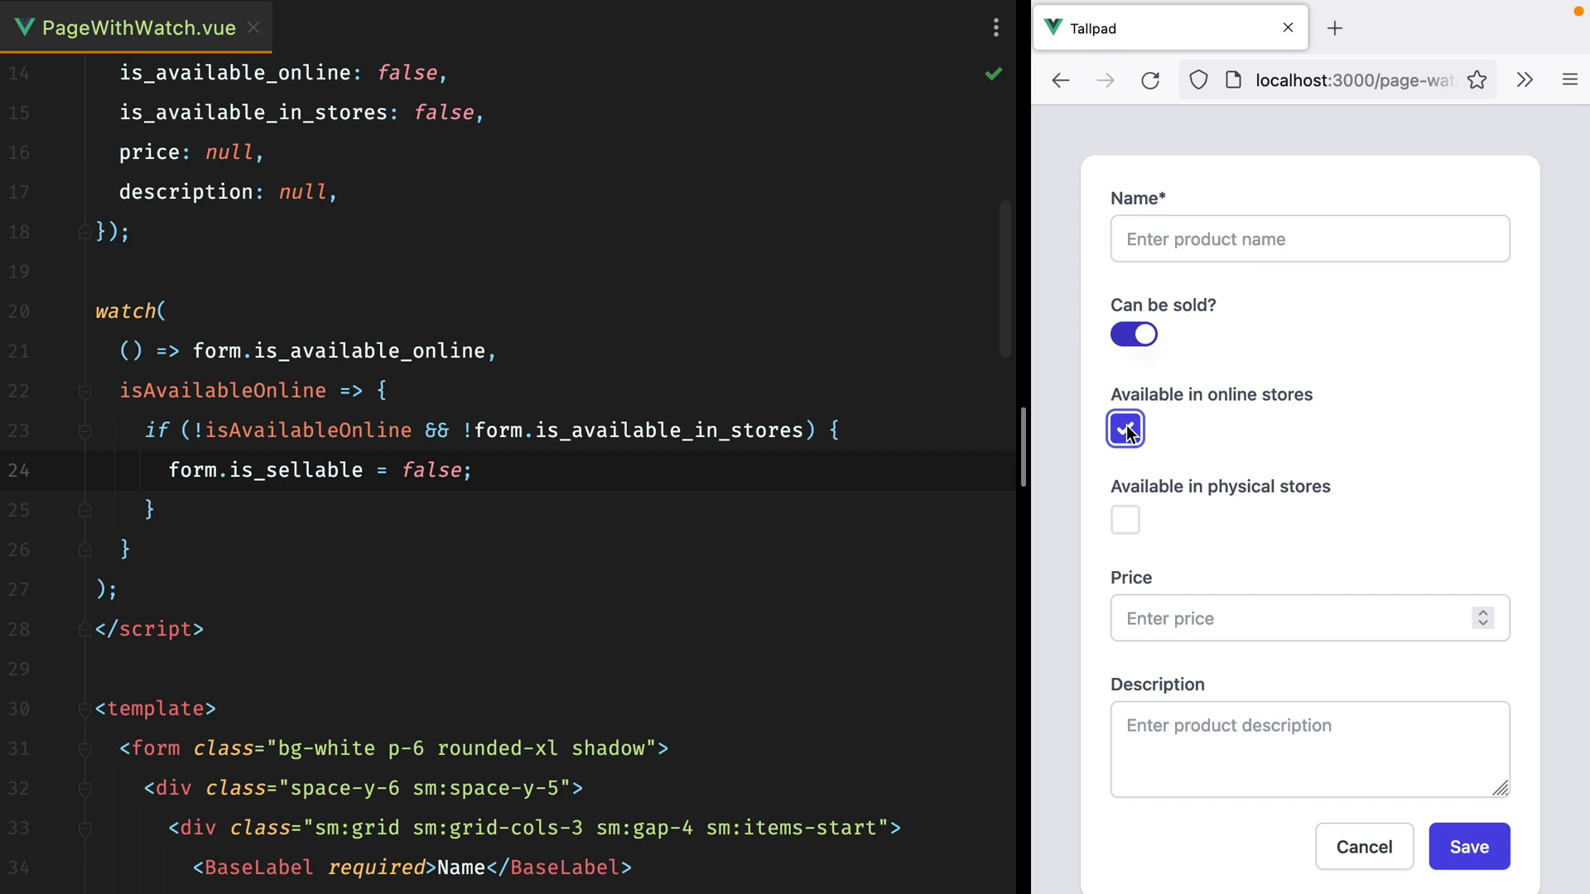
left_click(1134, 334)
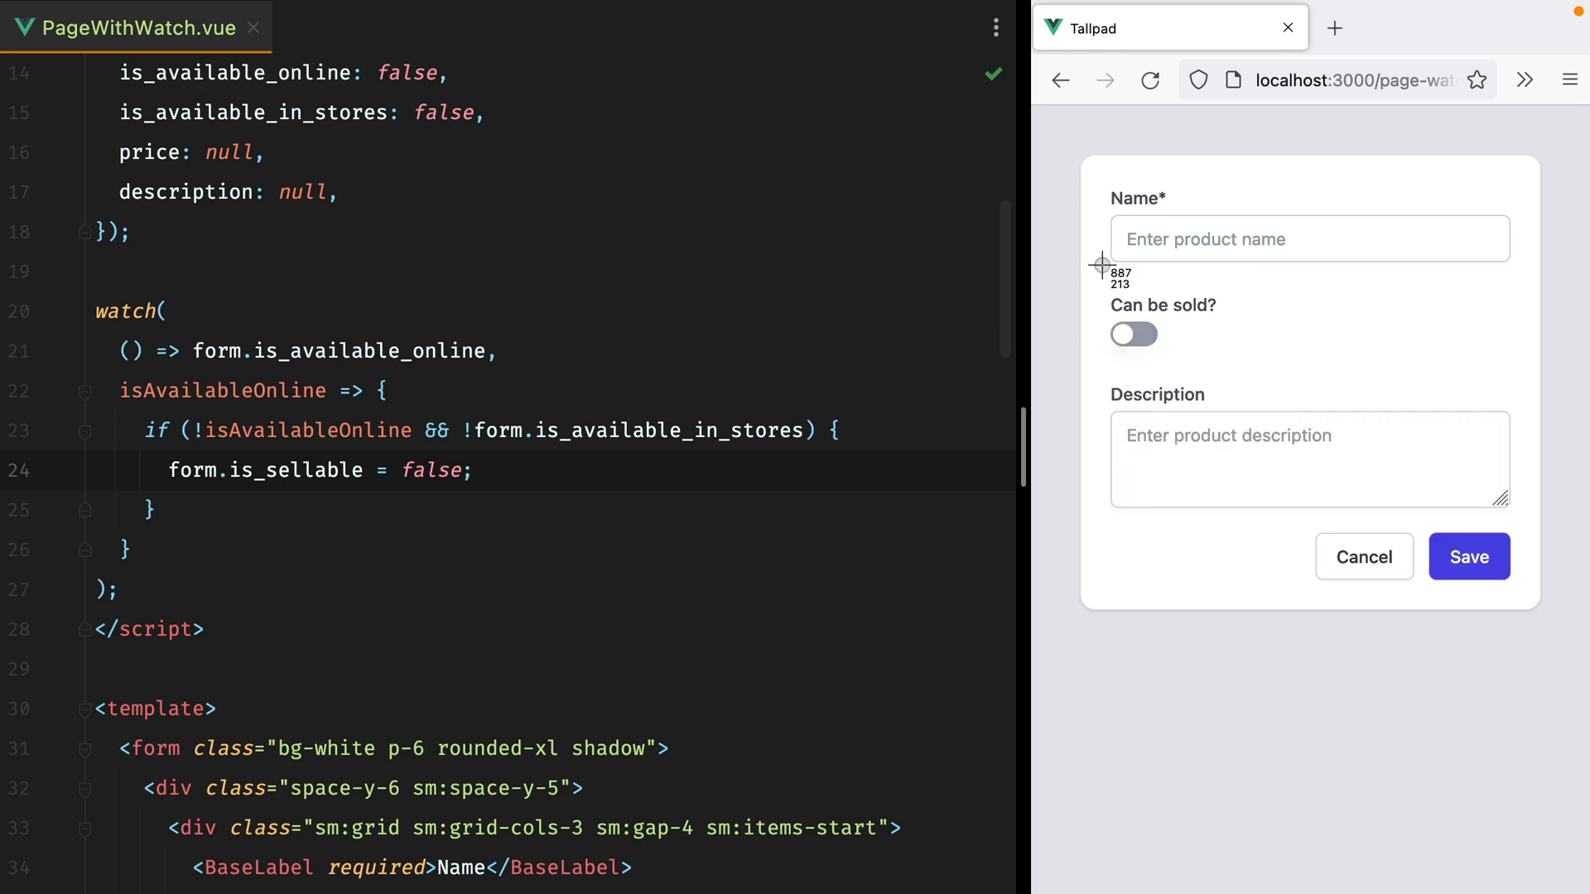
mouse_move(1273, 392)
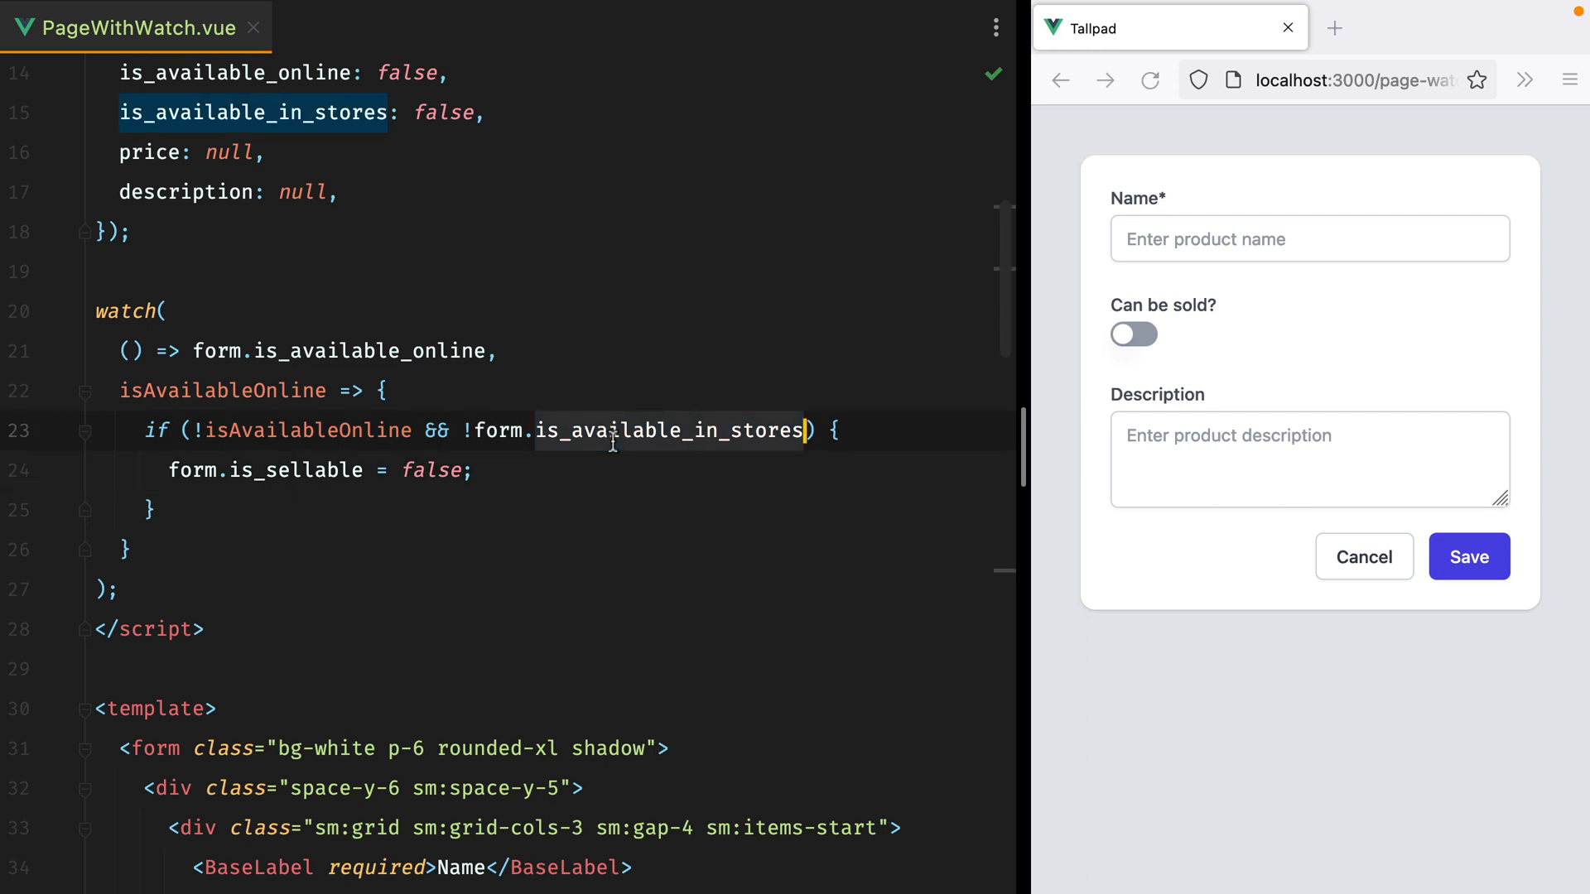
left_click(174, 271)
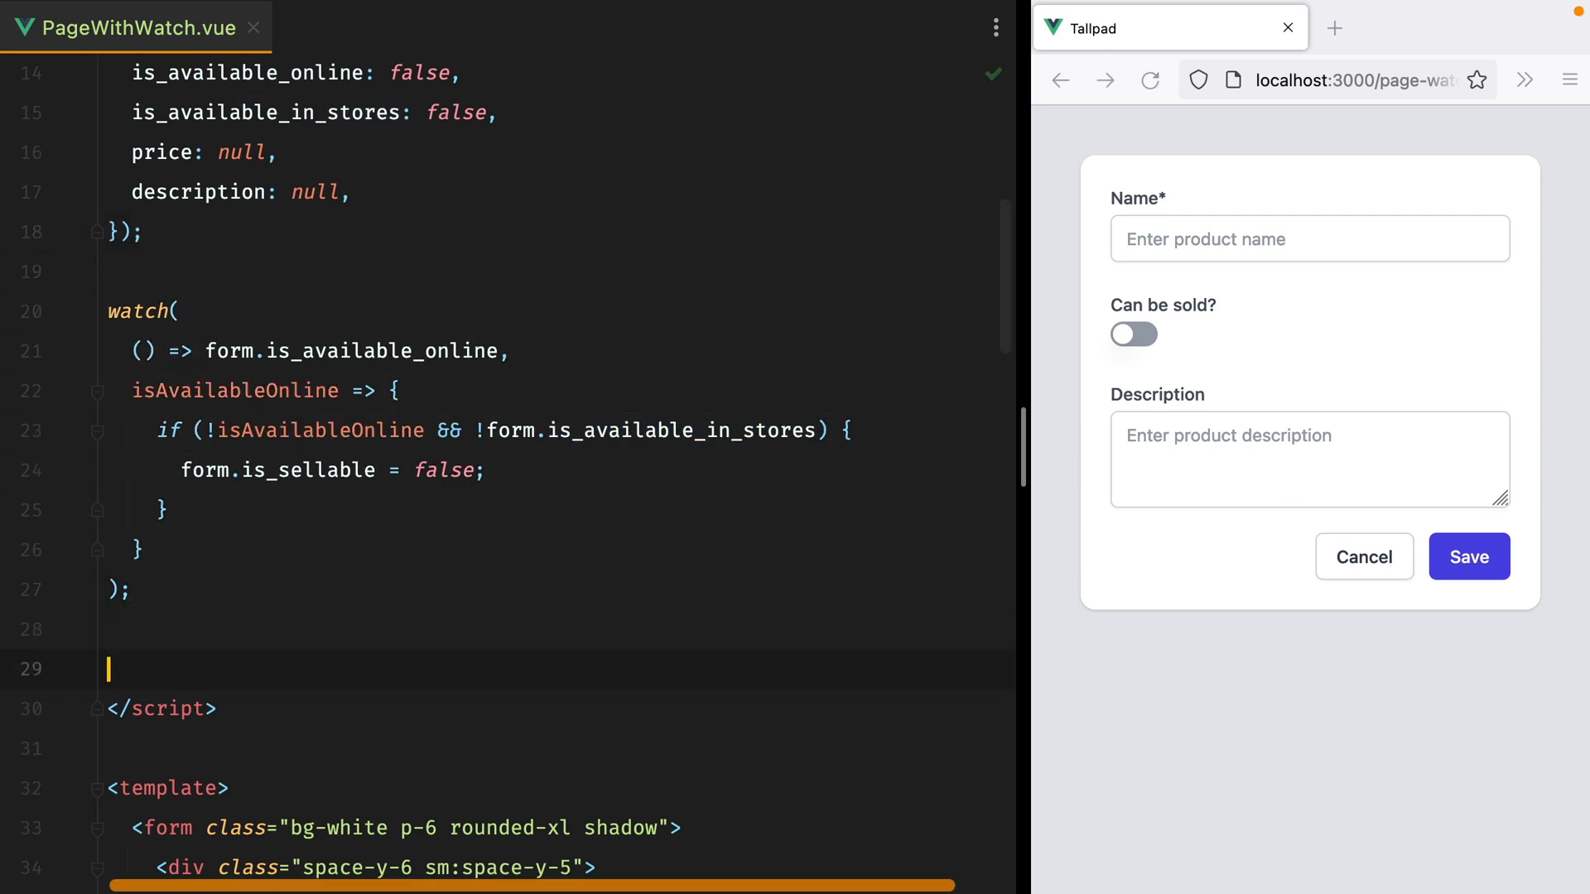
- Write a watch on form.is_available_in_stores that sets is_sellable to false when is_available_online is also false
type("watch(")
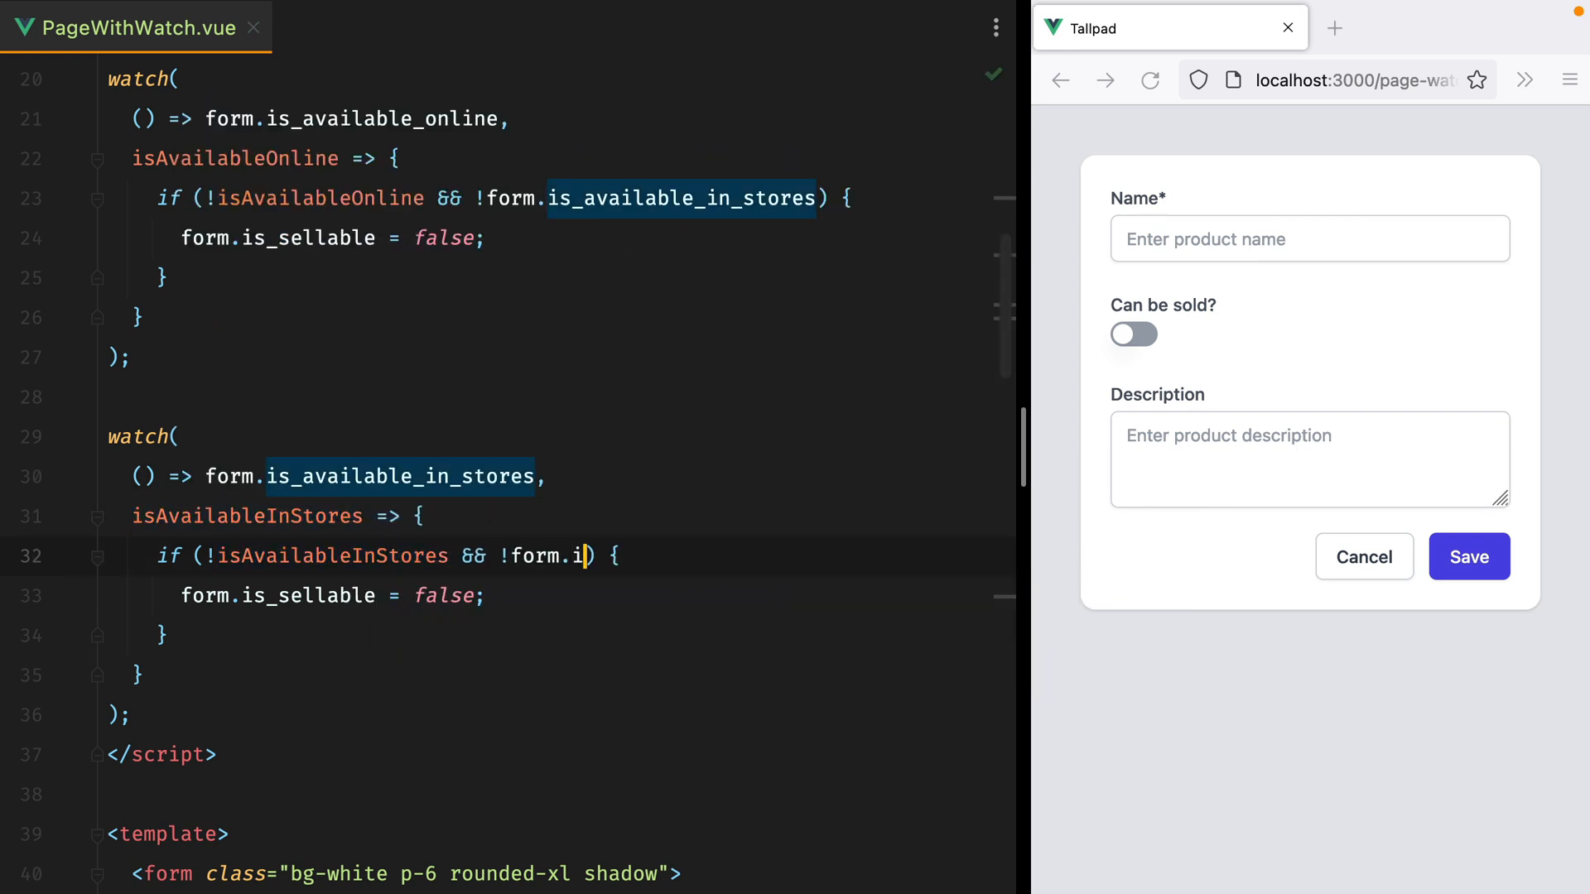
type("s_available_online")
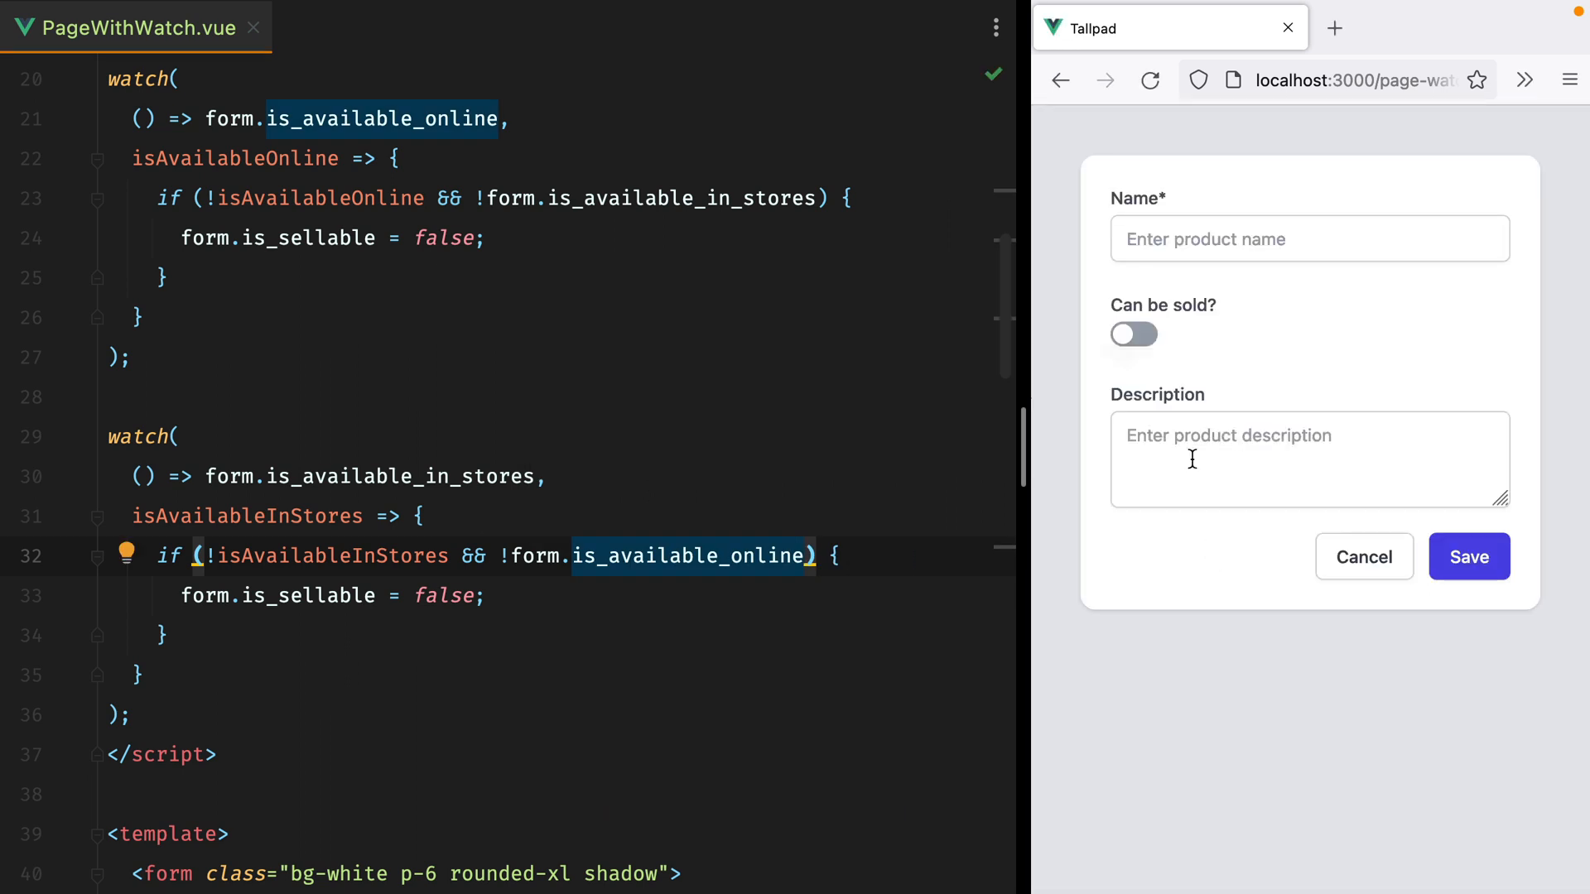
left_click(1133, 333)
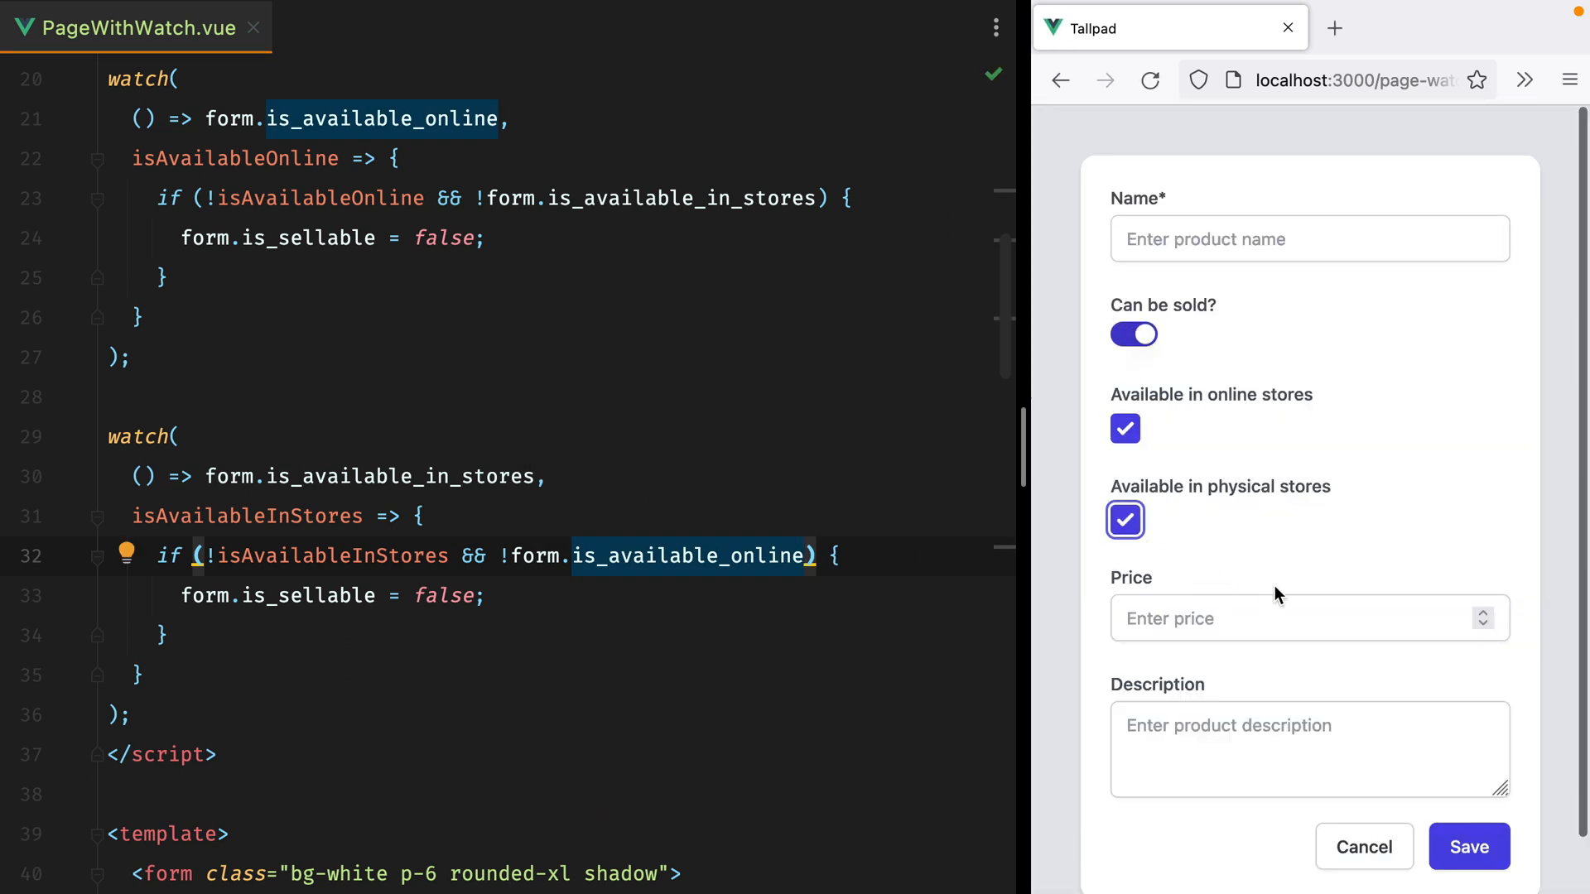
left_click(1133, 334)
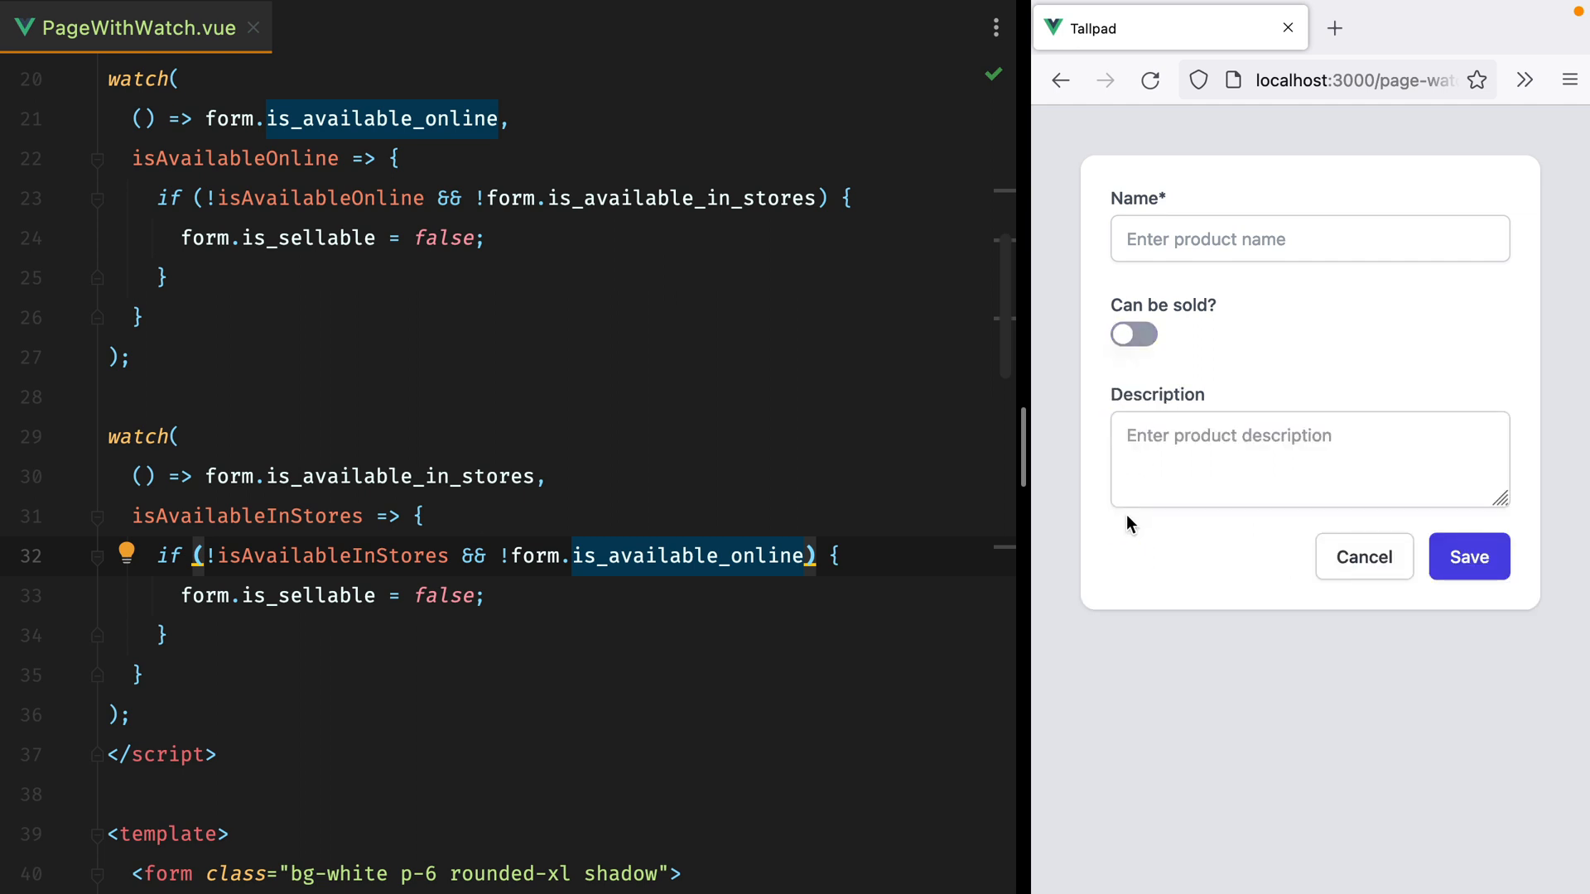
mouse_move(926, 560)
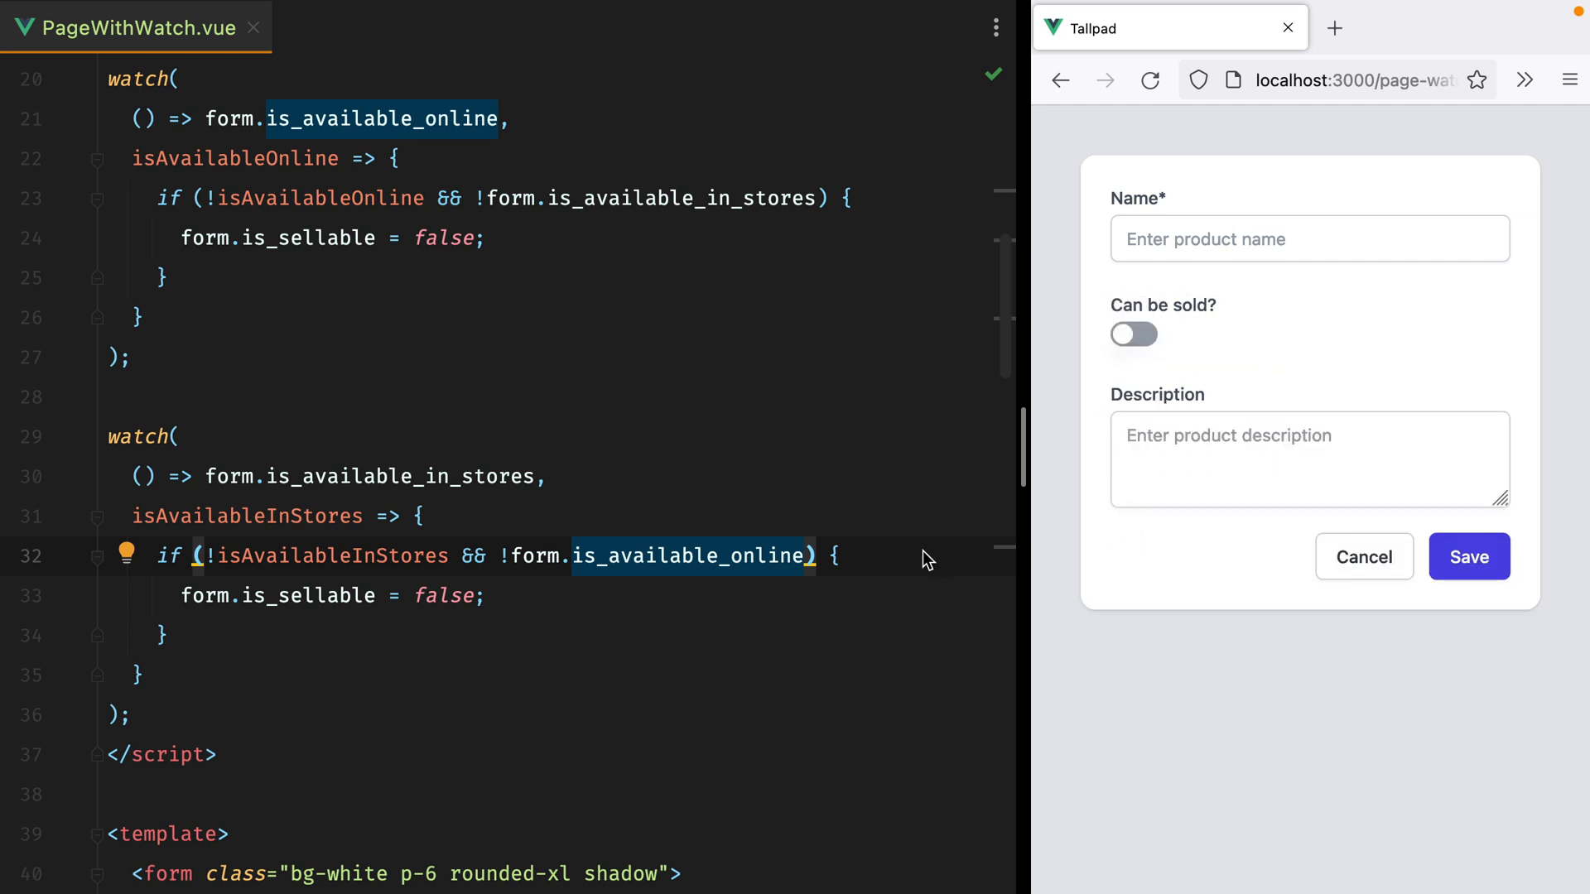
left_click(834, 555)
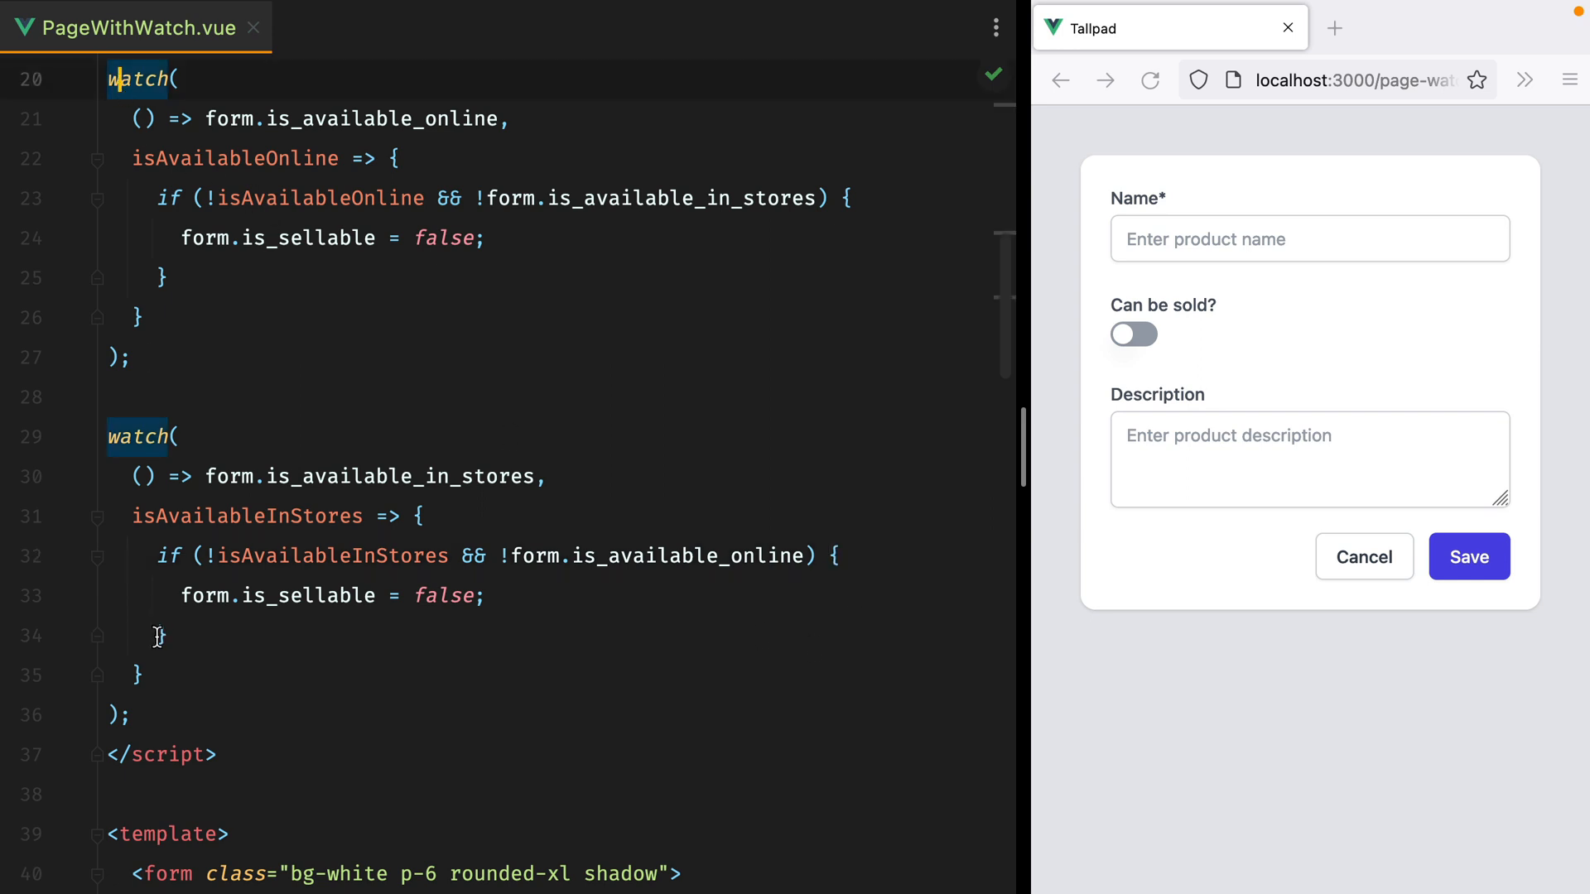
- Comment out both watches and start a watch whose source is [form.is_available_online, form.is_available_in_stores]
key("Ctrl+/")
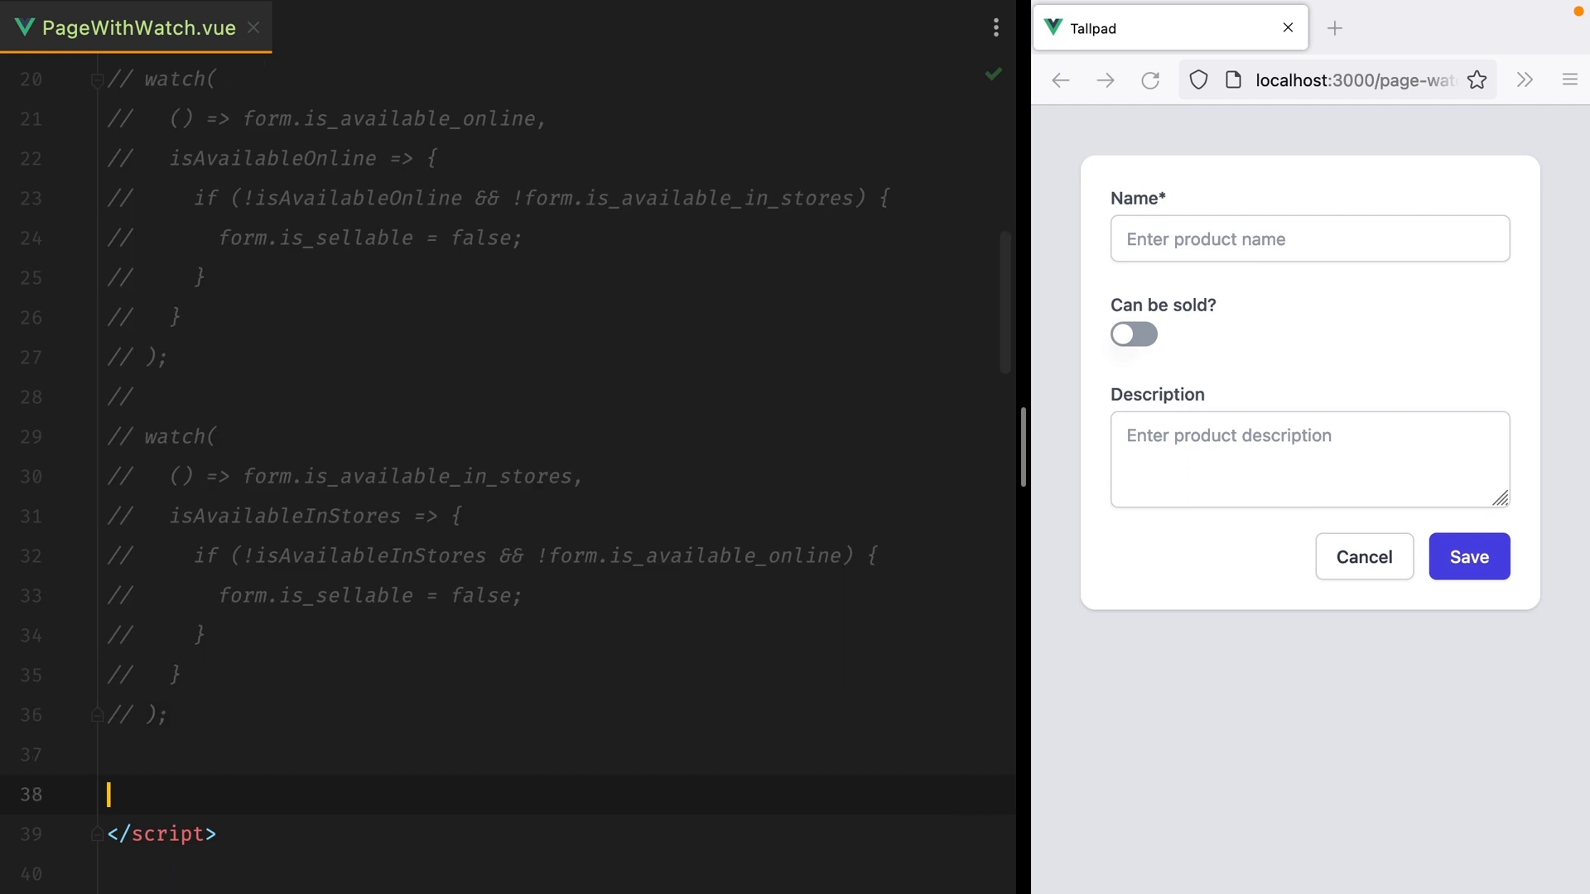
type("watch()")
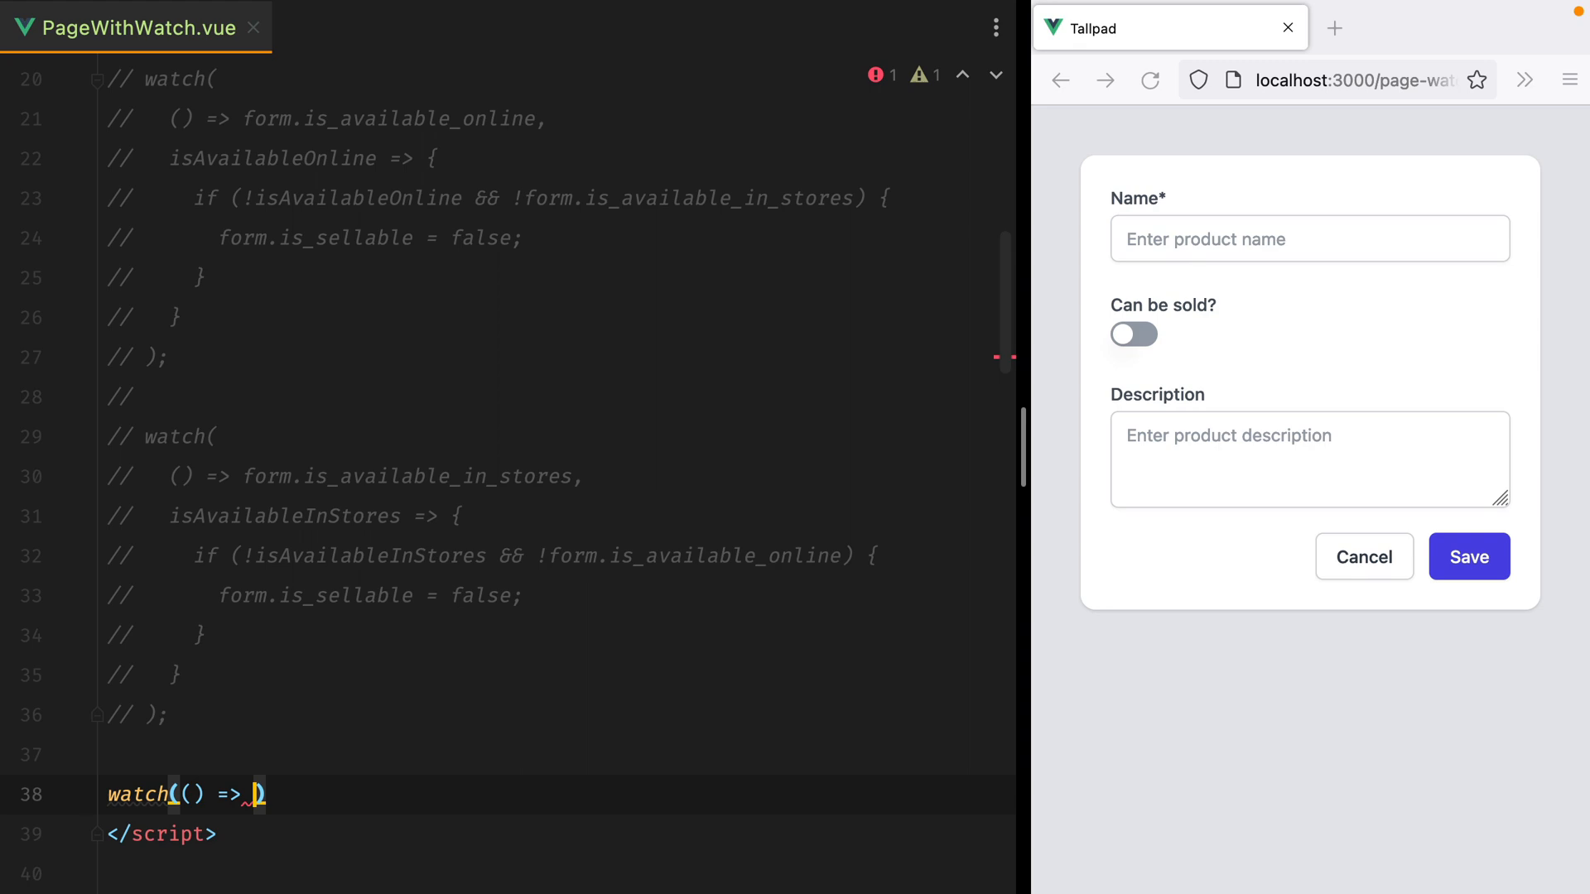
type("form]")
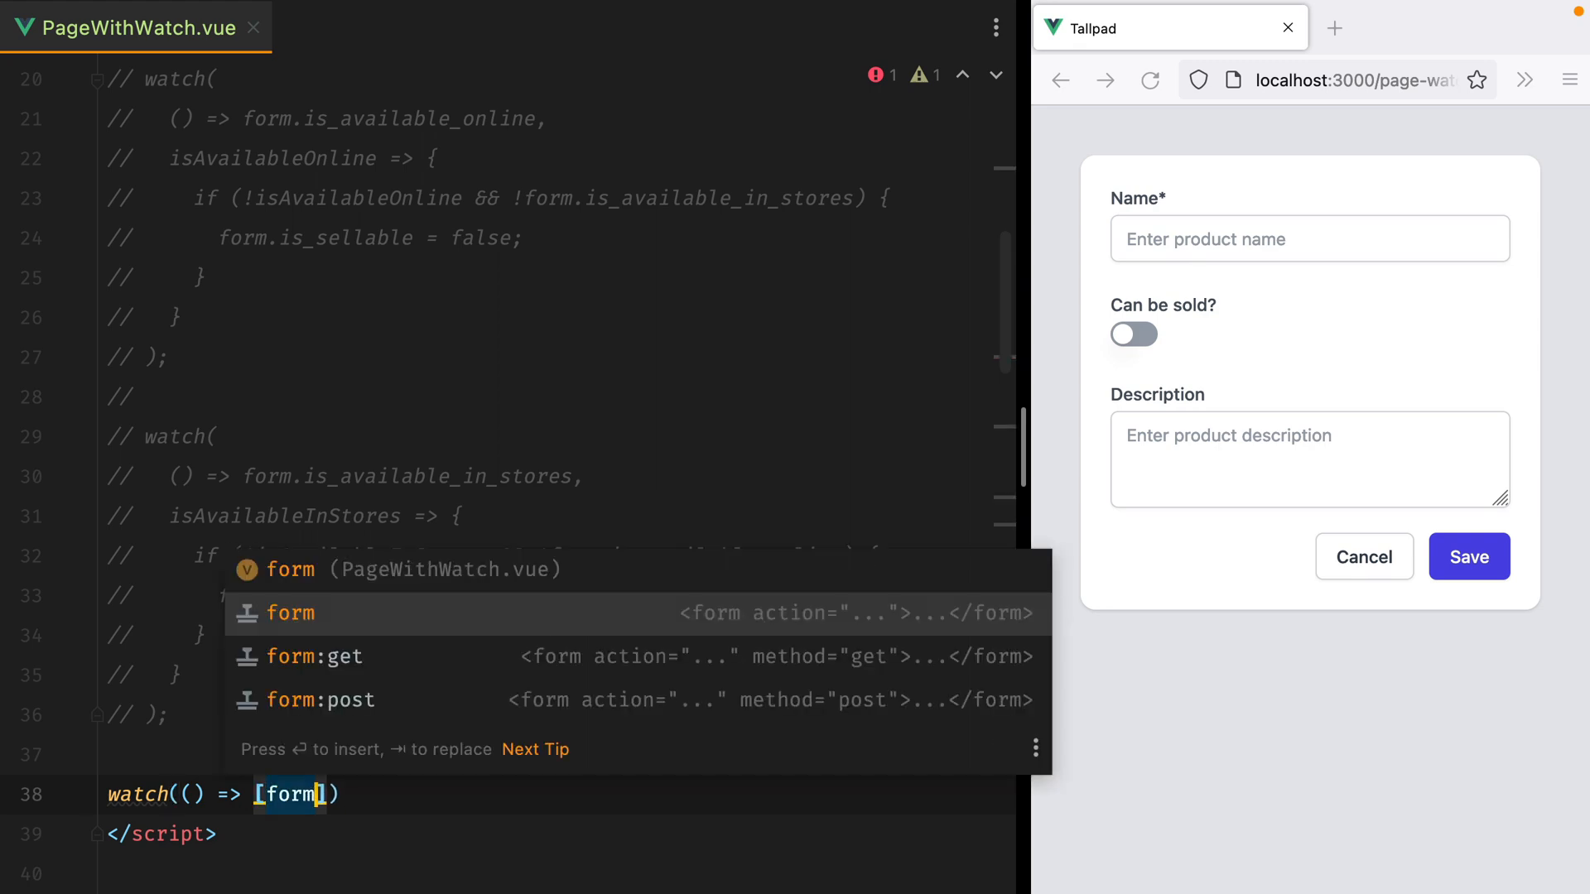
type(".is_available_online,")
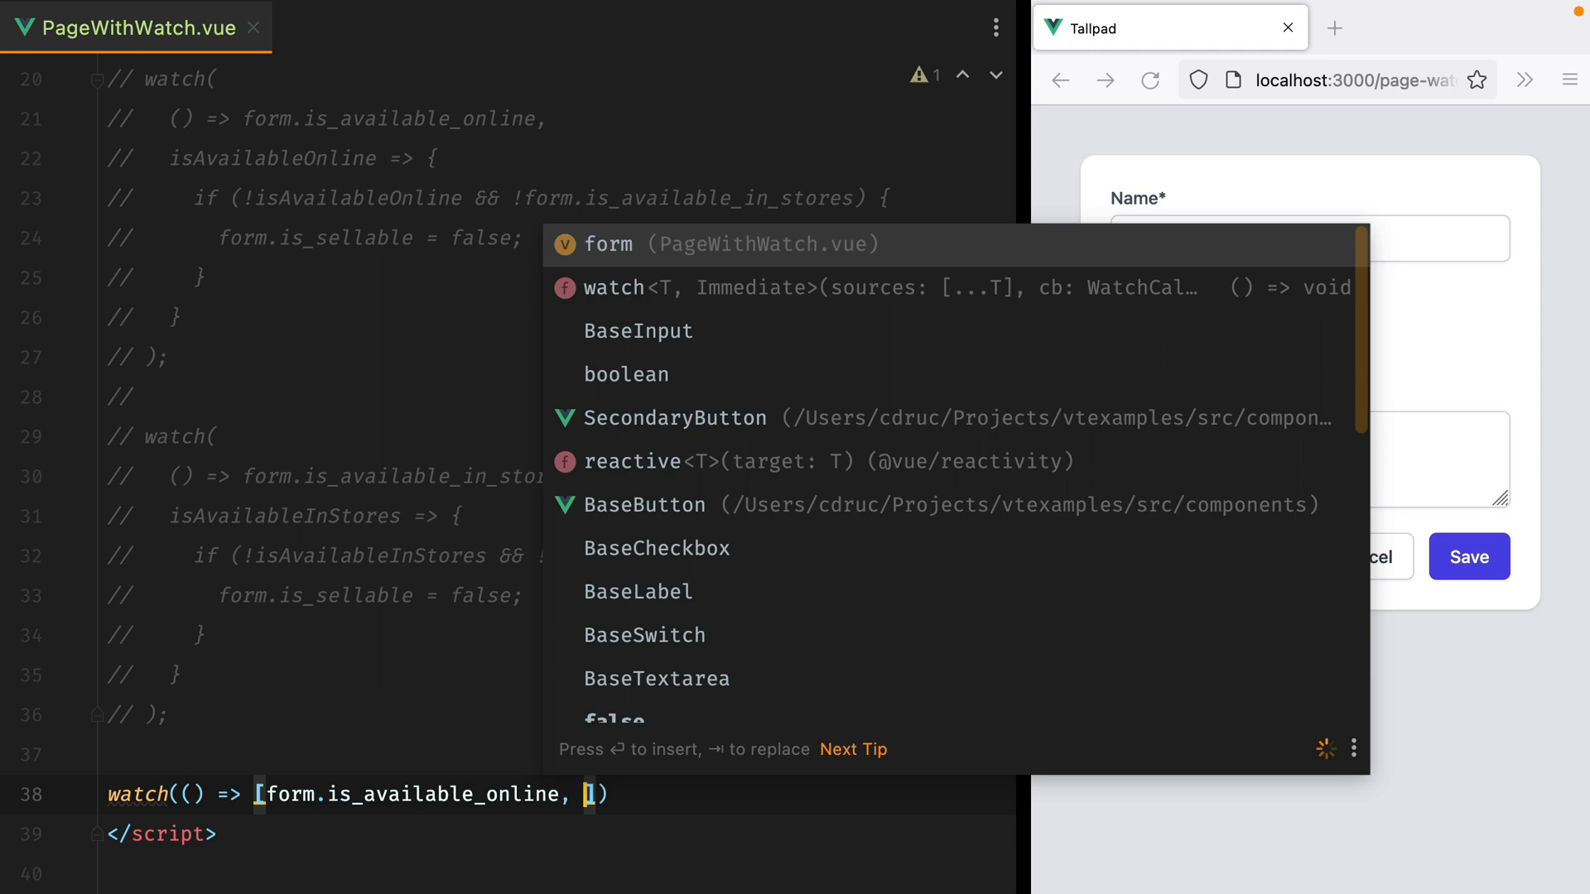
type("form.is_available_in_stores")
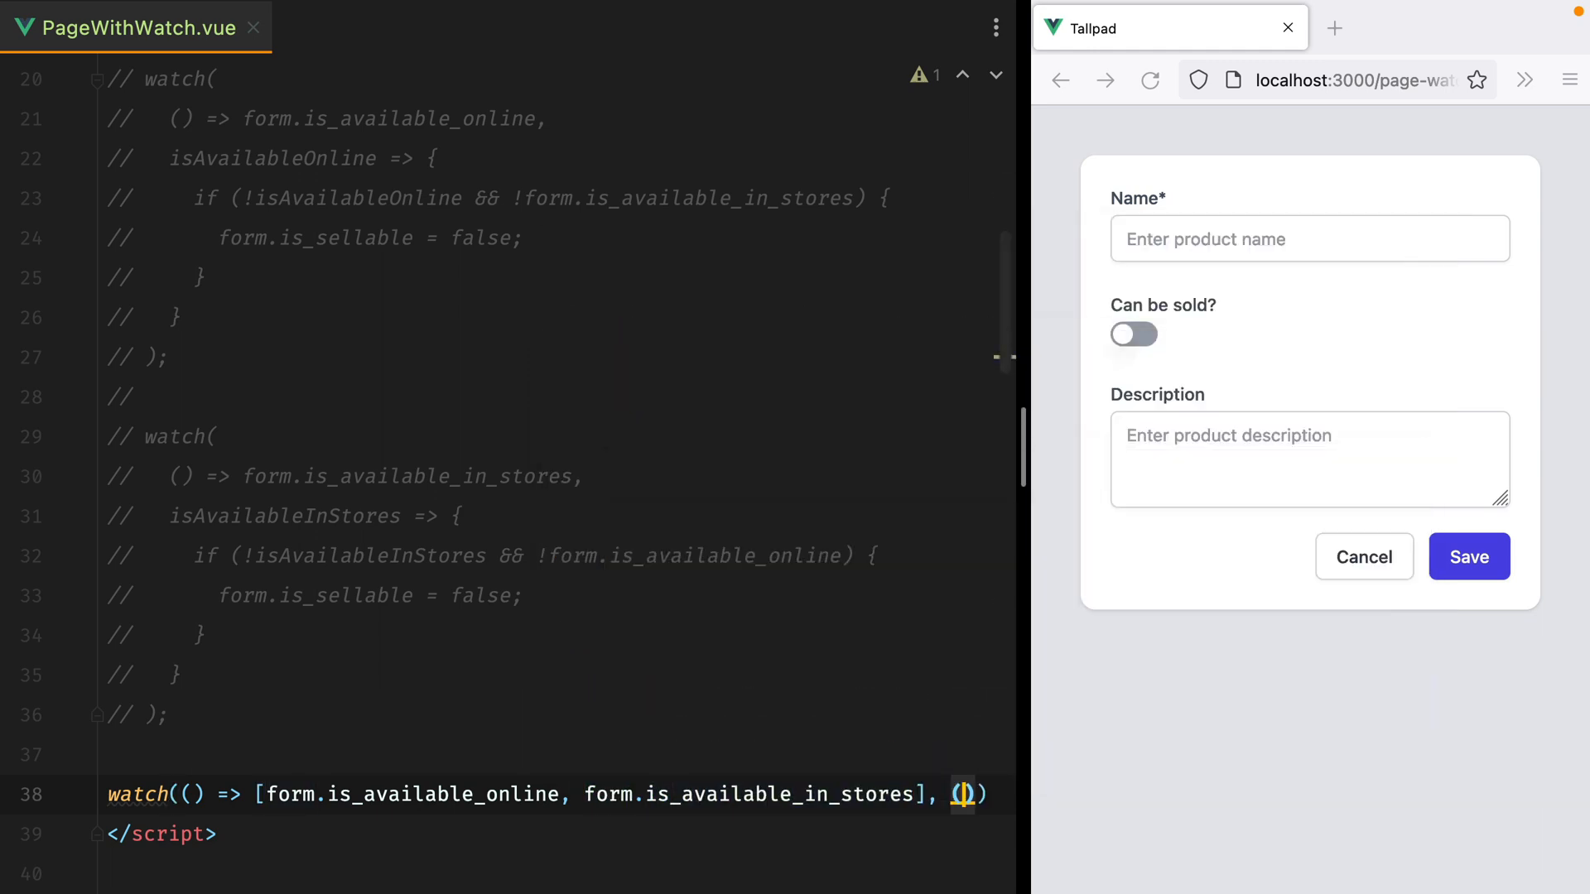
left_click(964, 794)
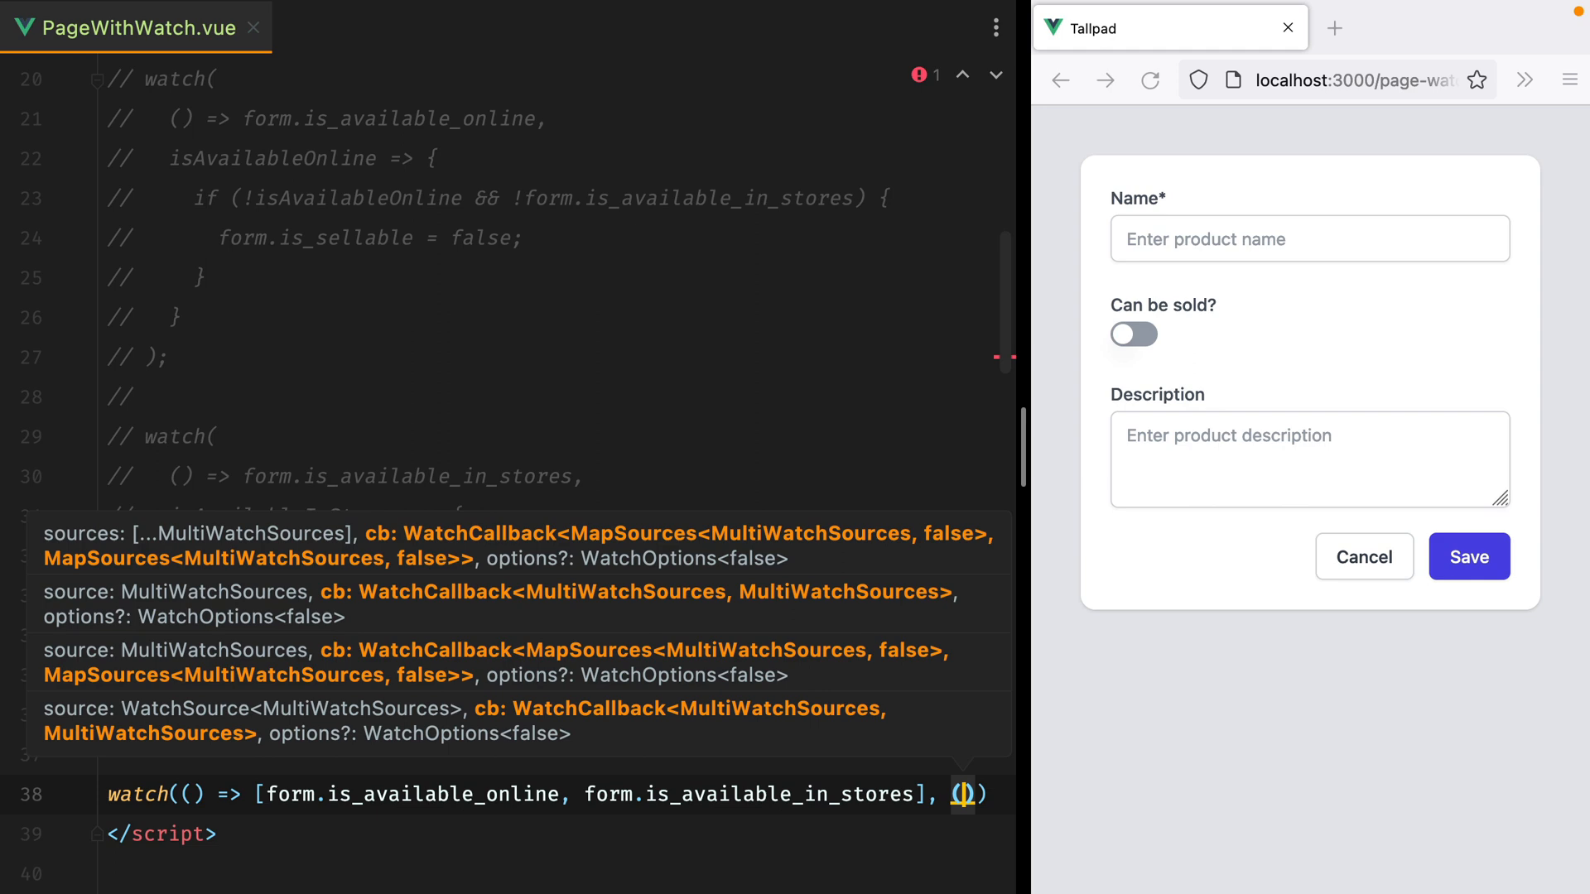
- Destructure [isAvailableOnline, isAvailableInStores] and set form.is_sellable = false when both are false
type("[isA")
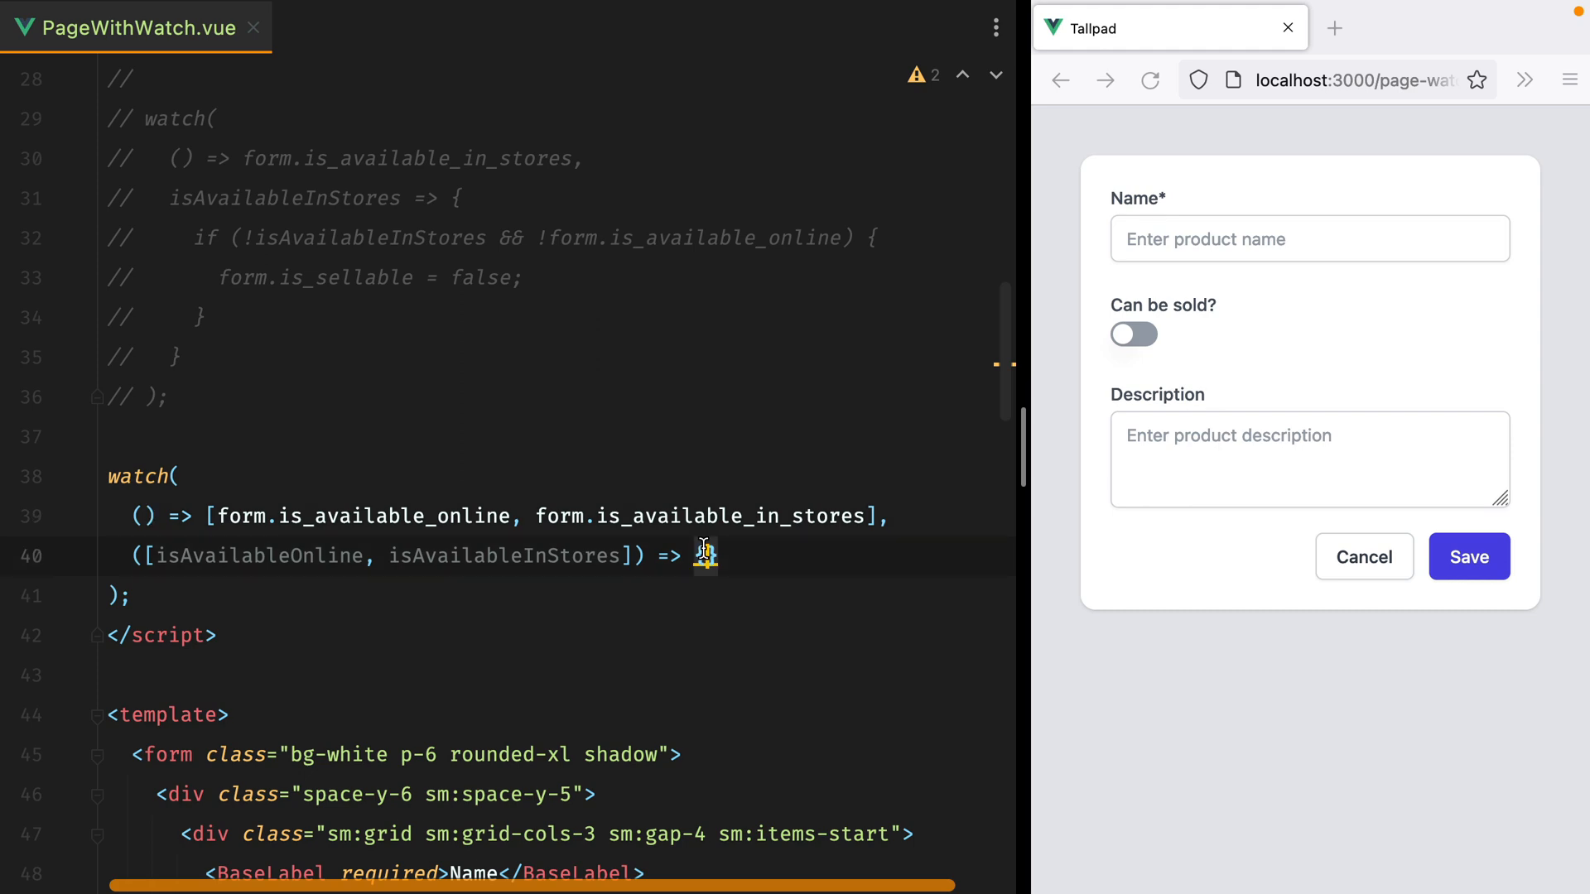
type("{")
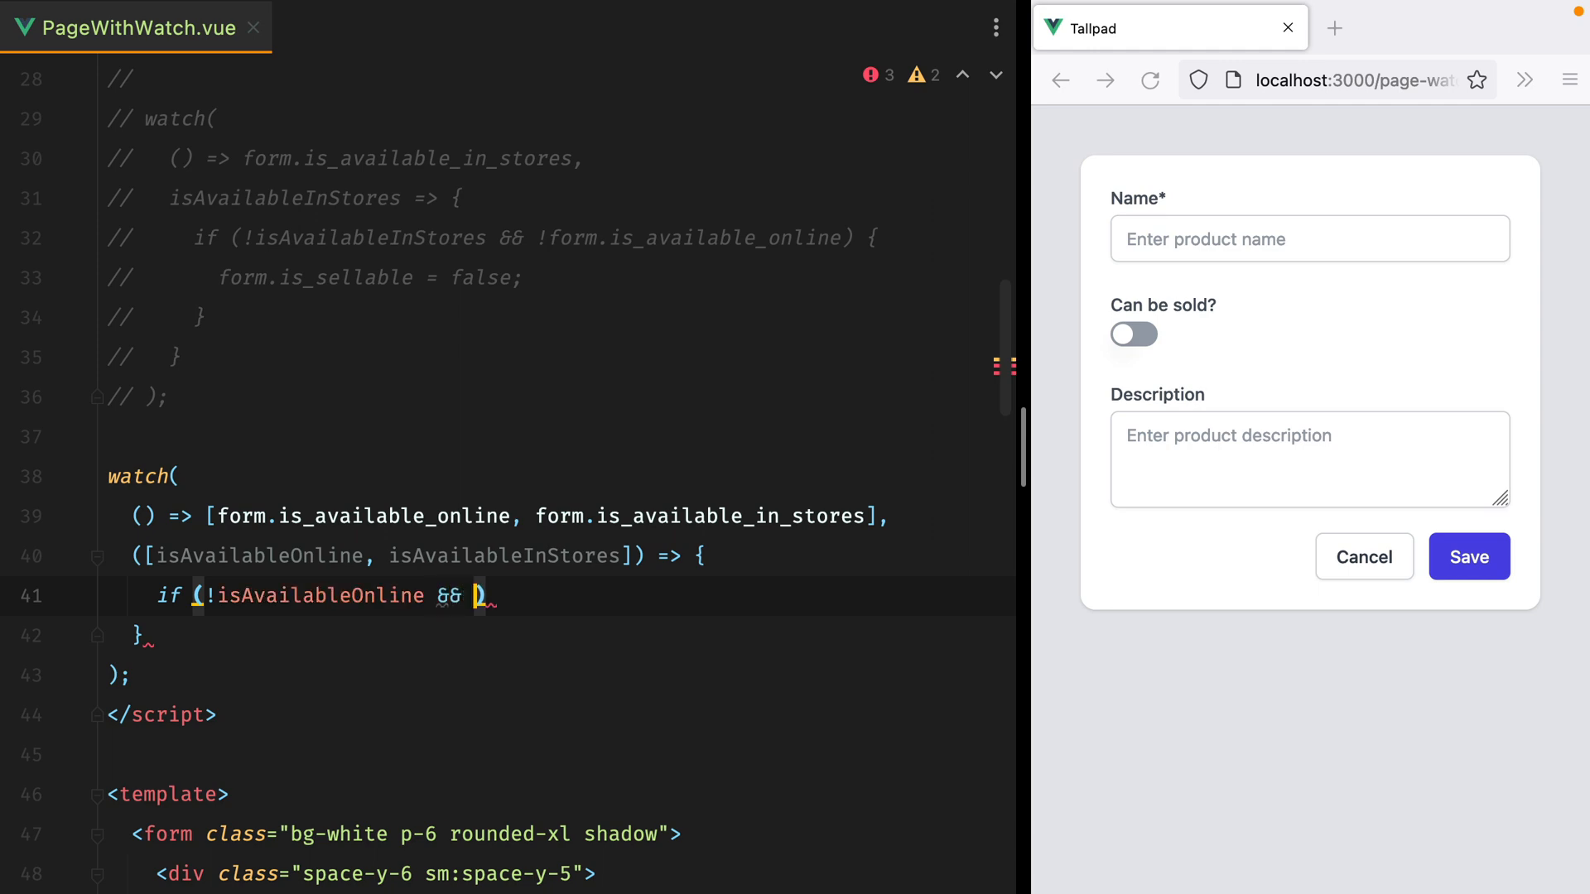
type("!isAvailableInStores")
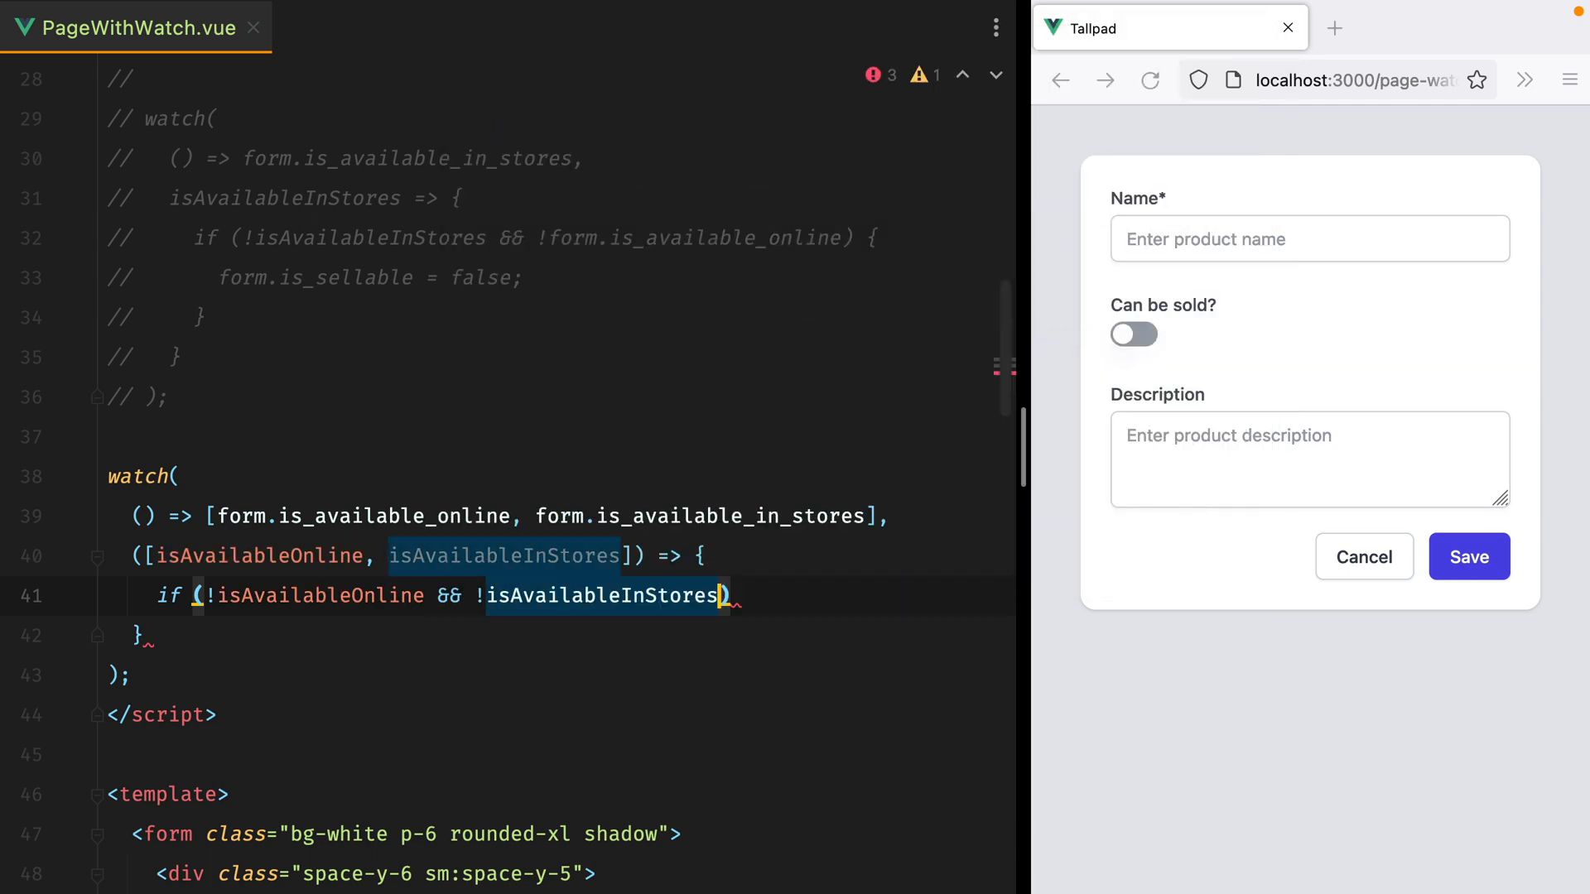
type("form.is_sellable = fa")
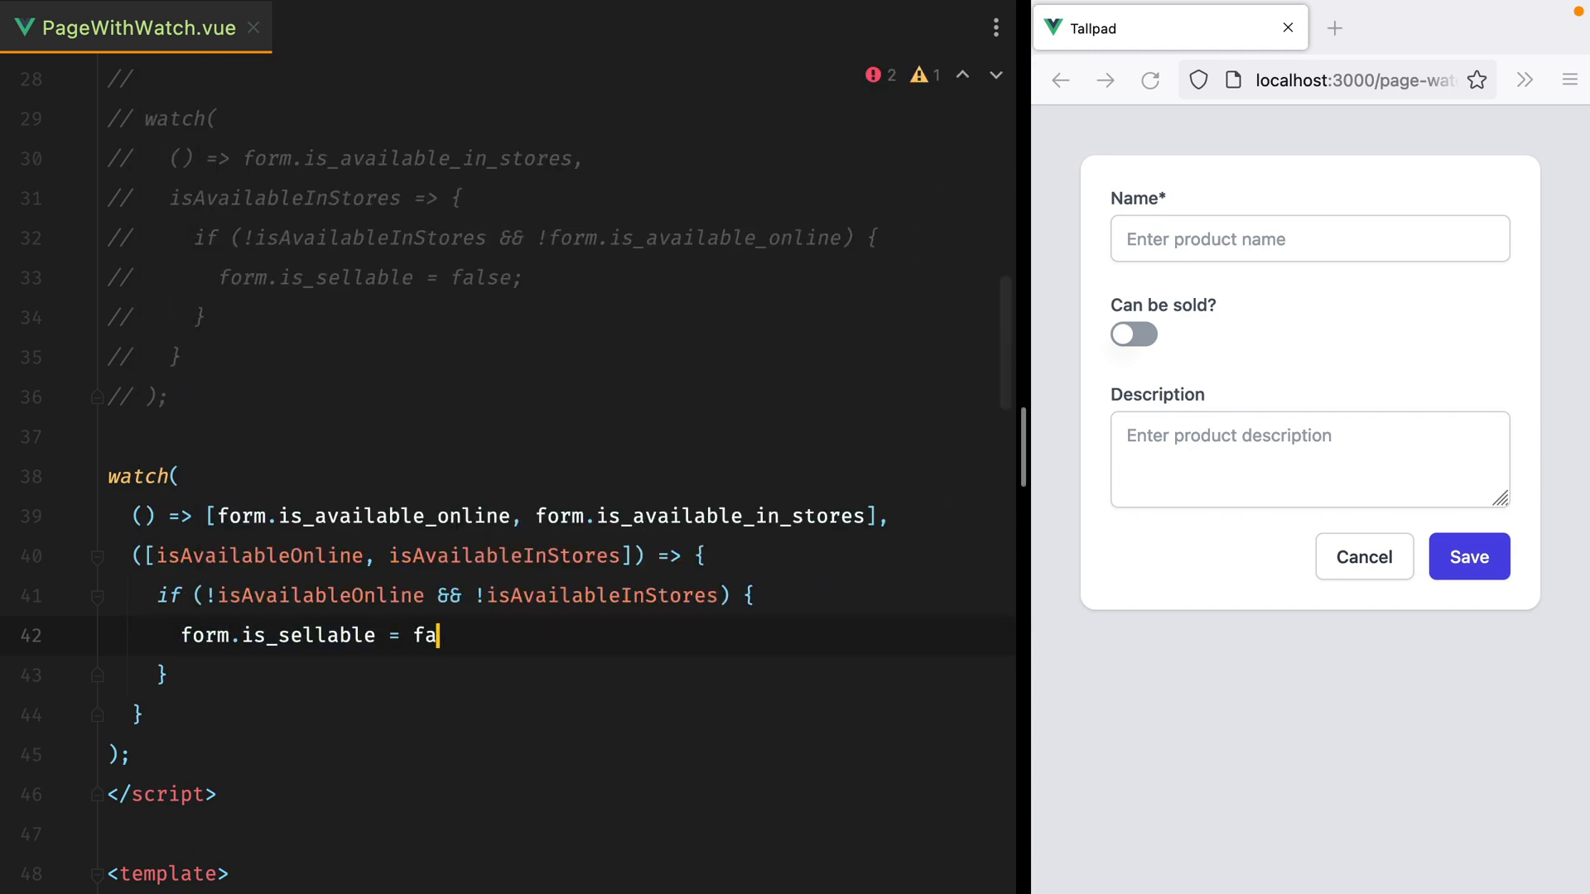
type("lse;")
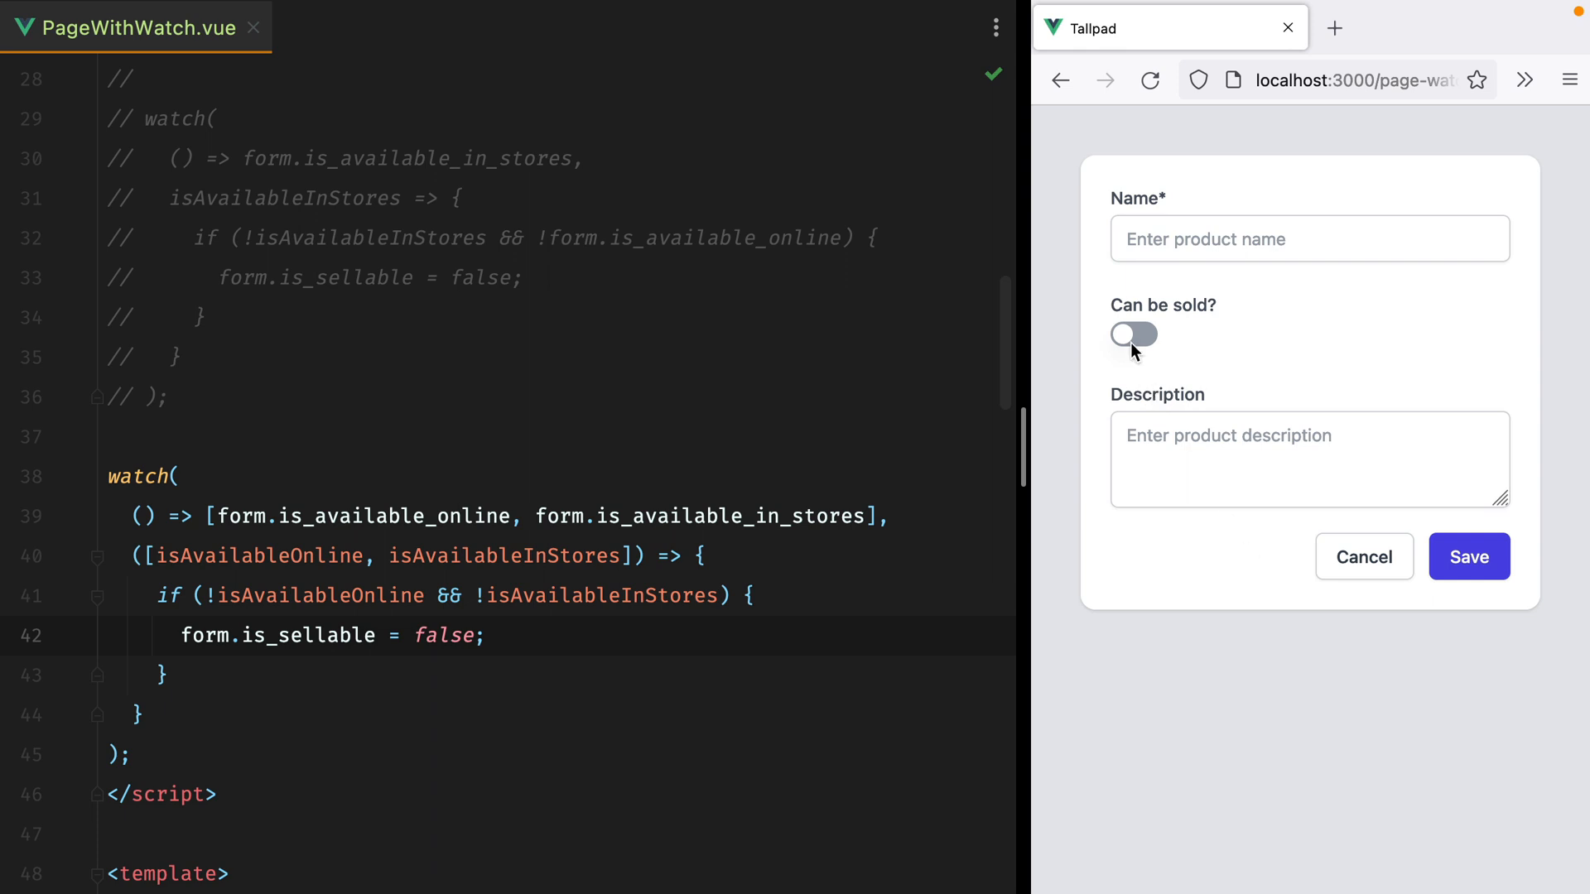
left_click(1134, 335)
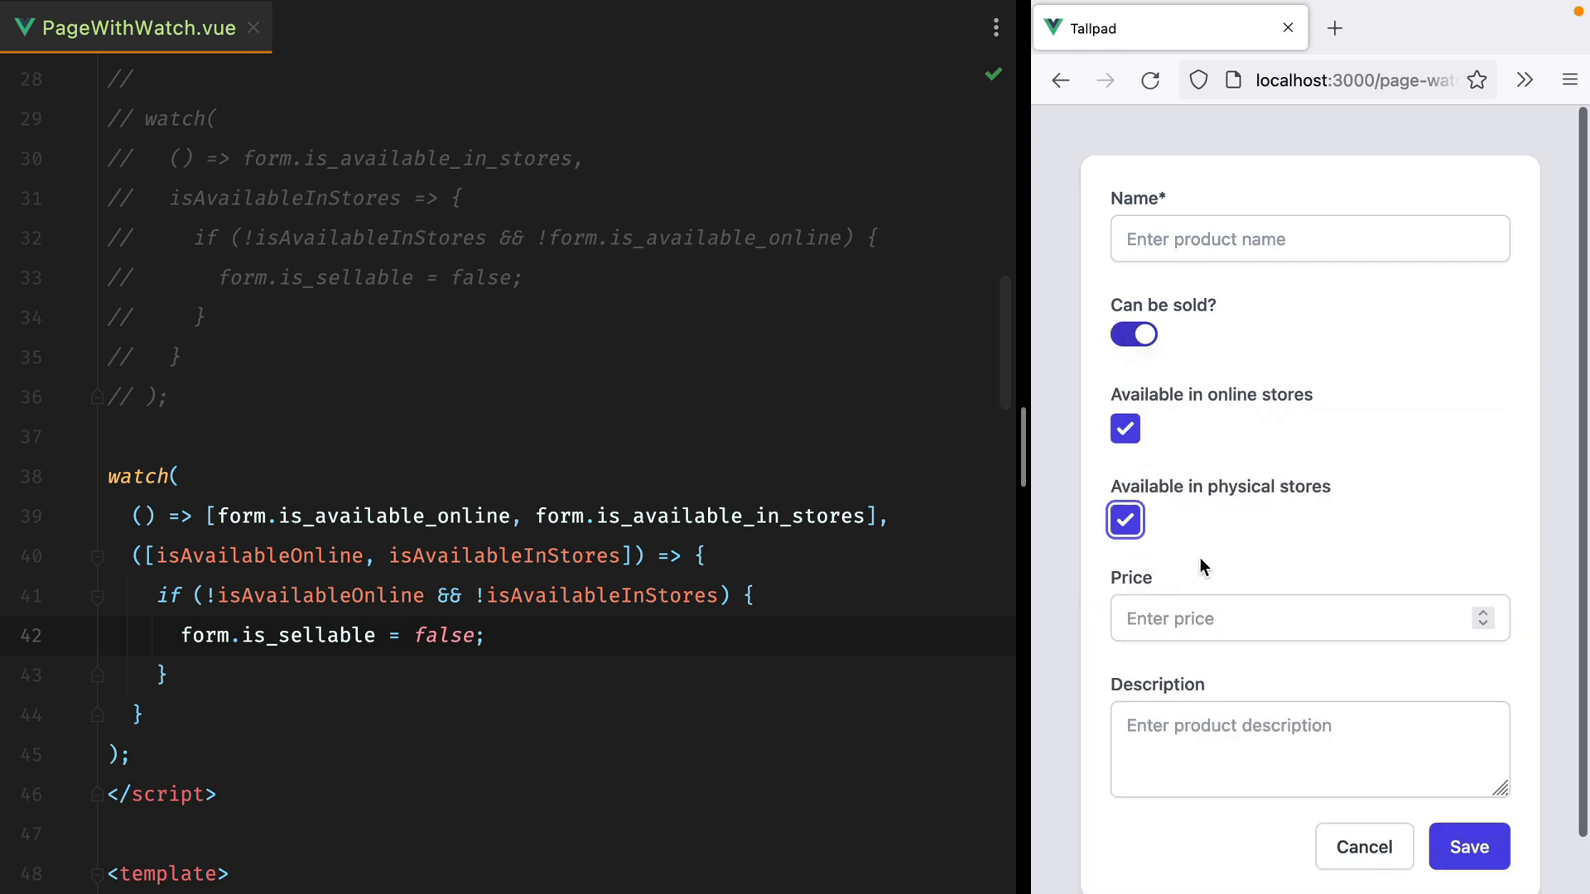
left_click(1134, 335)
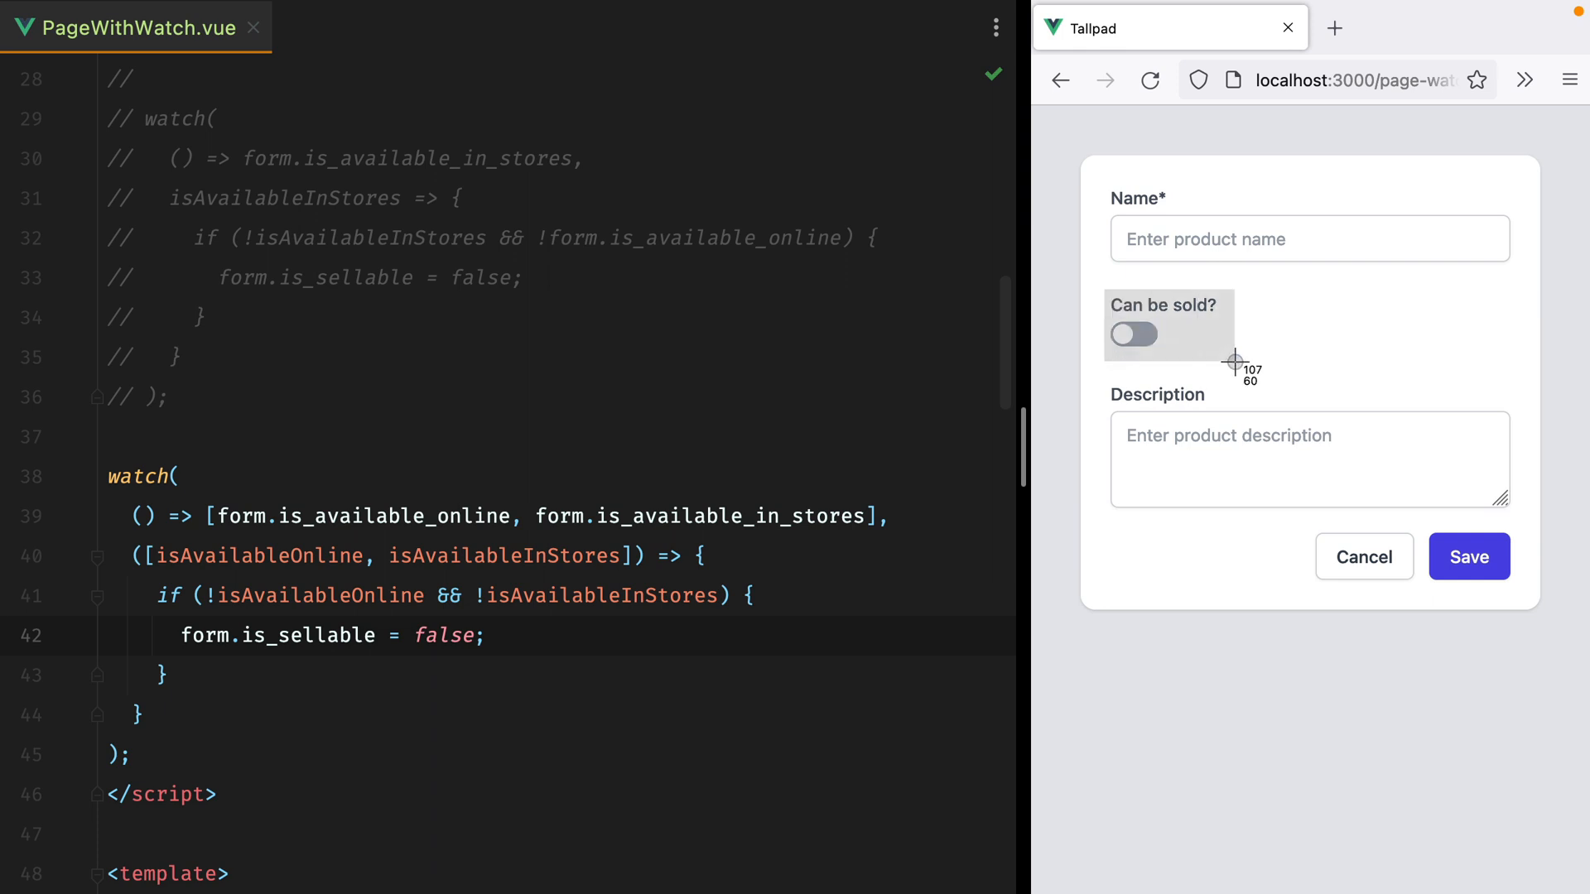
mouse_move(1242, 380)
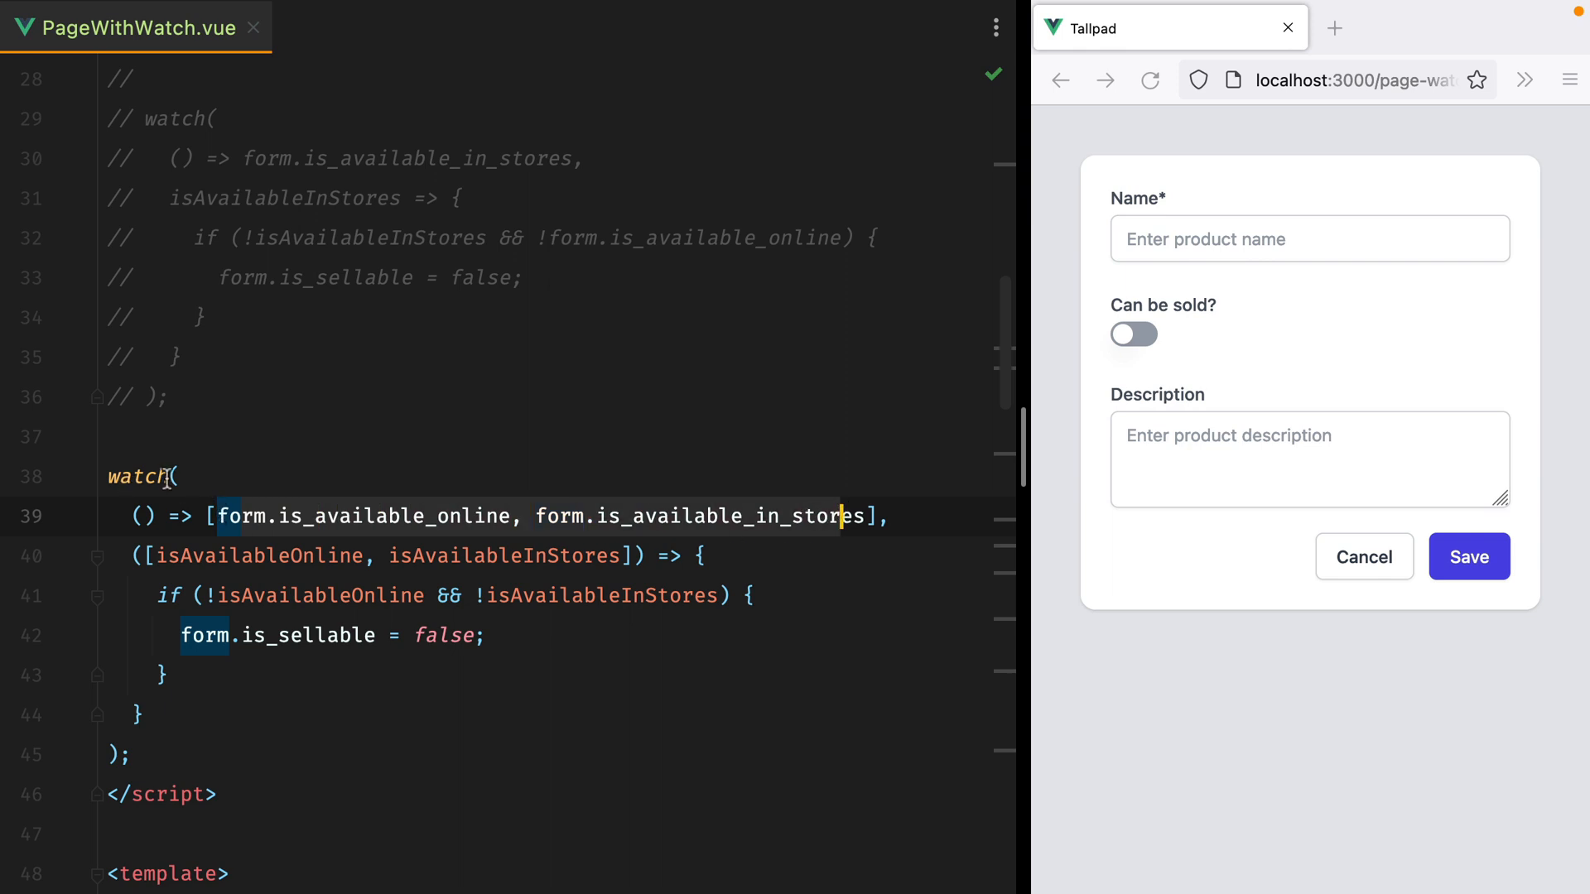
- Comment out the array watch and write watch(() => online || in_stores, isSellable => form.is_sellable = isSellable)
key("ctrl+/")
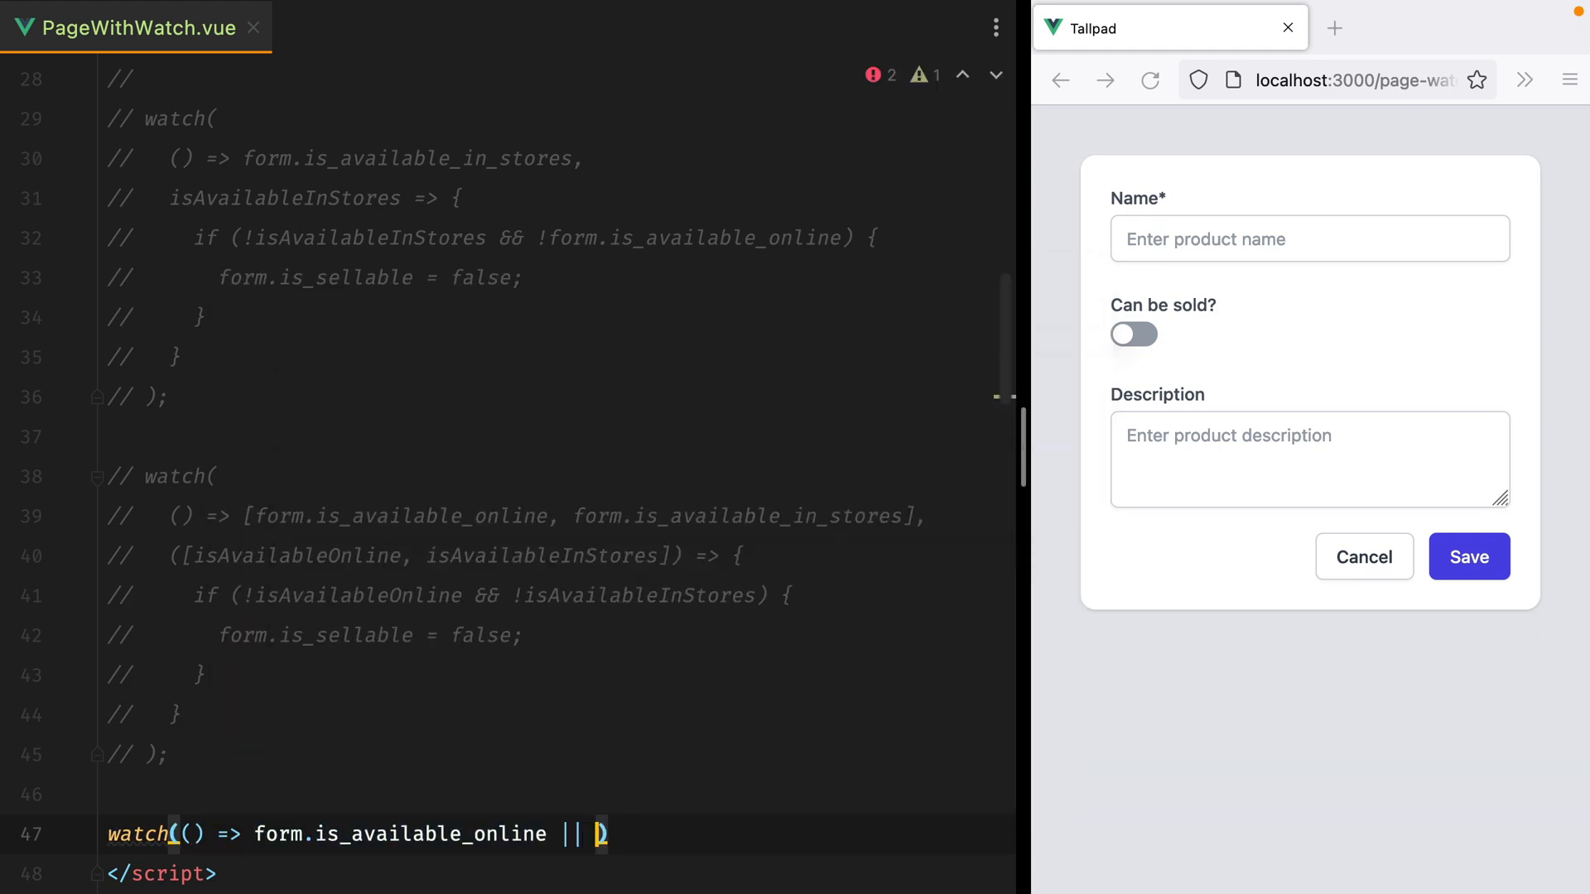
type("form.is_available_in_stores, (")
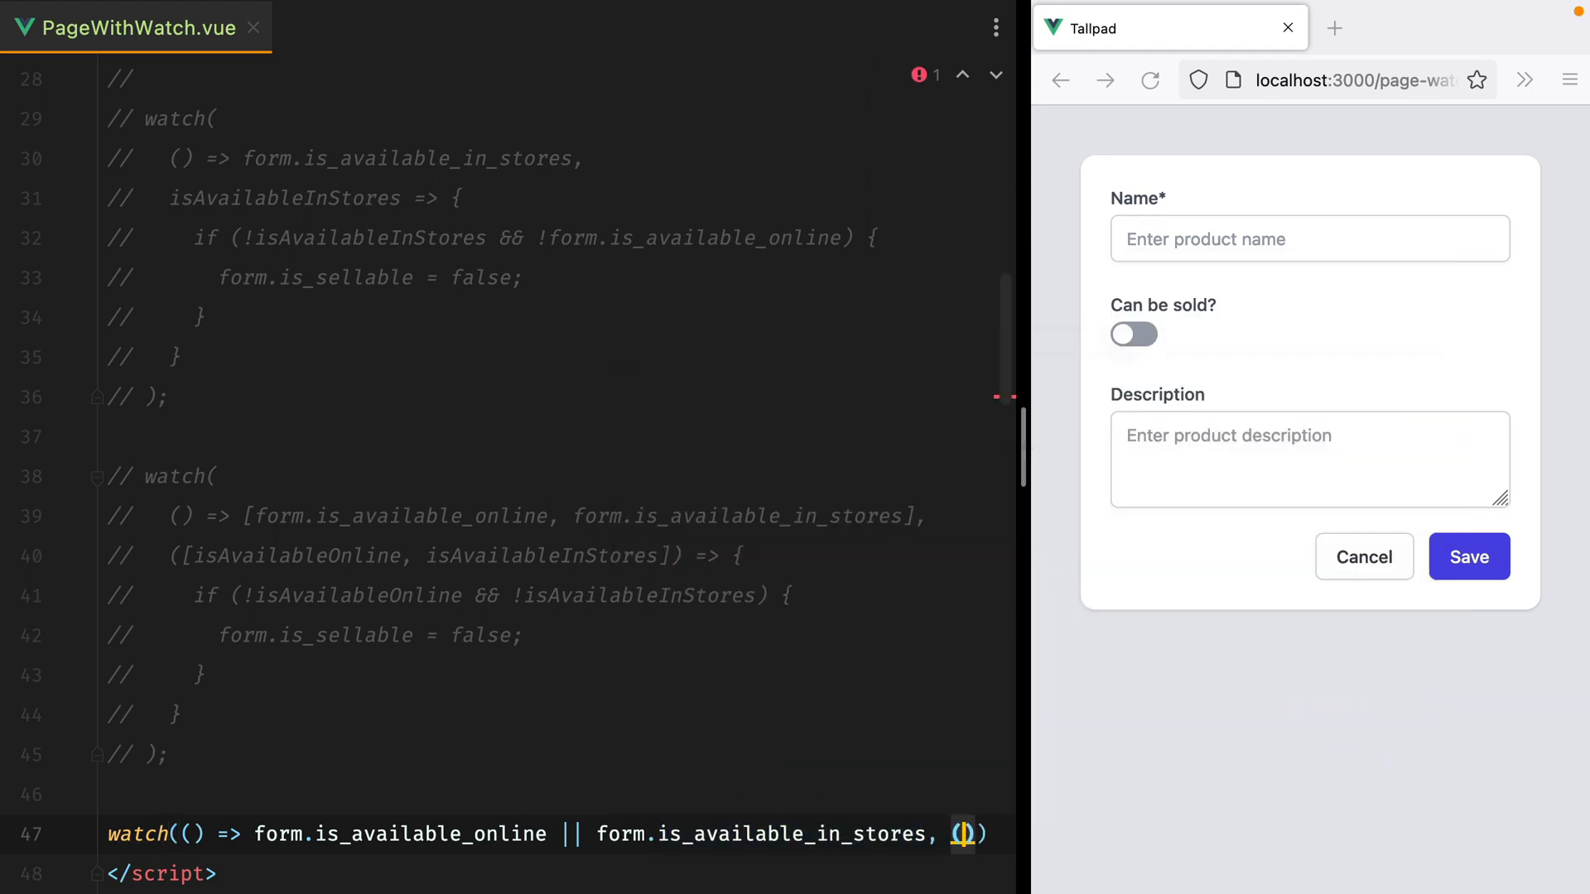
type("isSellable => {")
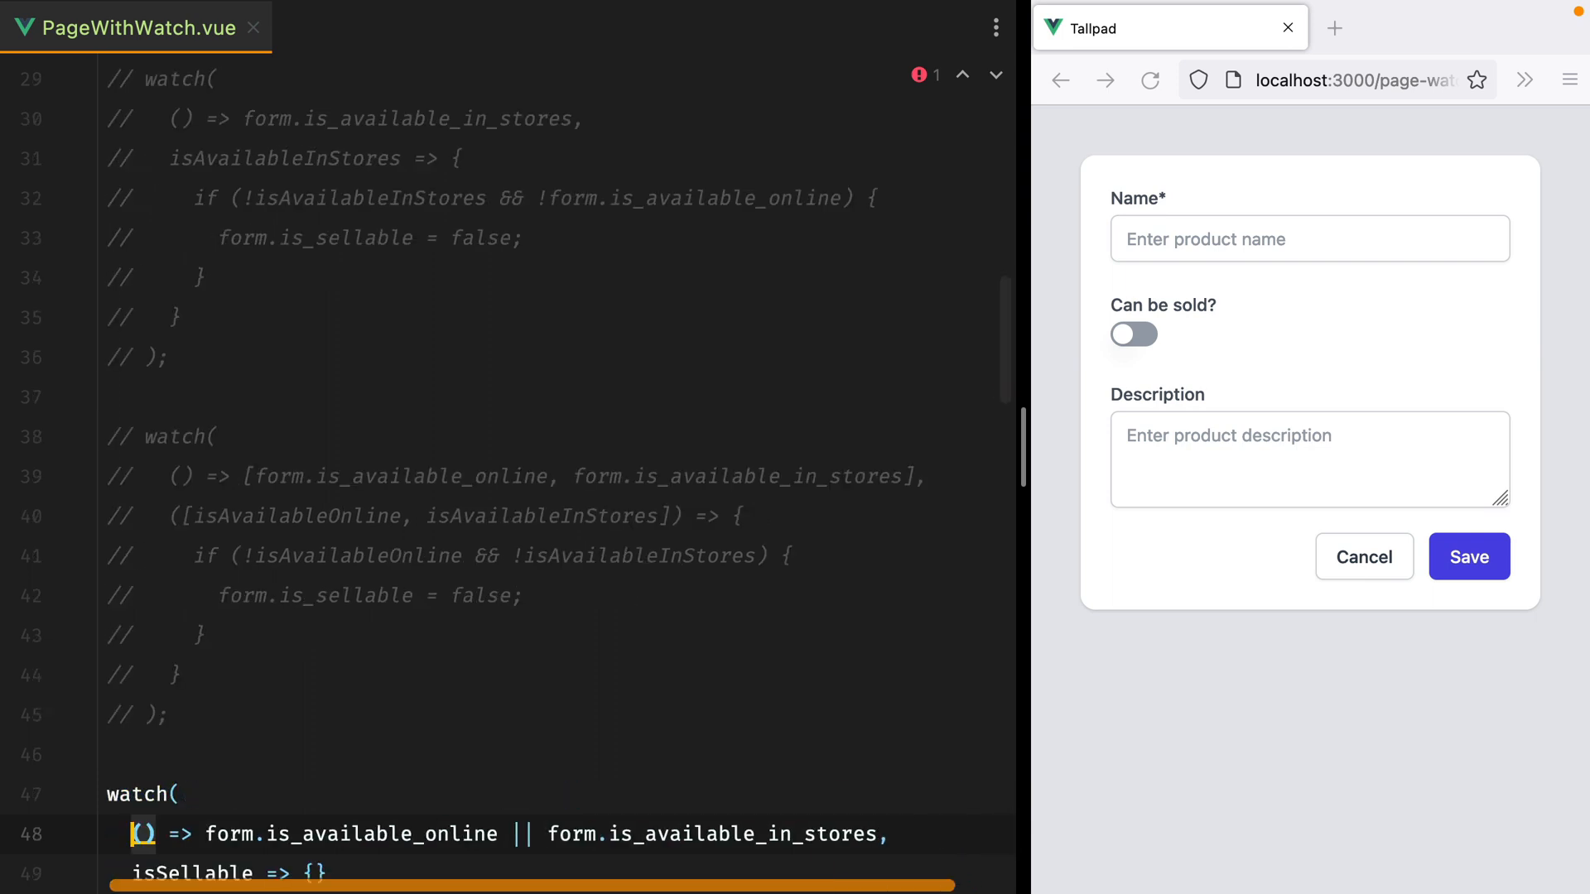
scroll("down", 3)
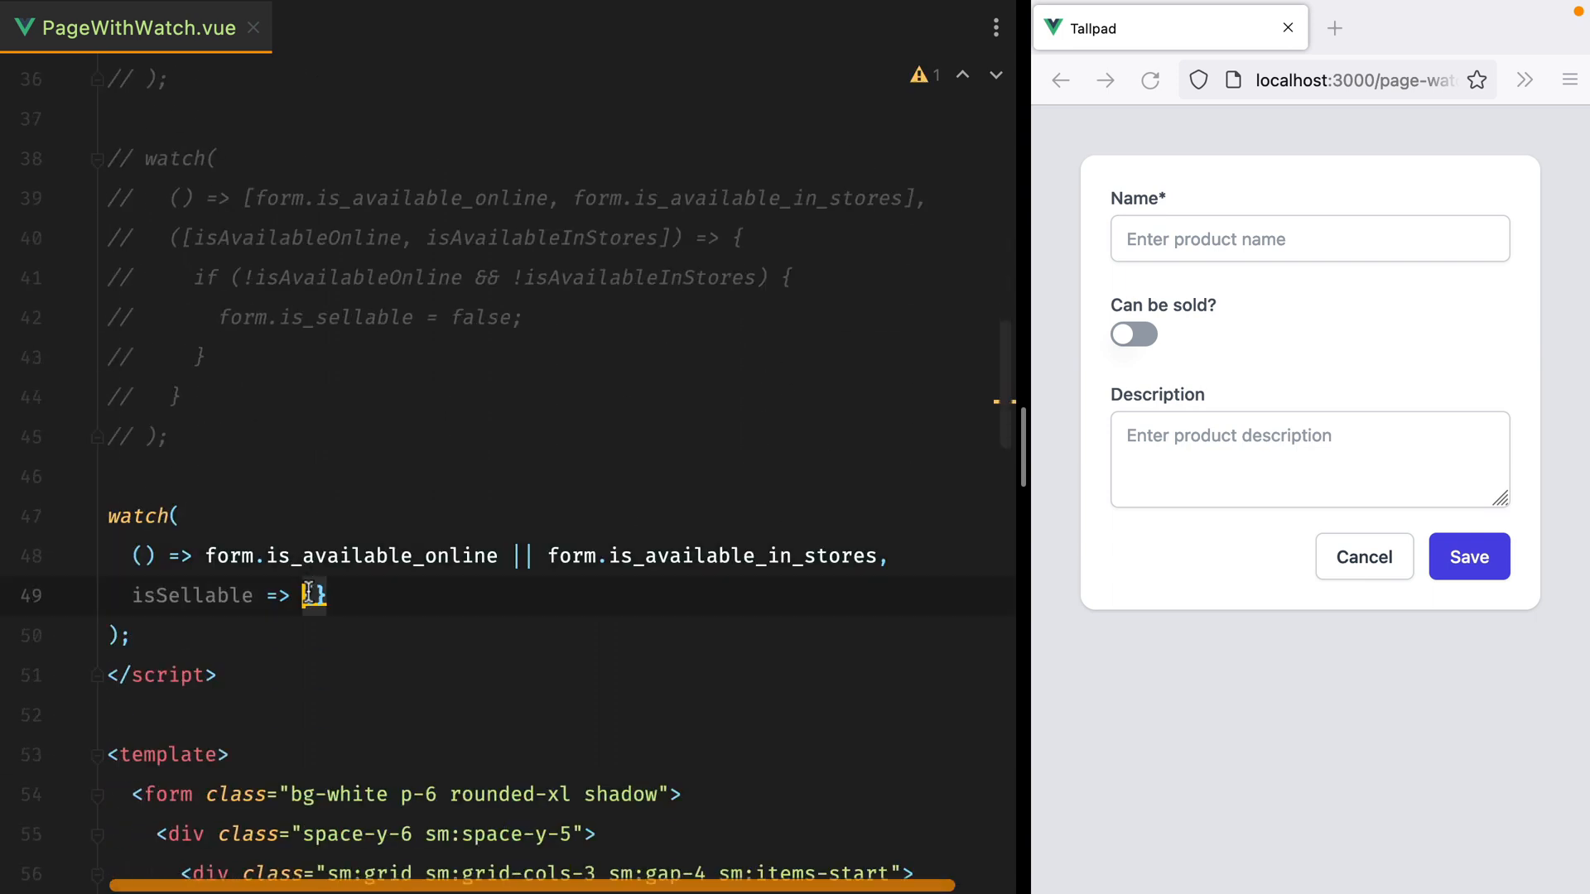
type("form.is")
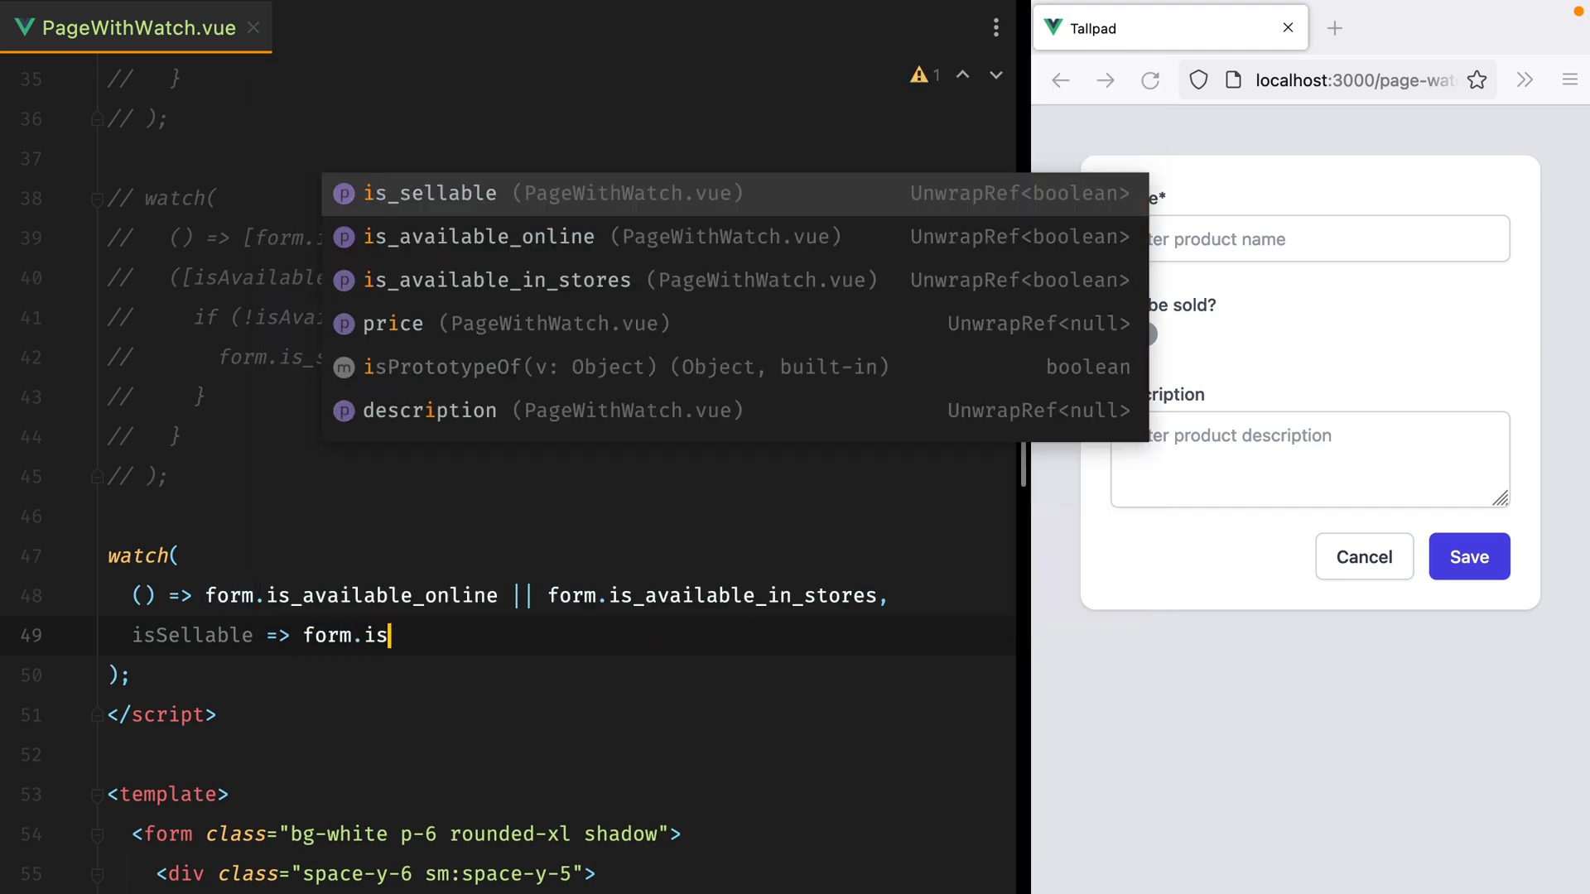
type("_sellable = isSellable)")
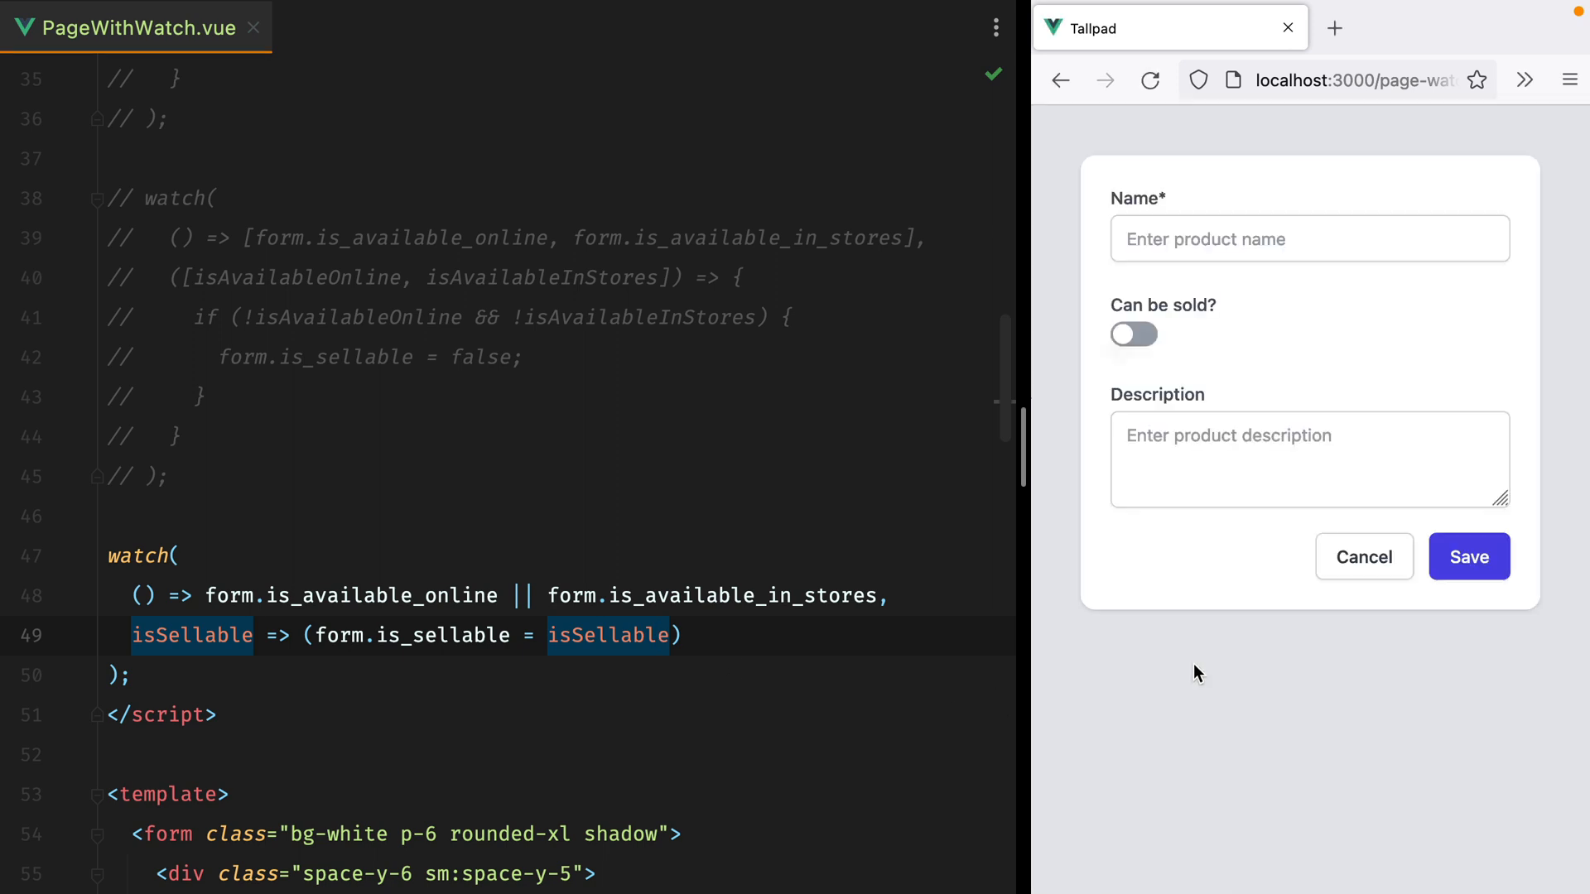
left_click(1133, 334)
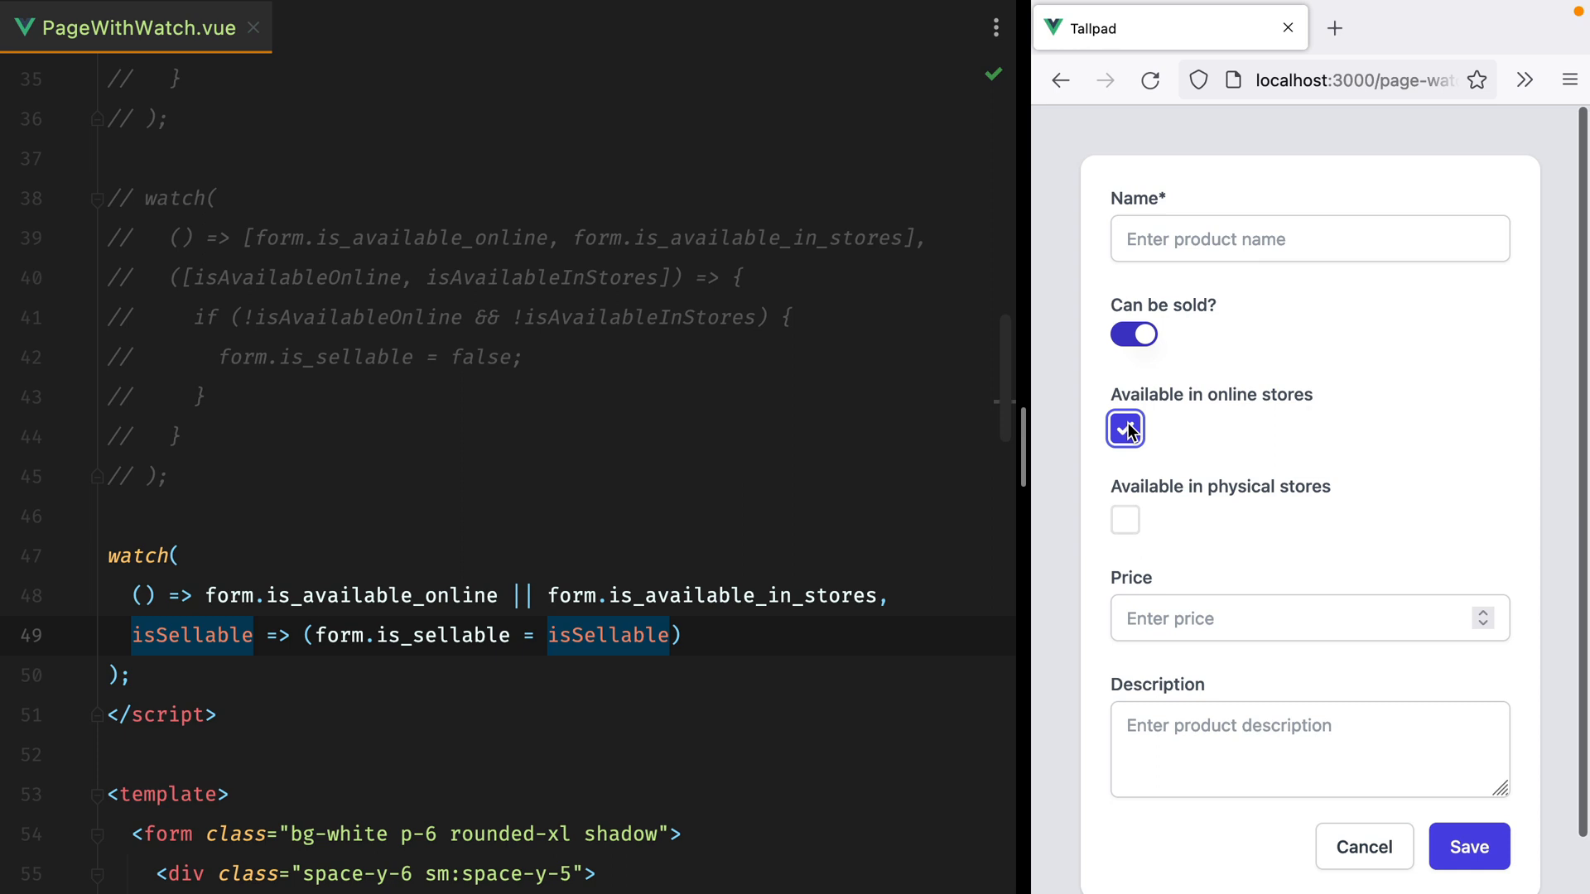
left_click(1133, 334)
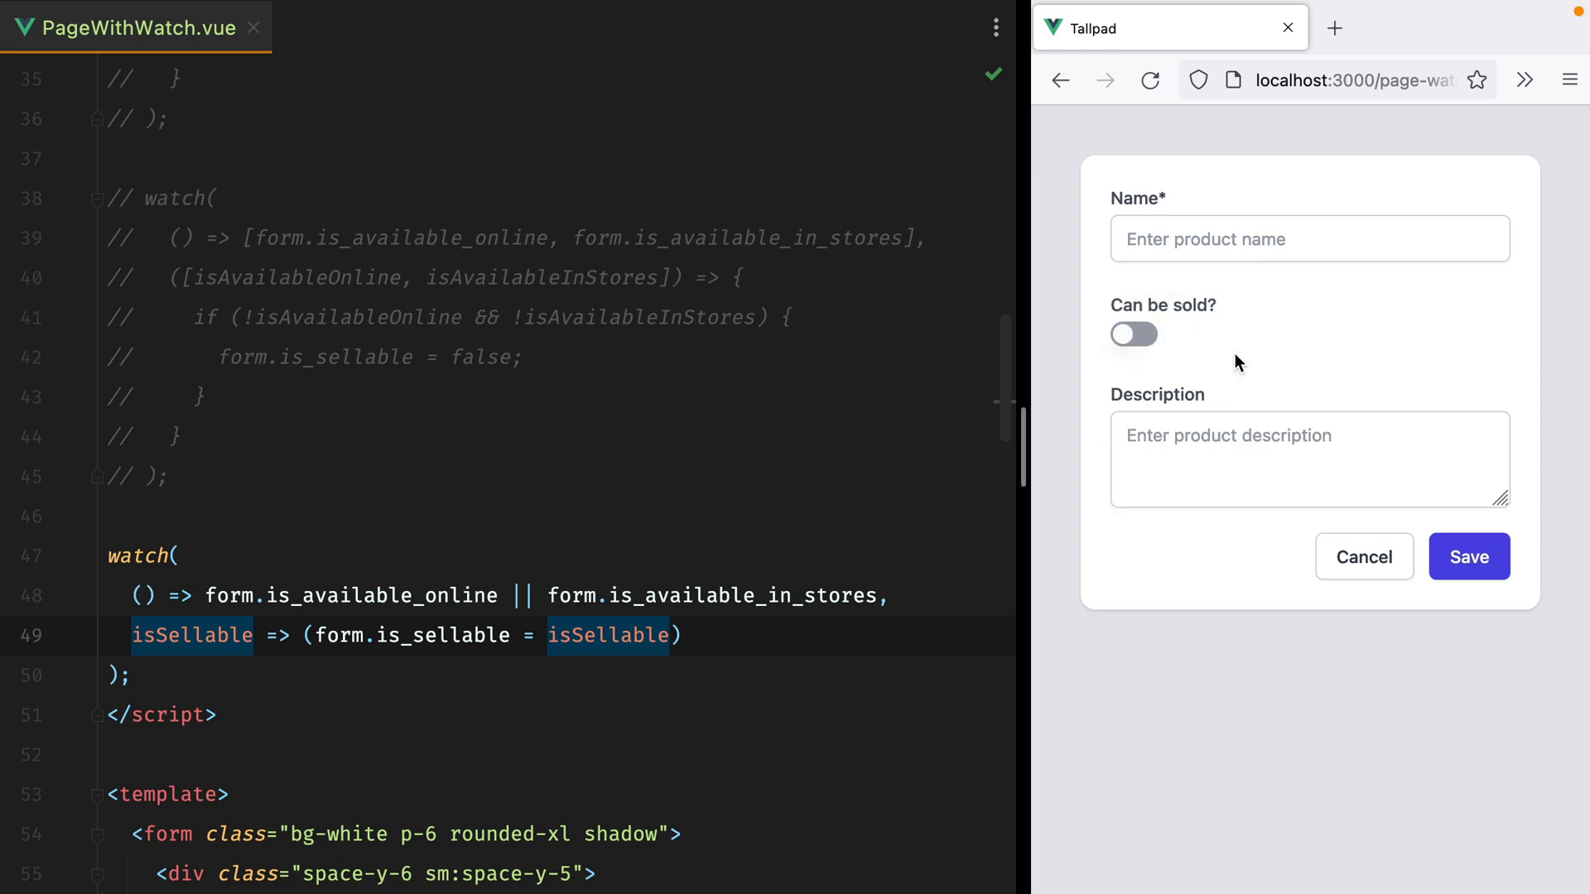
mouse_move(224, 541)
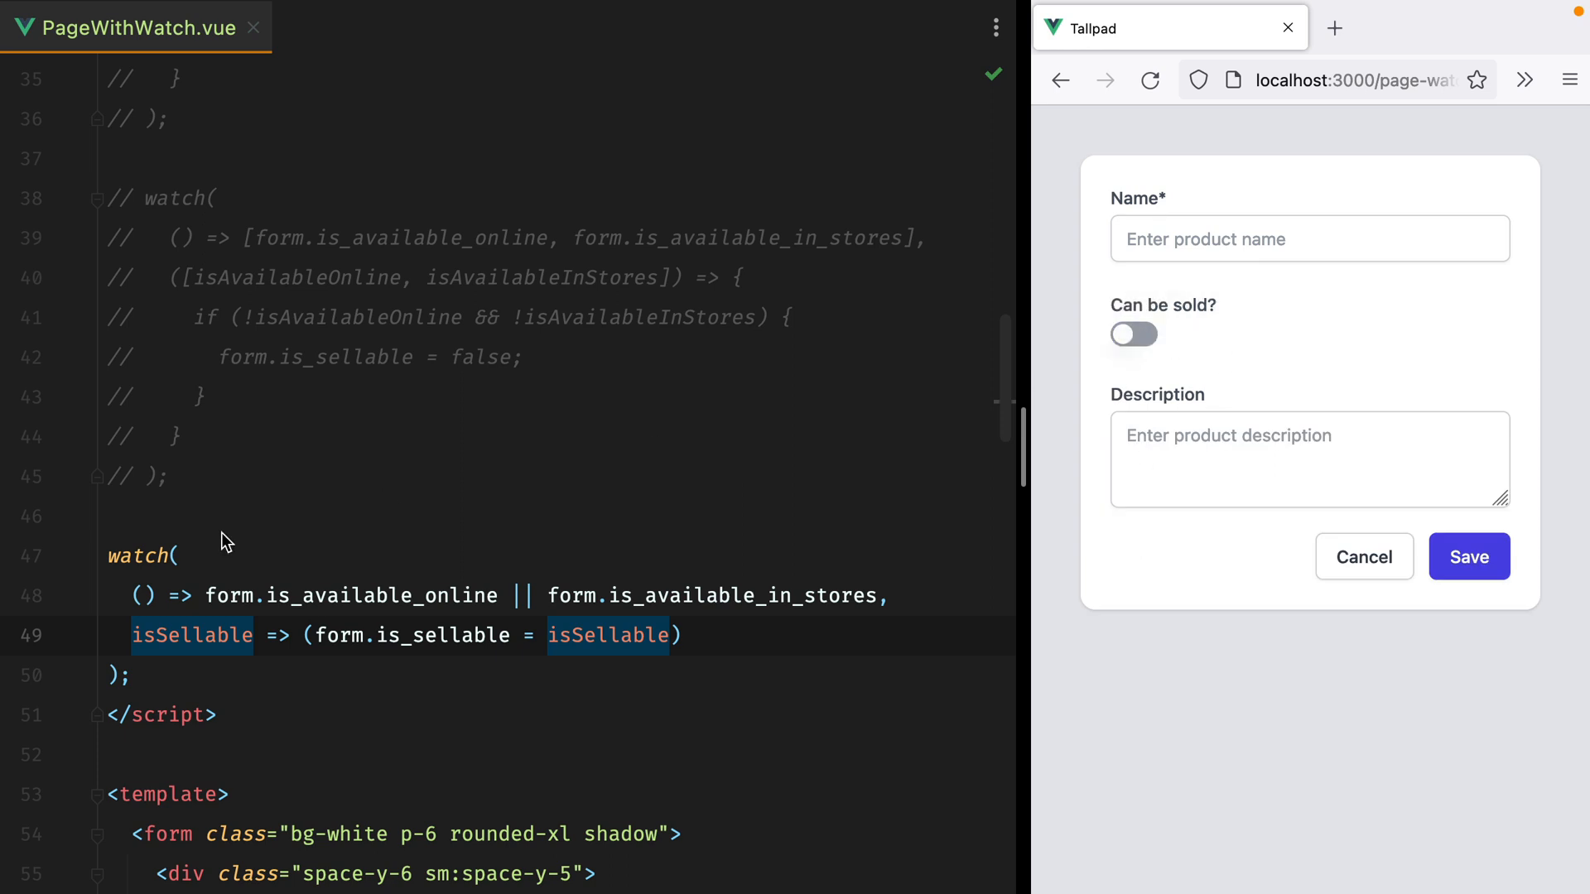
scroll("up", 3)
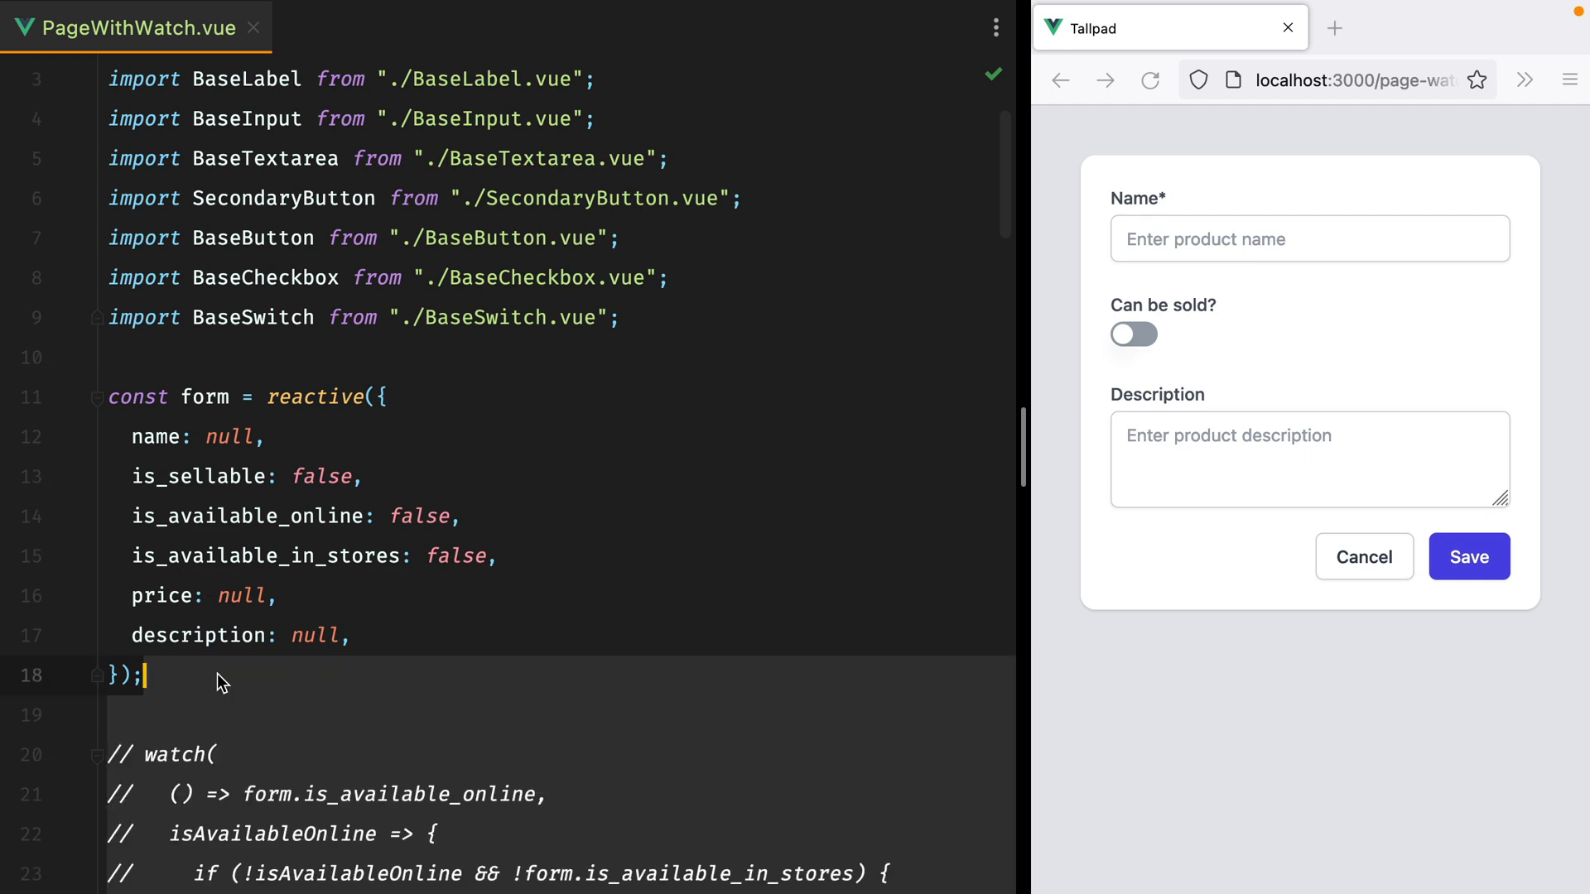